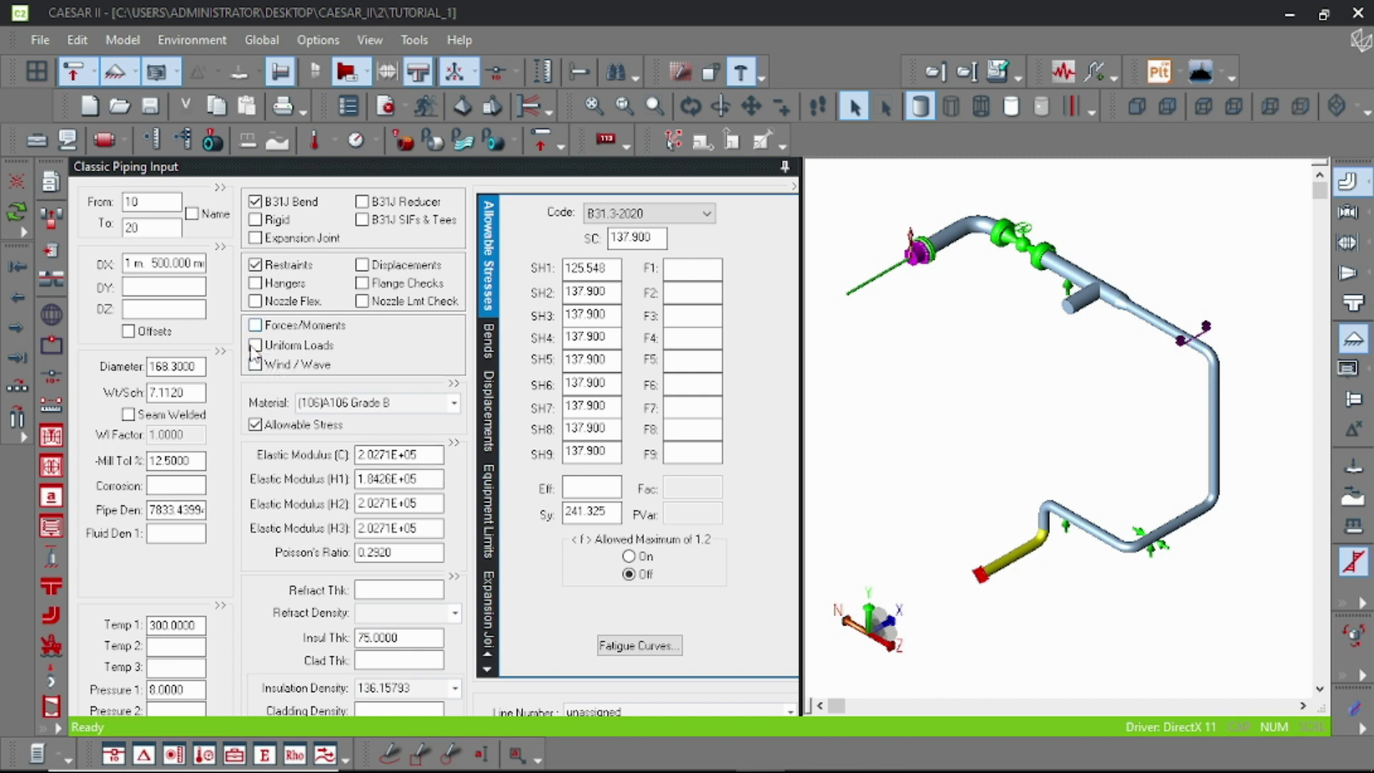
Enable Wind/Wave loading on element 10–20 and enter wind shape factor 0.700.
click(255, 364)
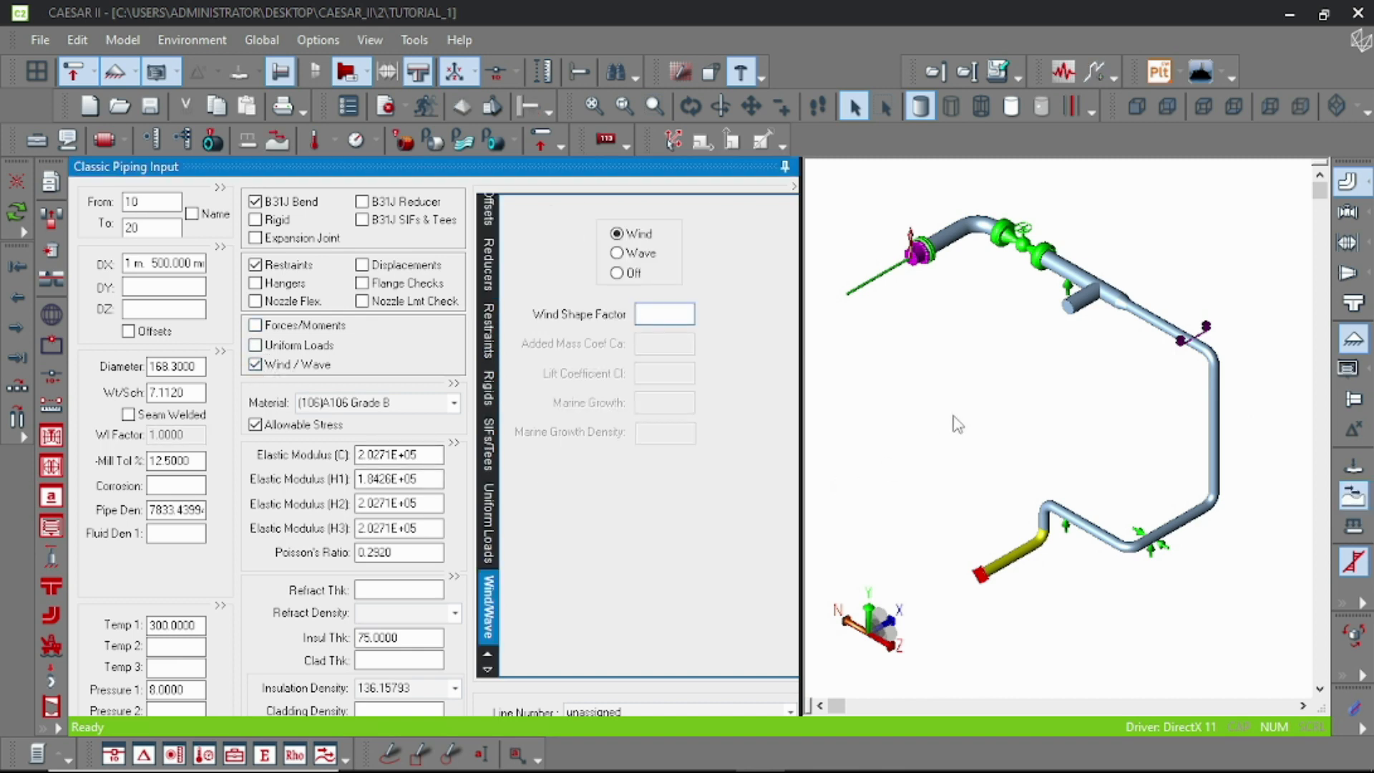
click(664, 313)
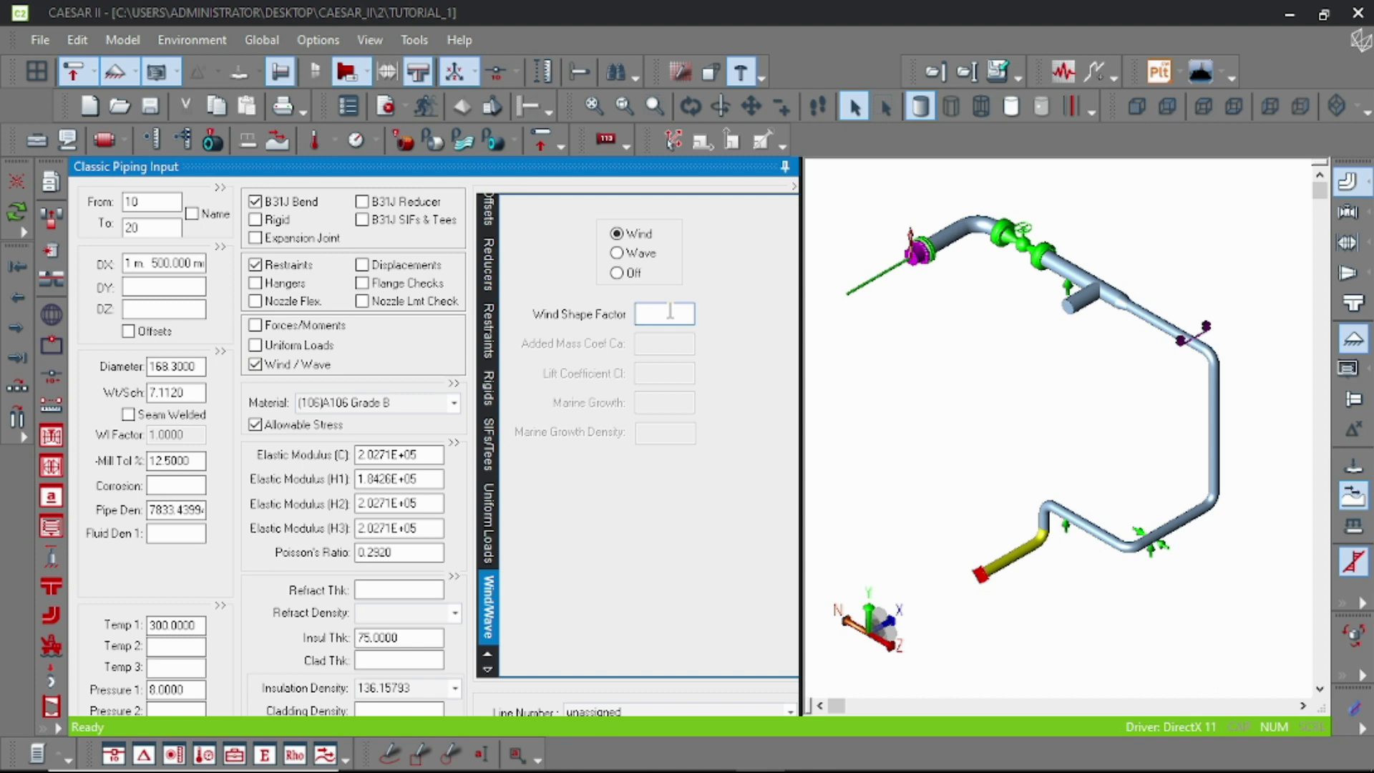
text(0.700)
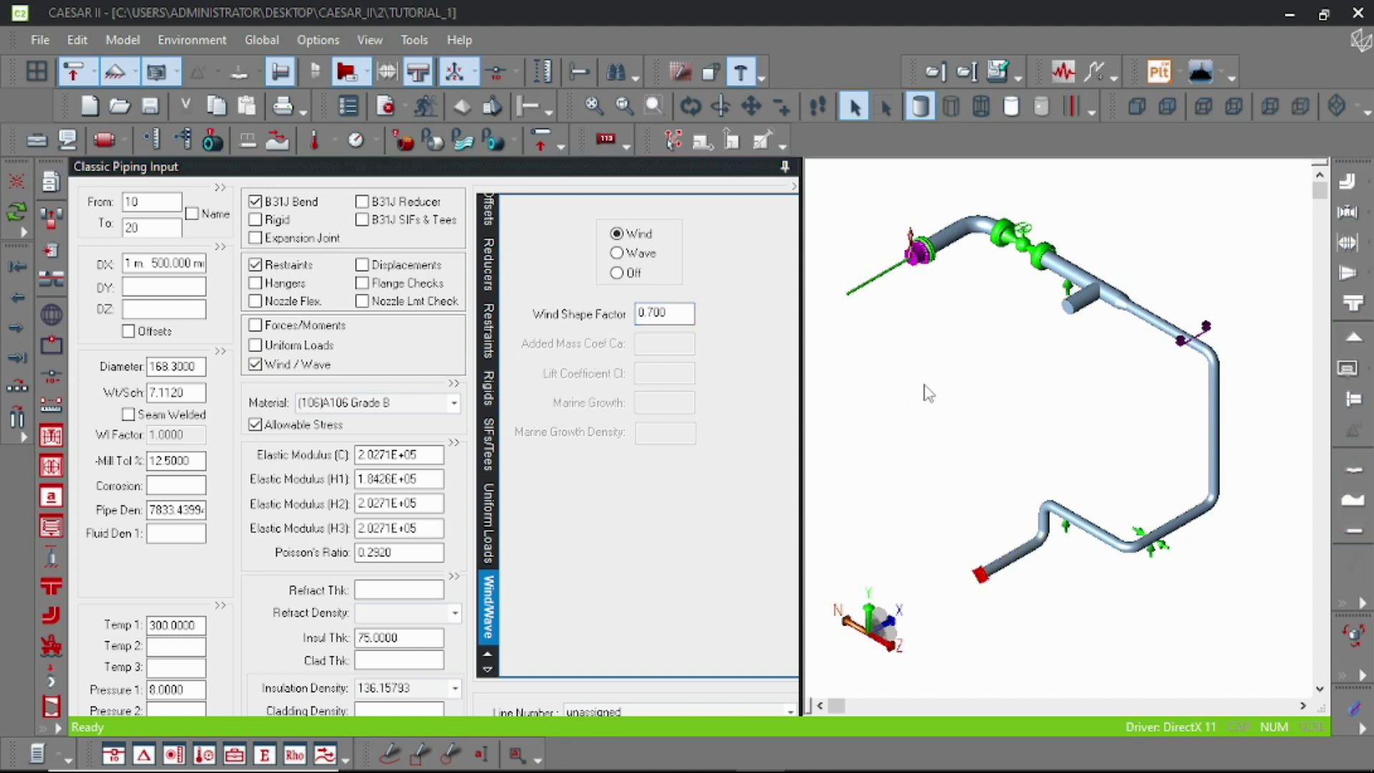
mouse_move(944, 401)
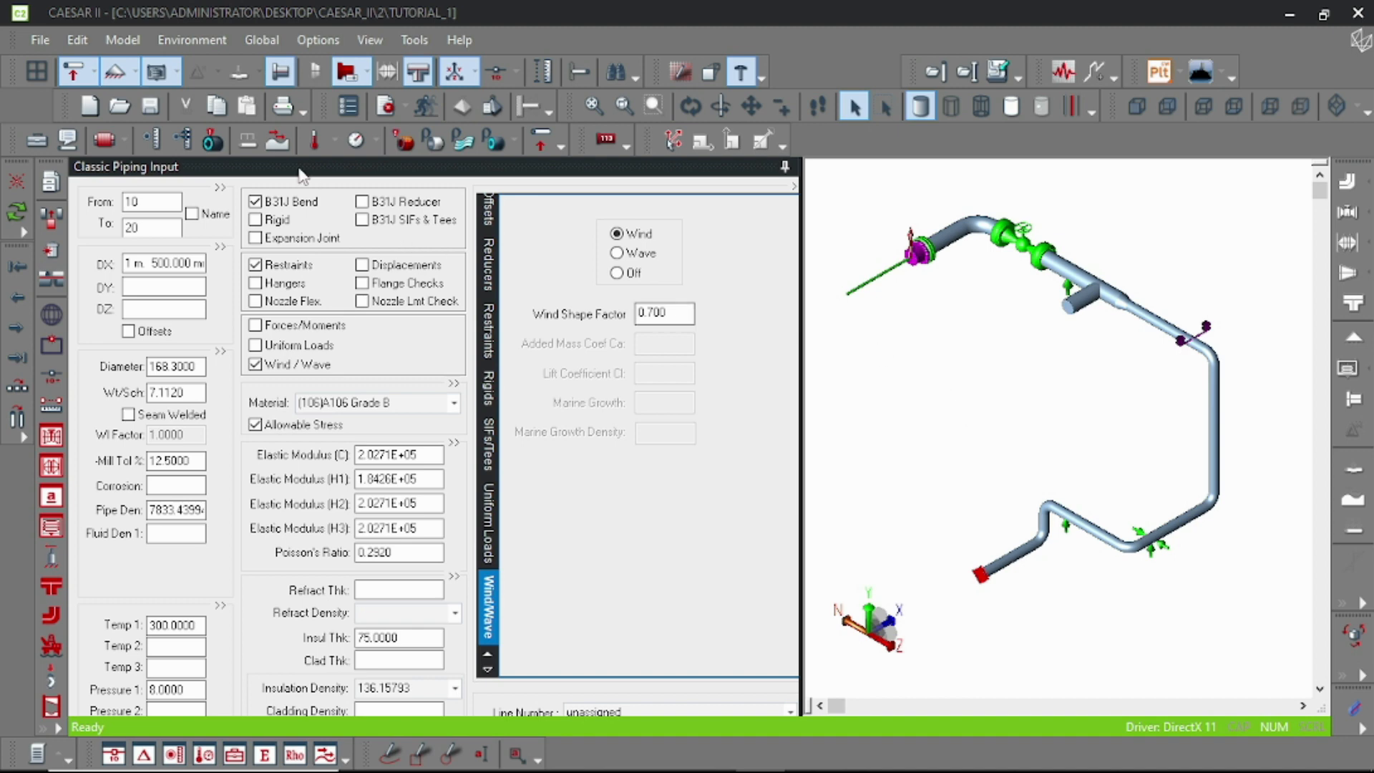
mouse_move(278, 141)
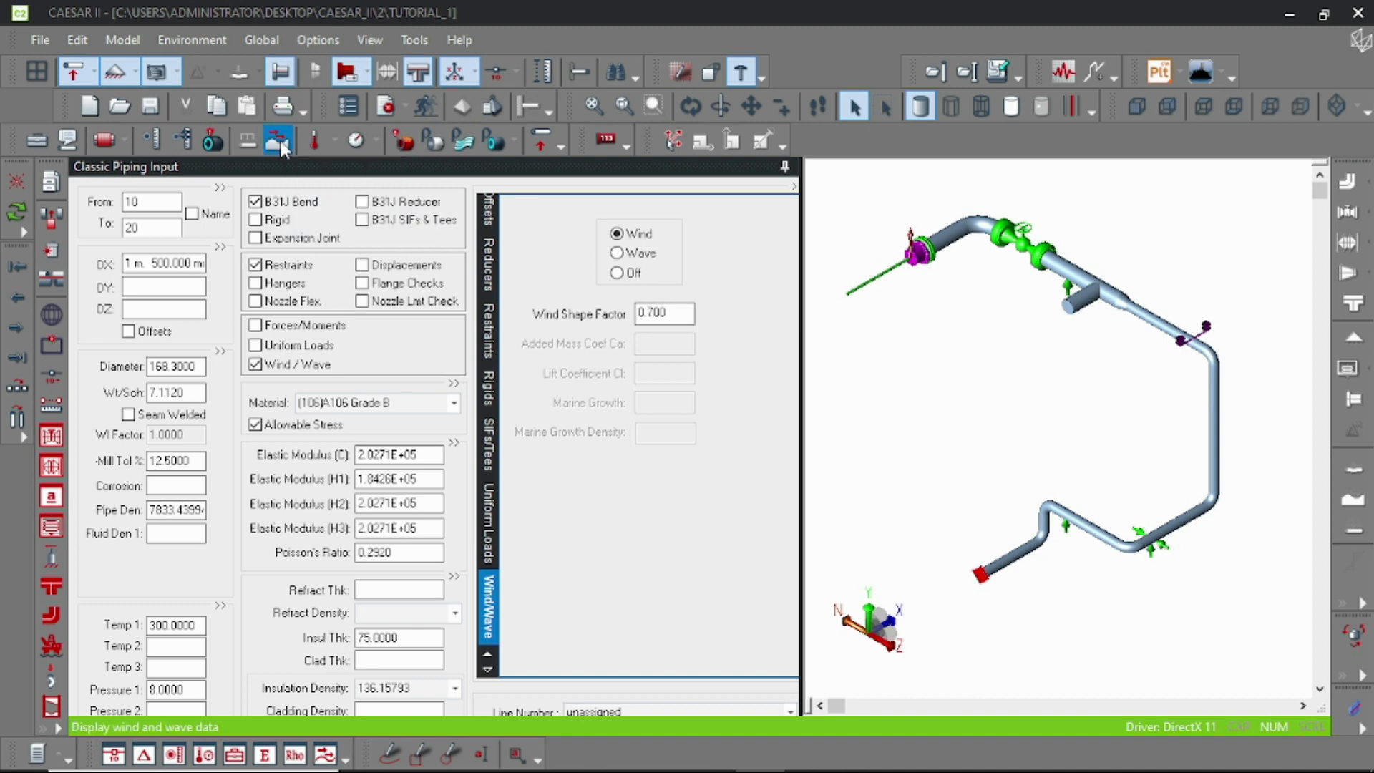
Show the Wind/Wave Loads table listing element 10–20 at coefficient 0.7000.
click(278, 141)
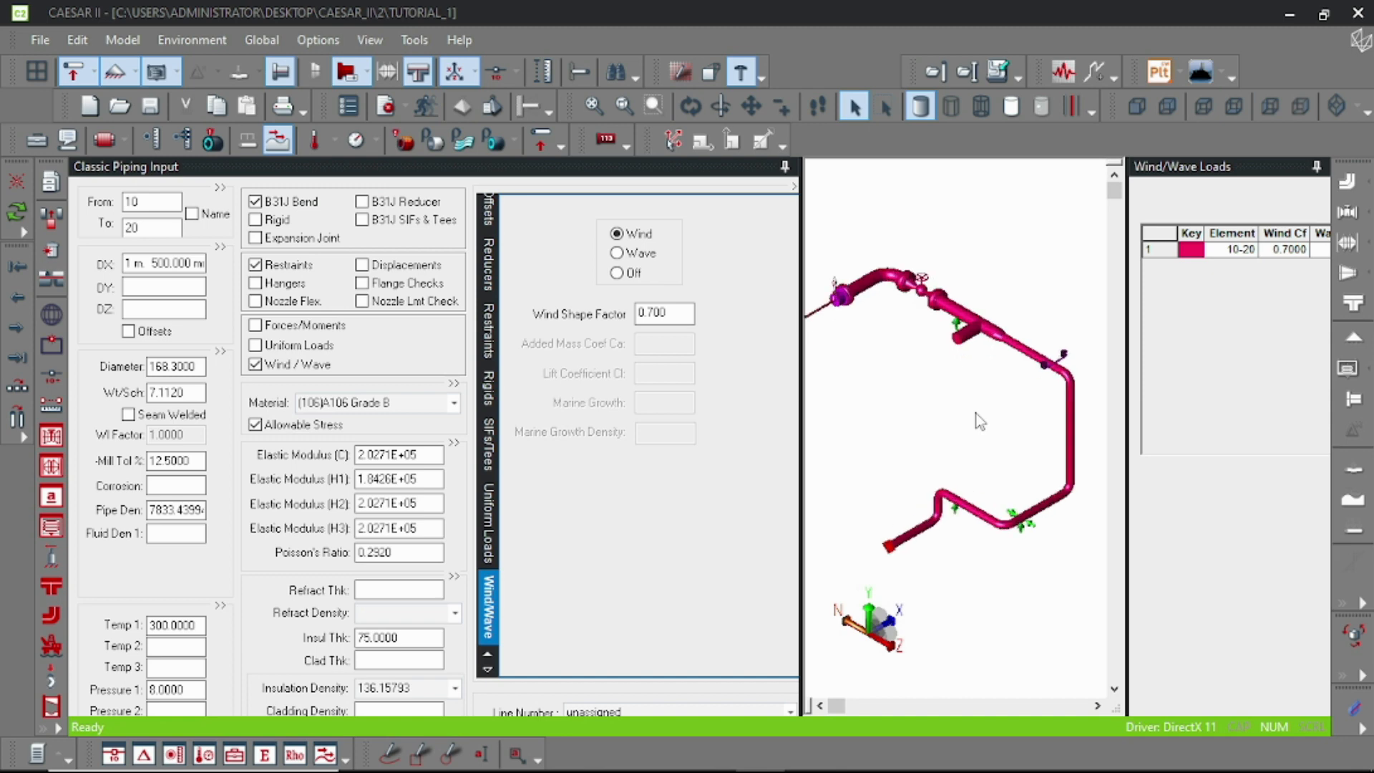
mouse_move(964, 426)
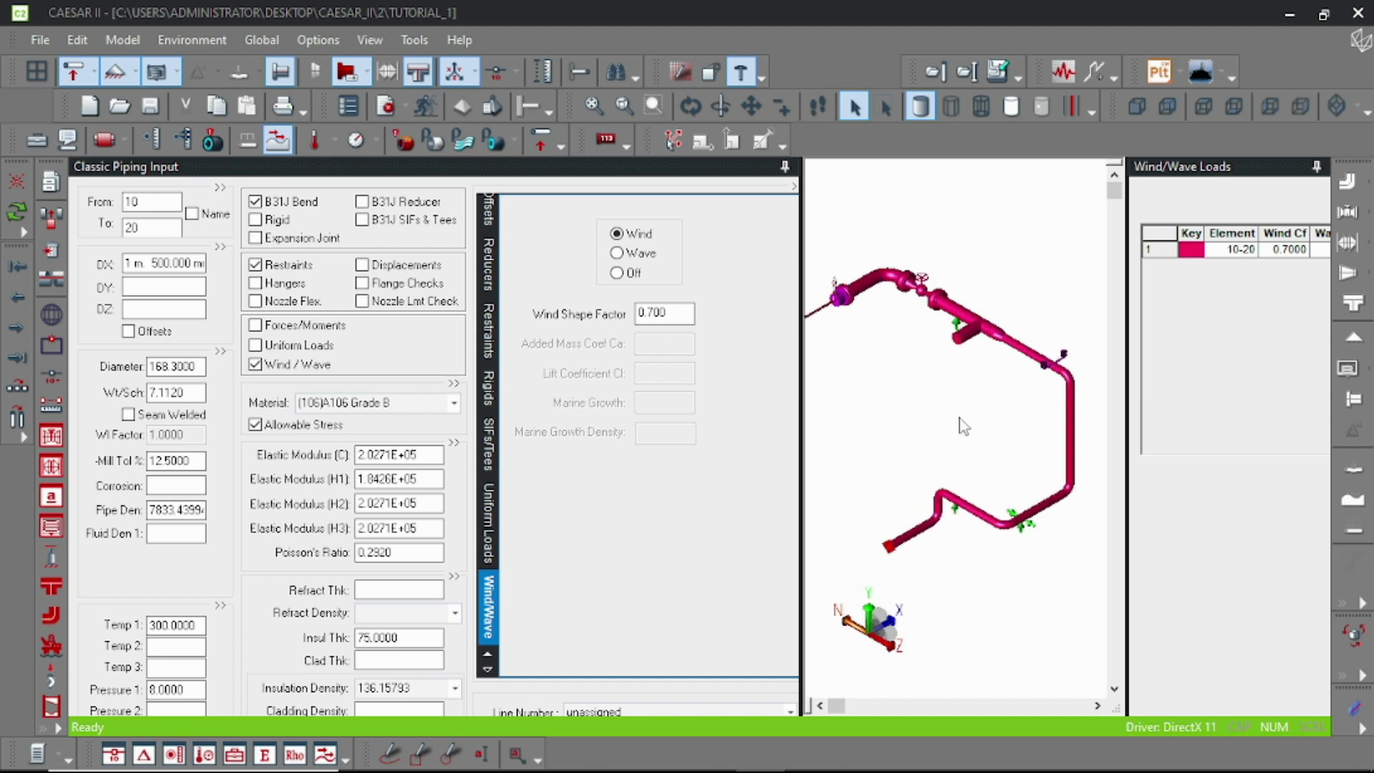
mouse_move(1045, 537)
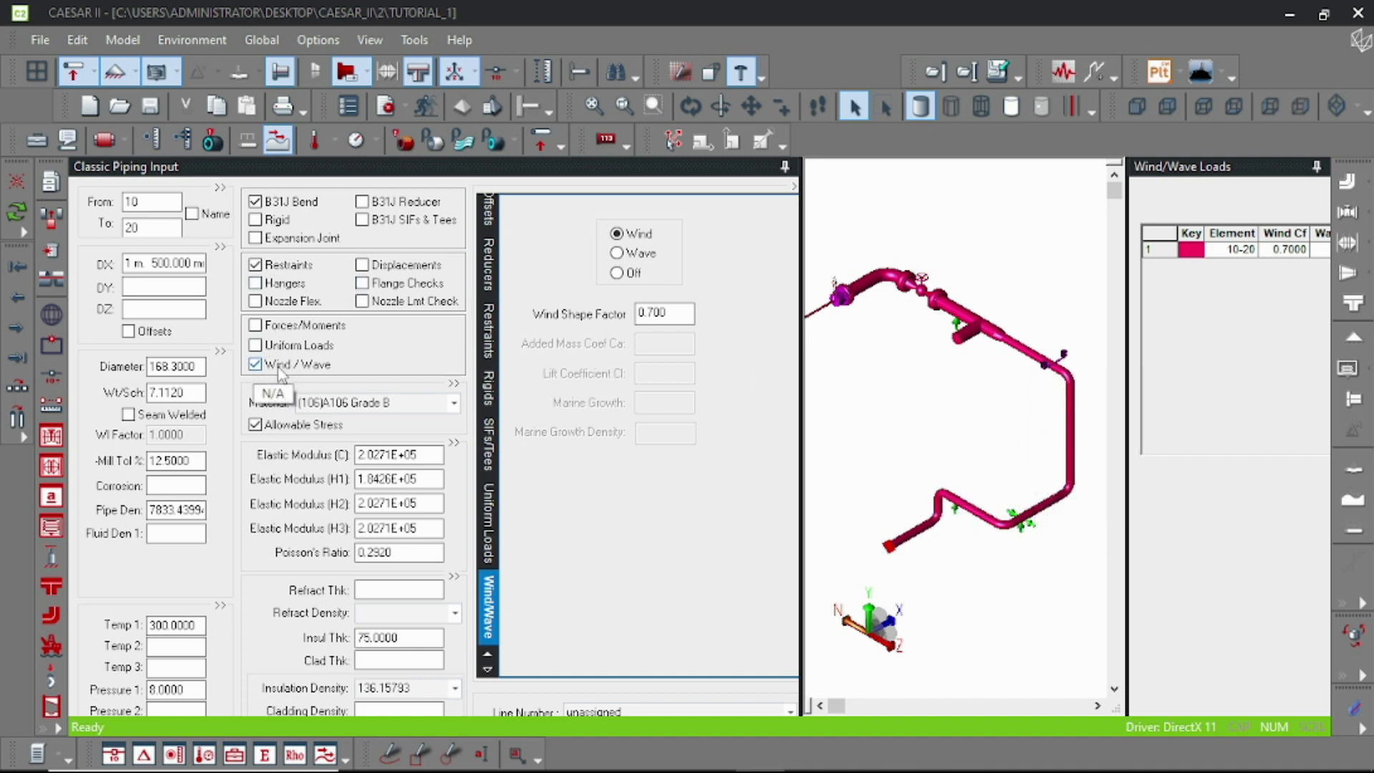
mouse_move(898, 539)
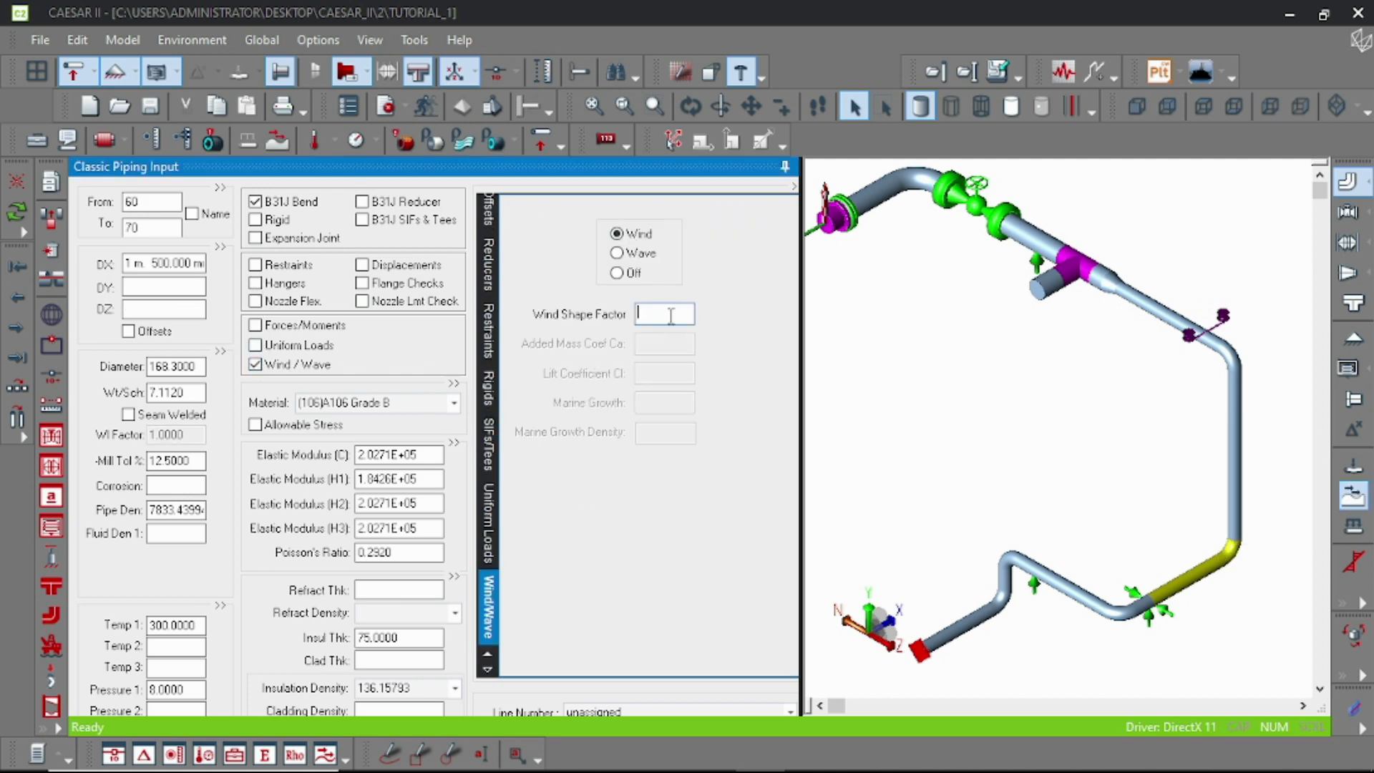
Enter wind shape factor .7 for element 60–70 and display the wind-loaded elements.
text(.700)
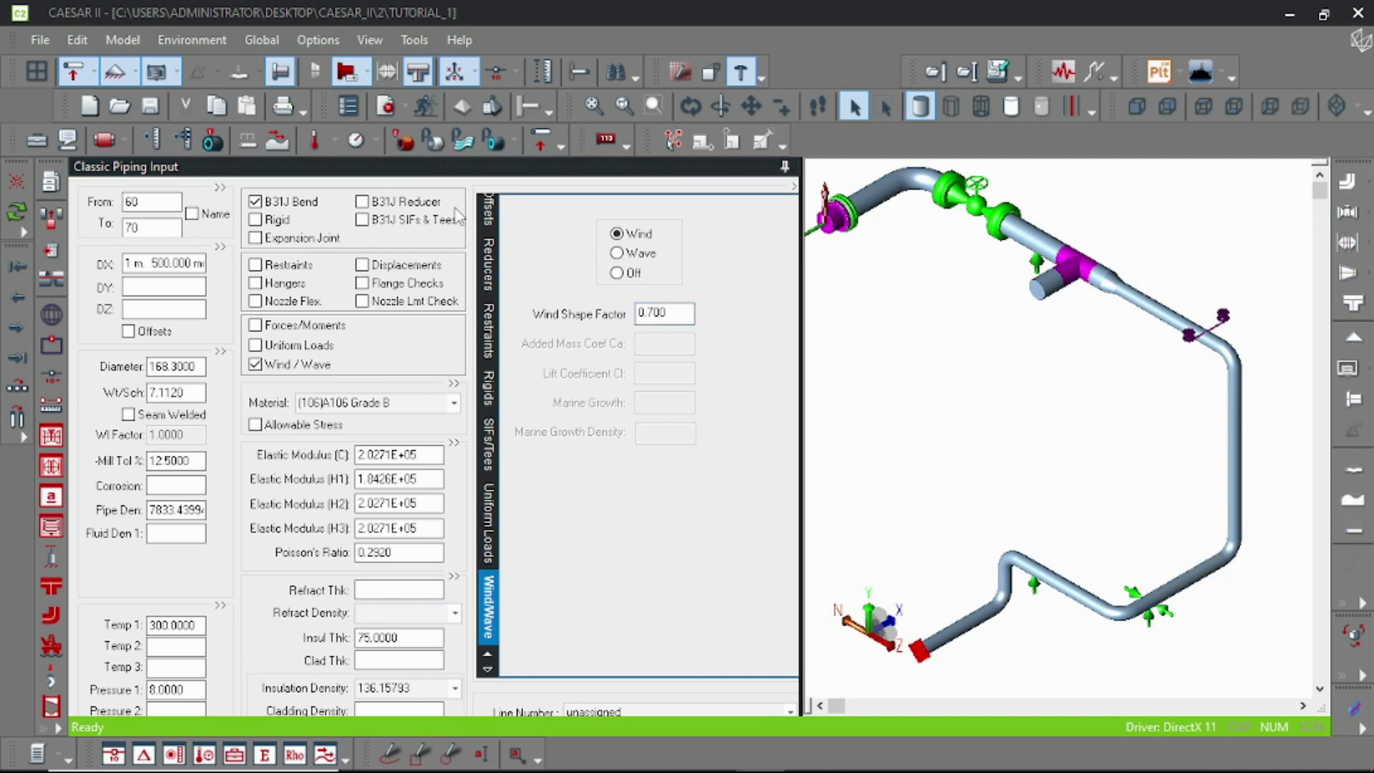
mouse_move(278, 141)
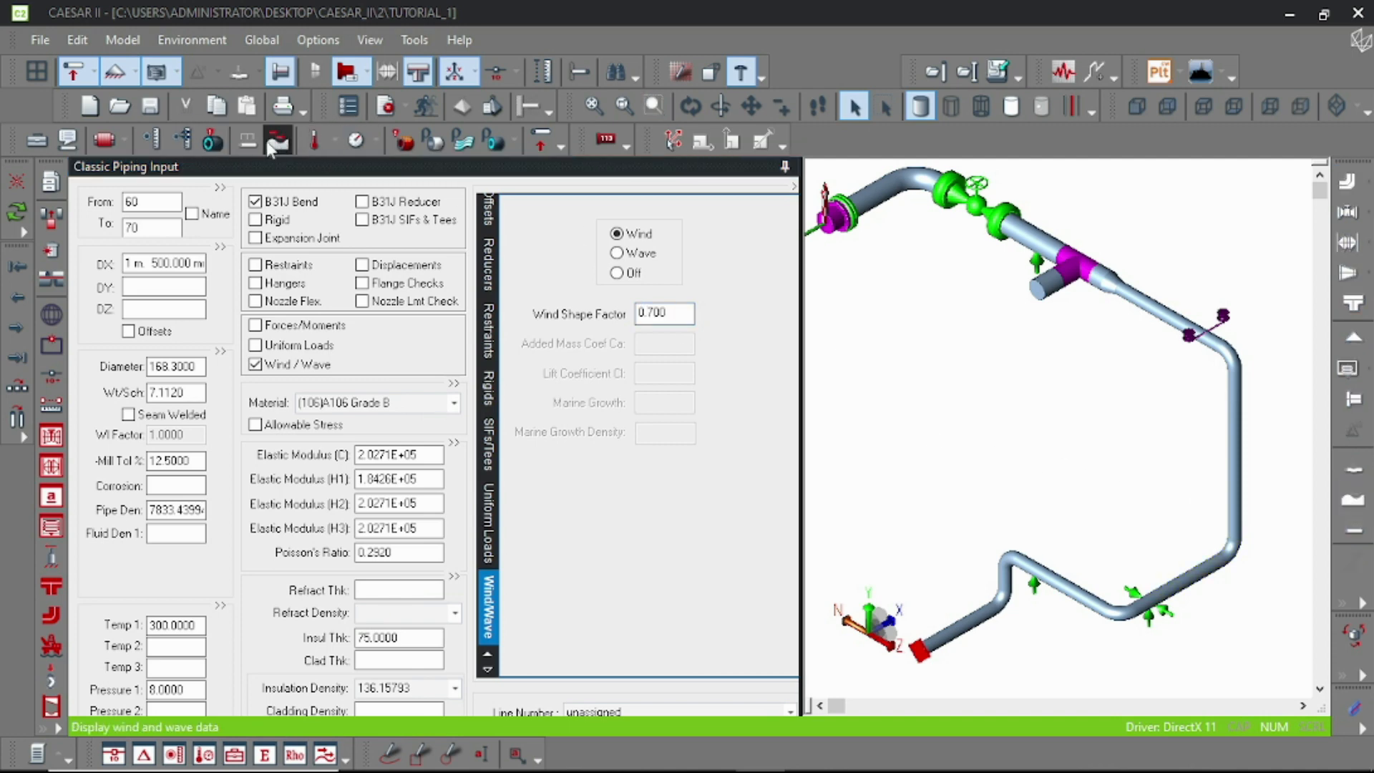
click(278, 140)
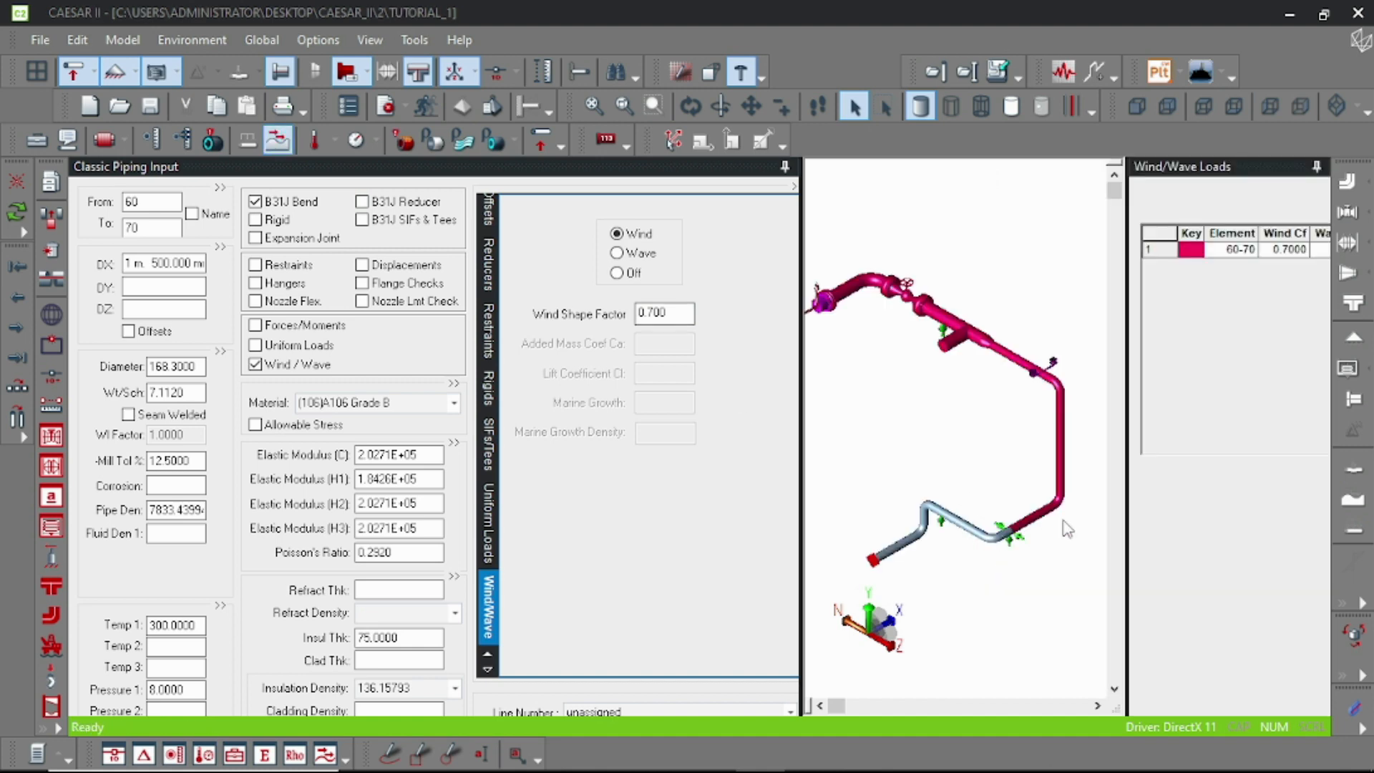
mouse_move(1016, 517)
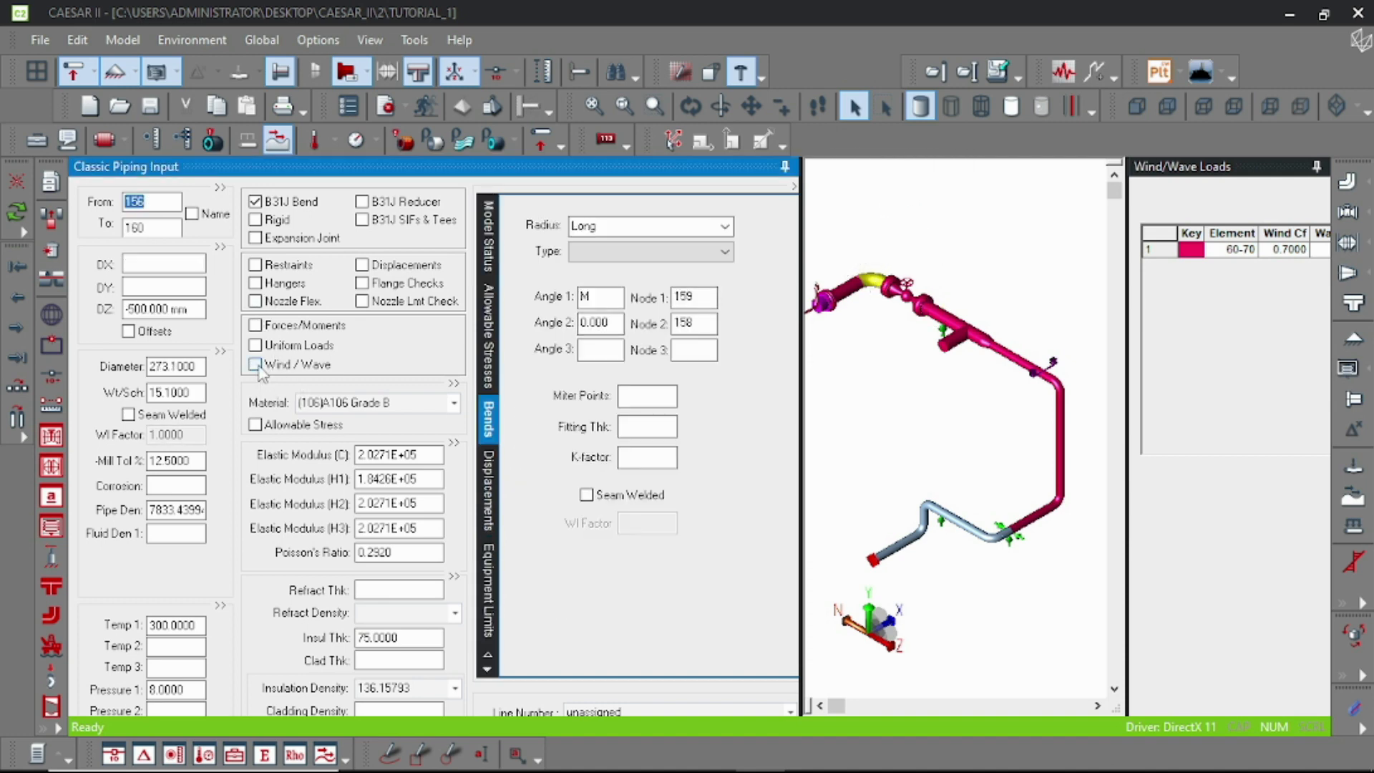
Set element 156–160's wind option to Off and hide the wind-load display.
click(255, 365)
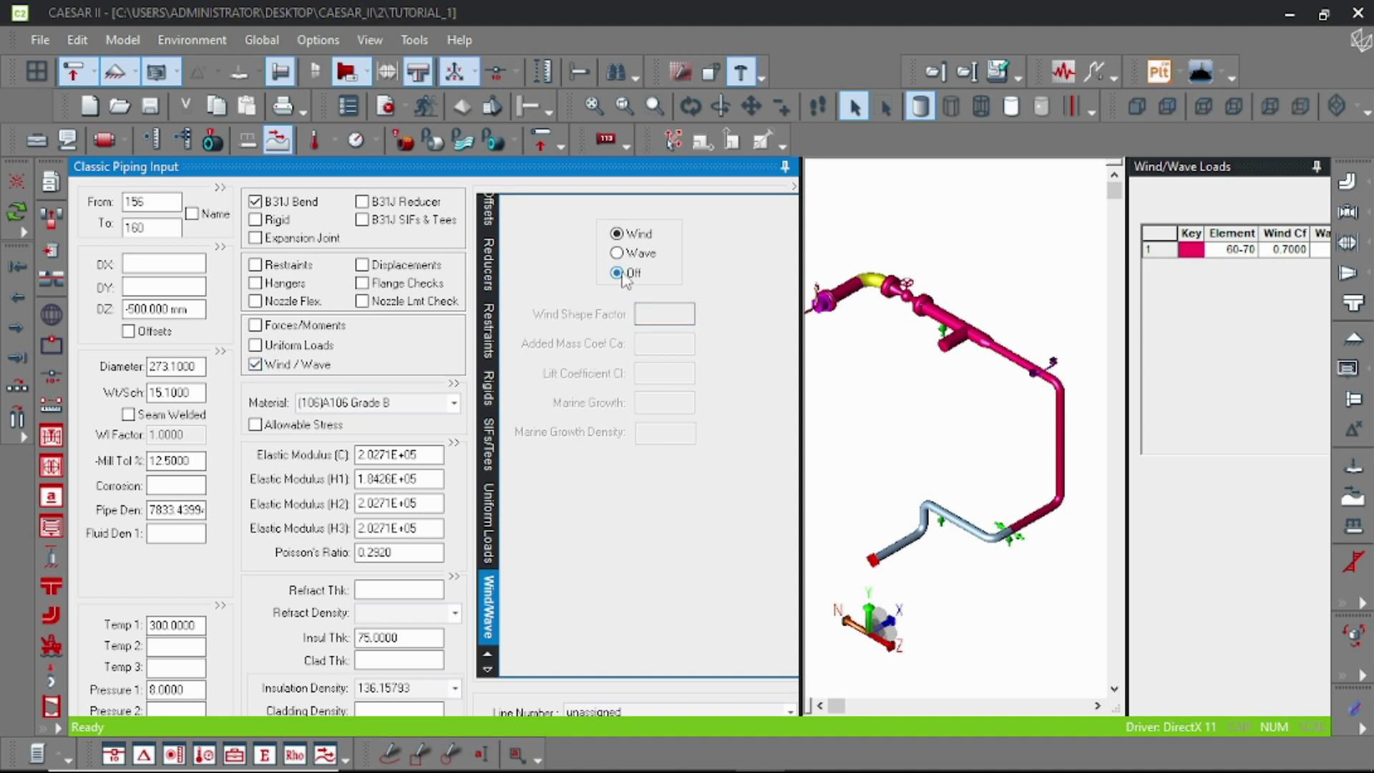
click(617, 274)
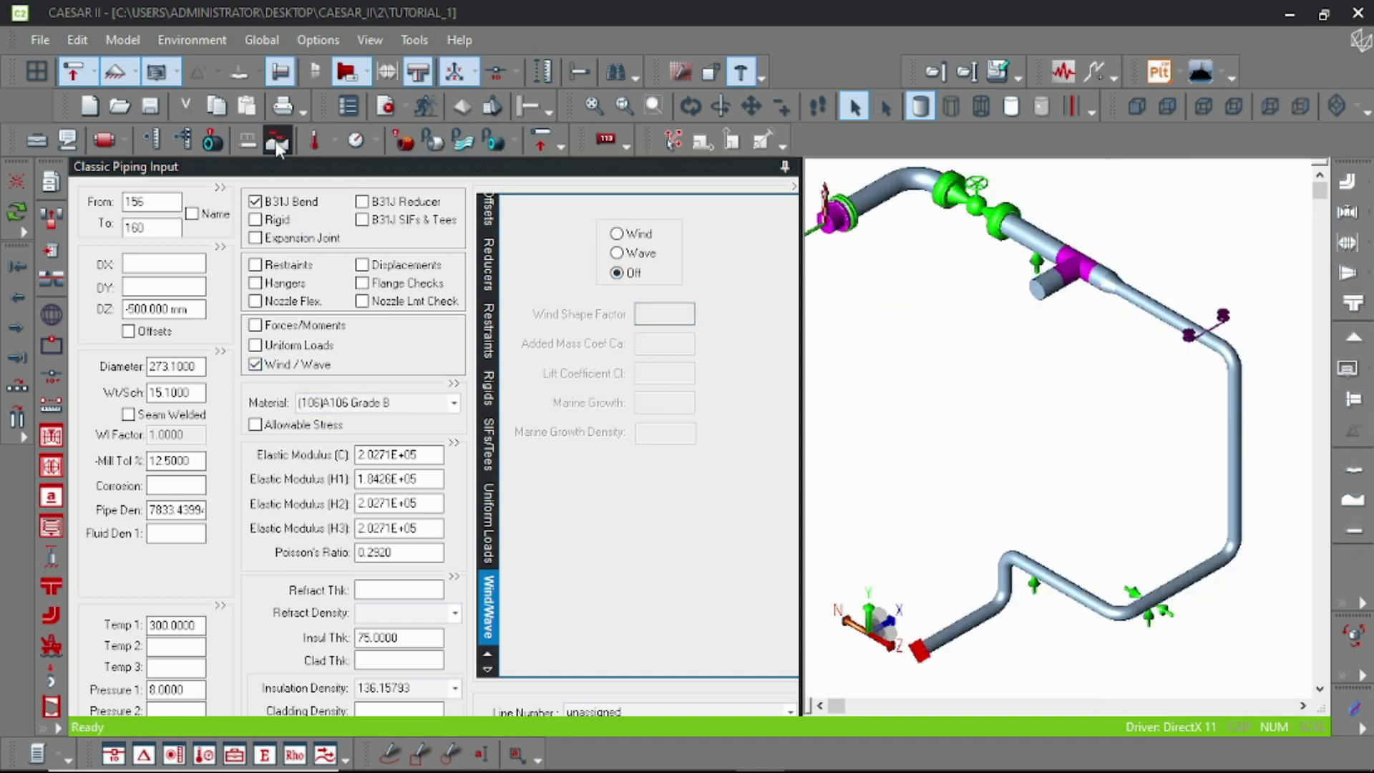
click(278, 140)
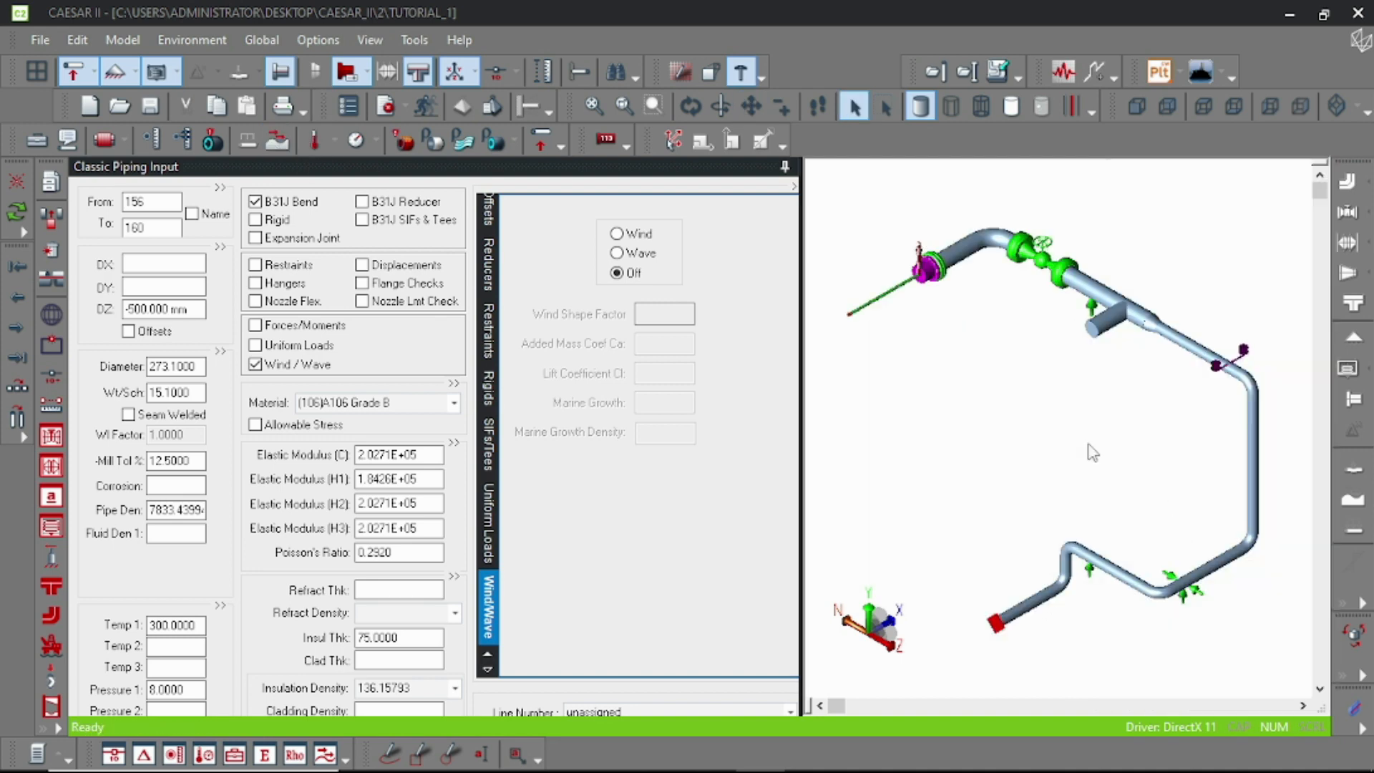
mouse_move(317, 388)
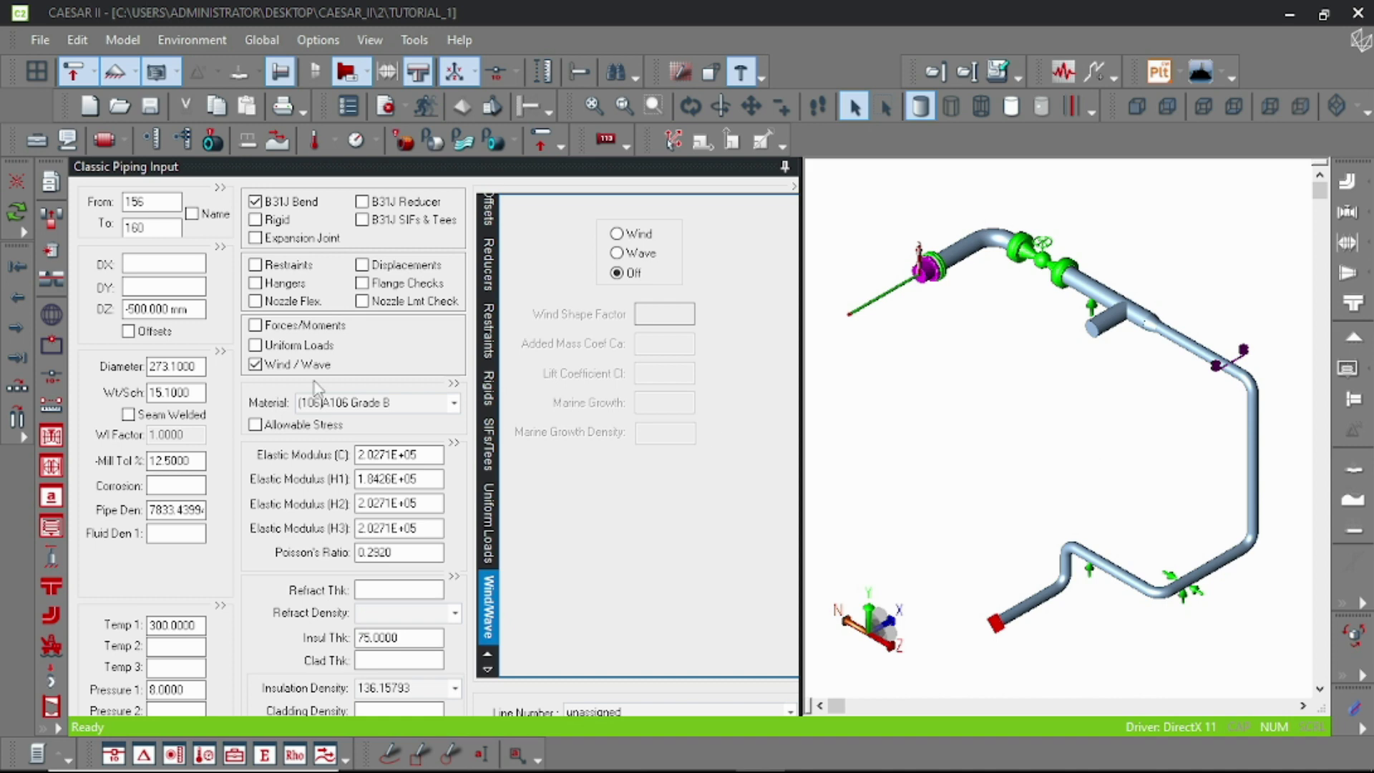
mouse_move(51, 315)
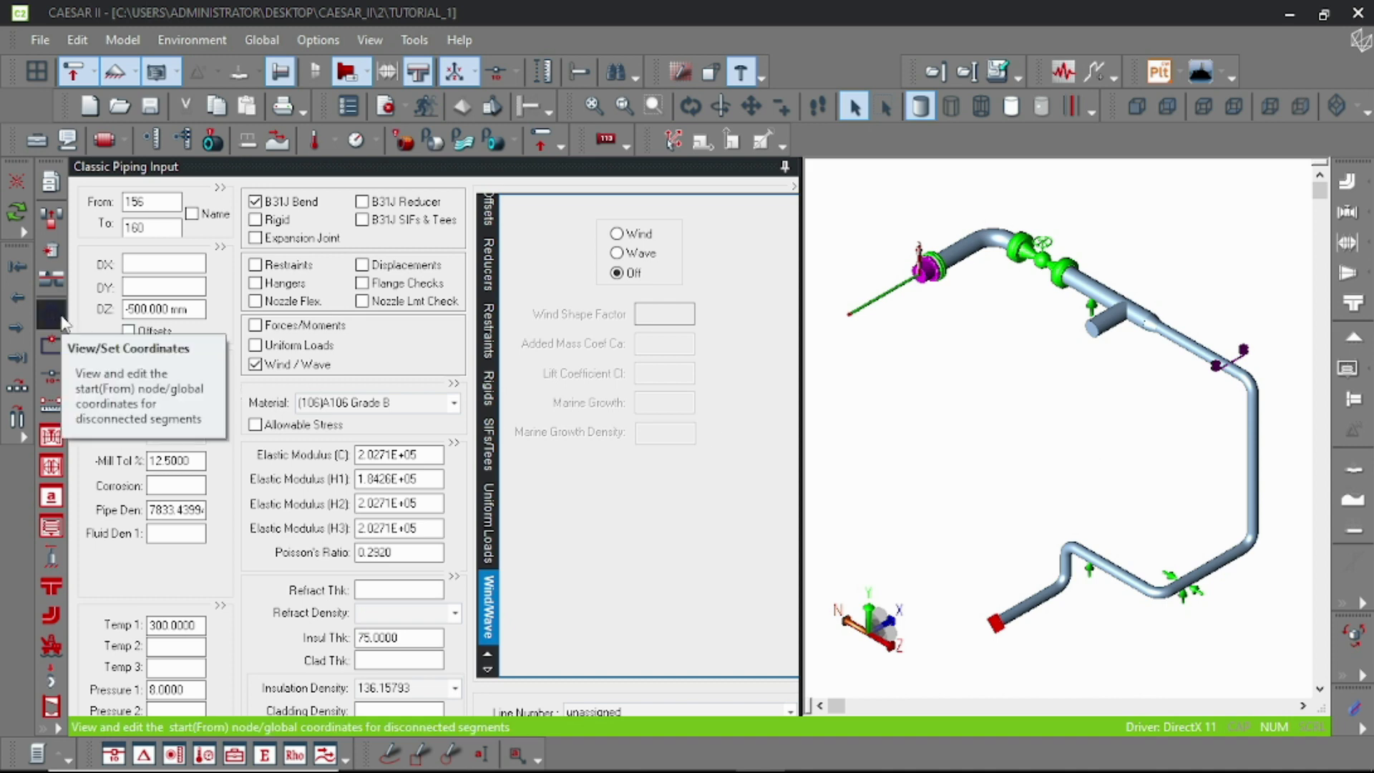
Give node 10 a global Y coordinate of 10000 mm, keeping X and Z at 0.
click(51, 314)
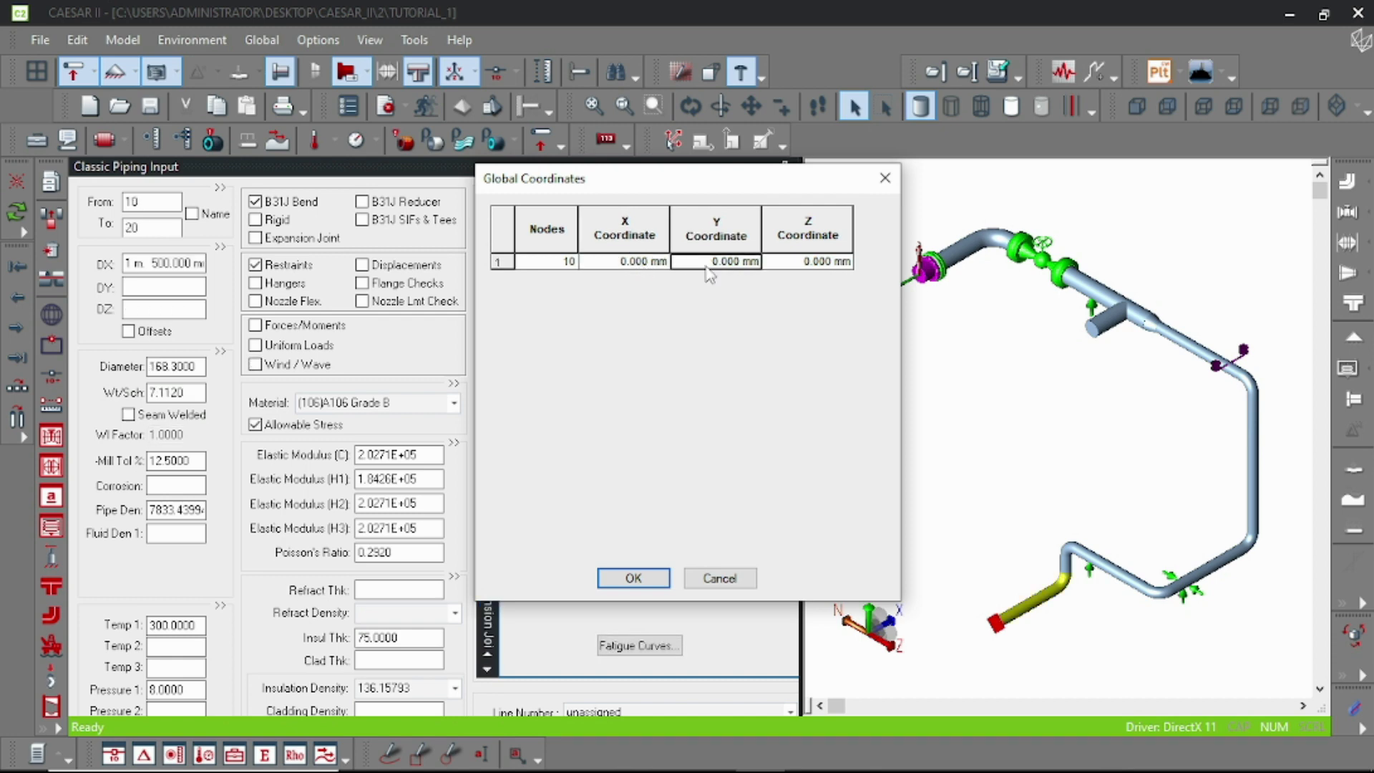
click(716, 261)
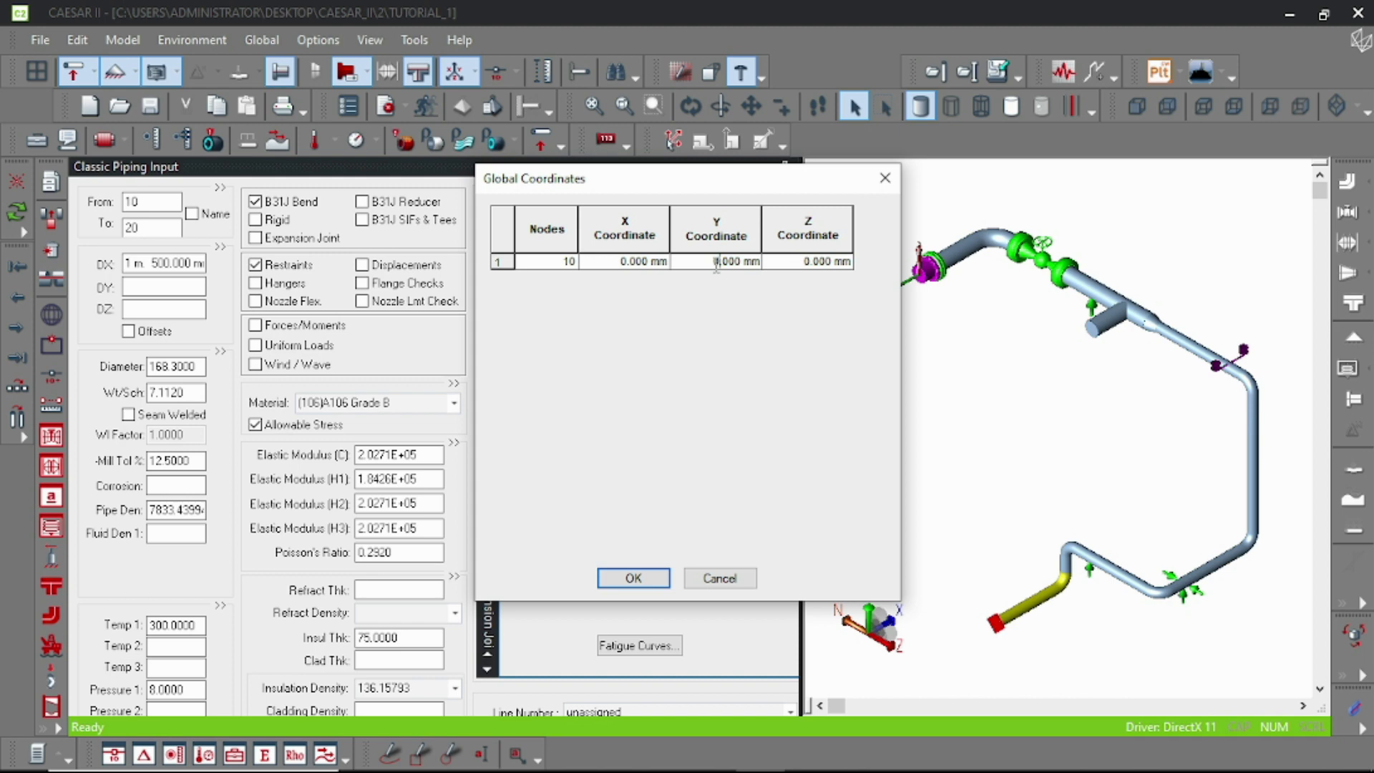
text(10)
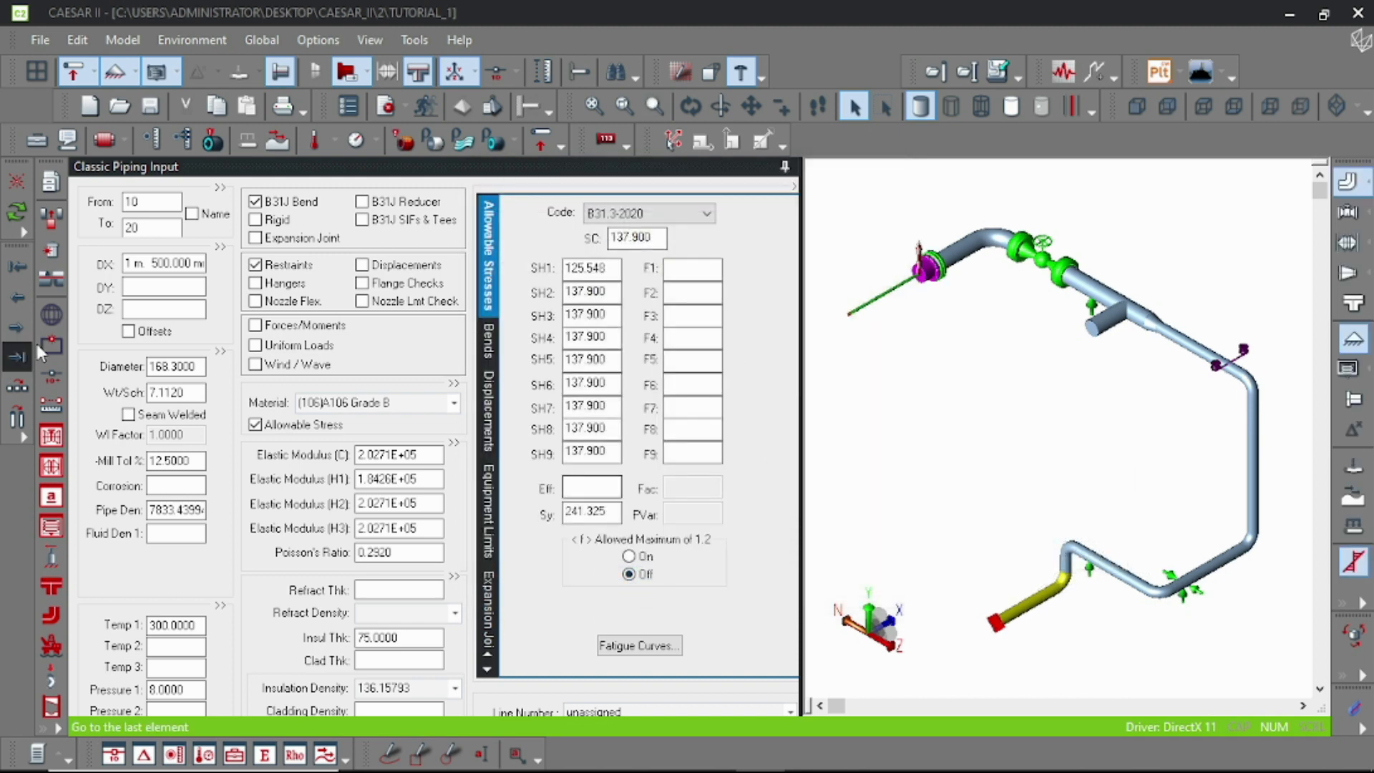
click(15, 356)
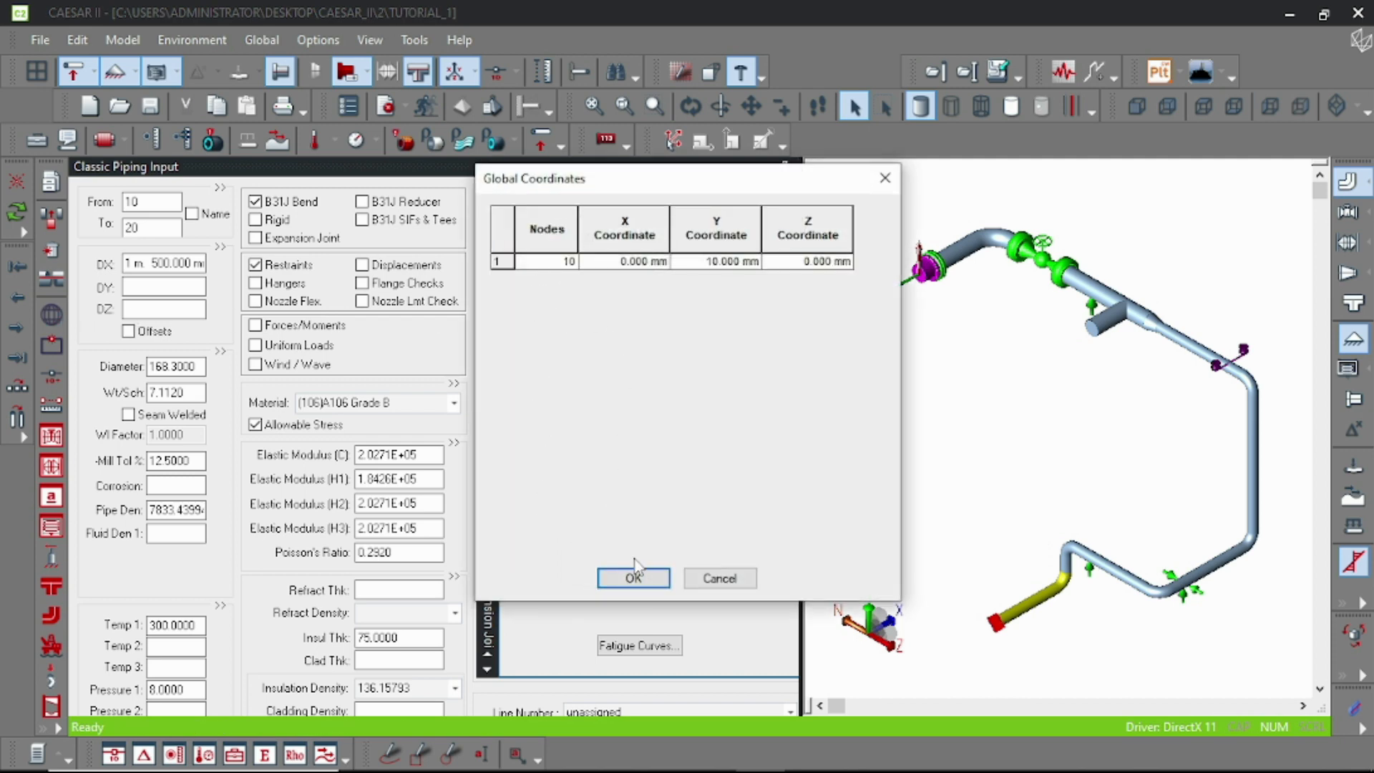
click(632, 579)
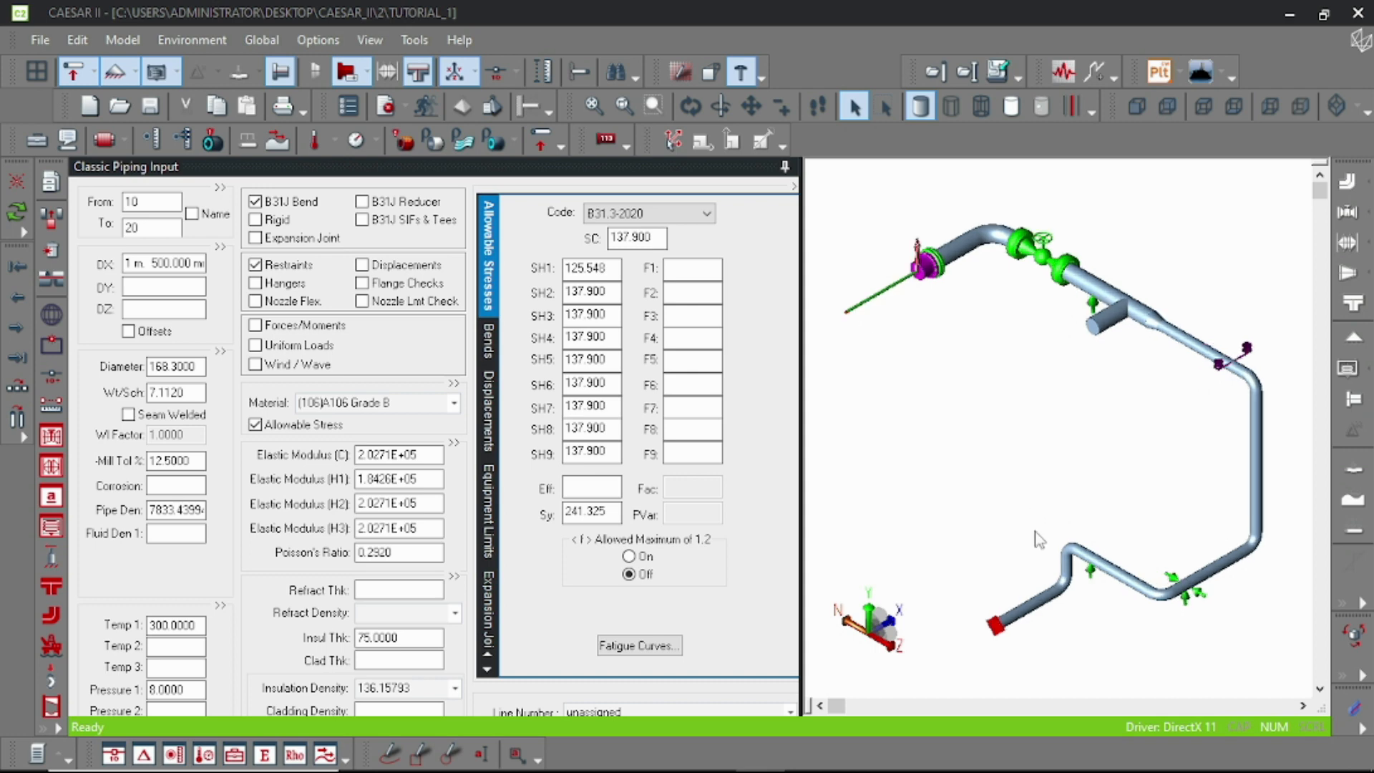
mouse_move(1012, 617)
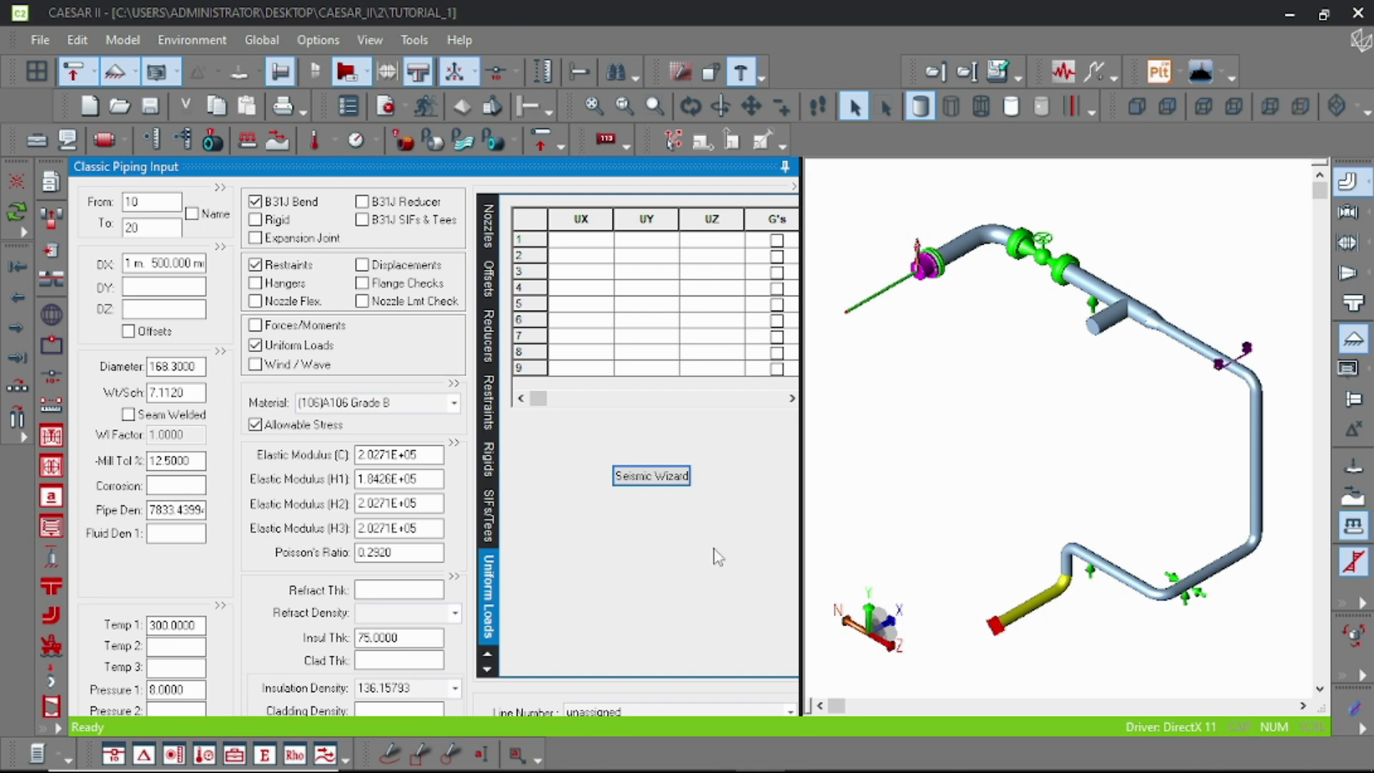
mouse_move(585, 245)
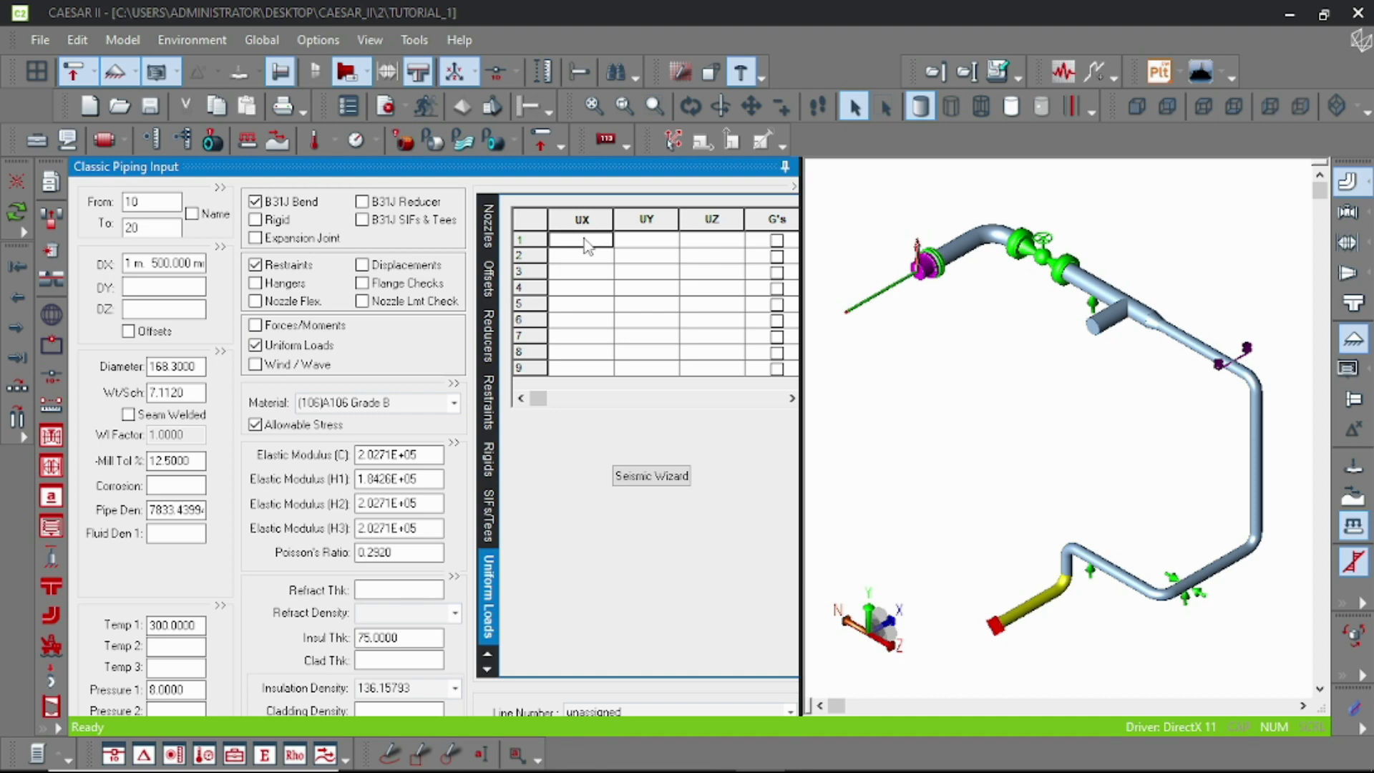
Enter uniform g-loads 0.1 UX, 0.067 UY, 0.1 UZ, then uncheck Uniform Loads.
text(0.1000)
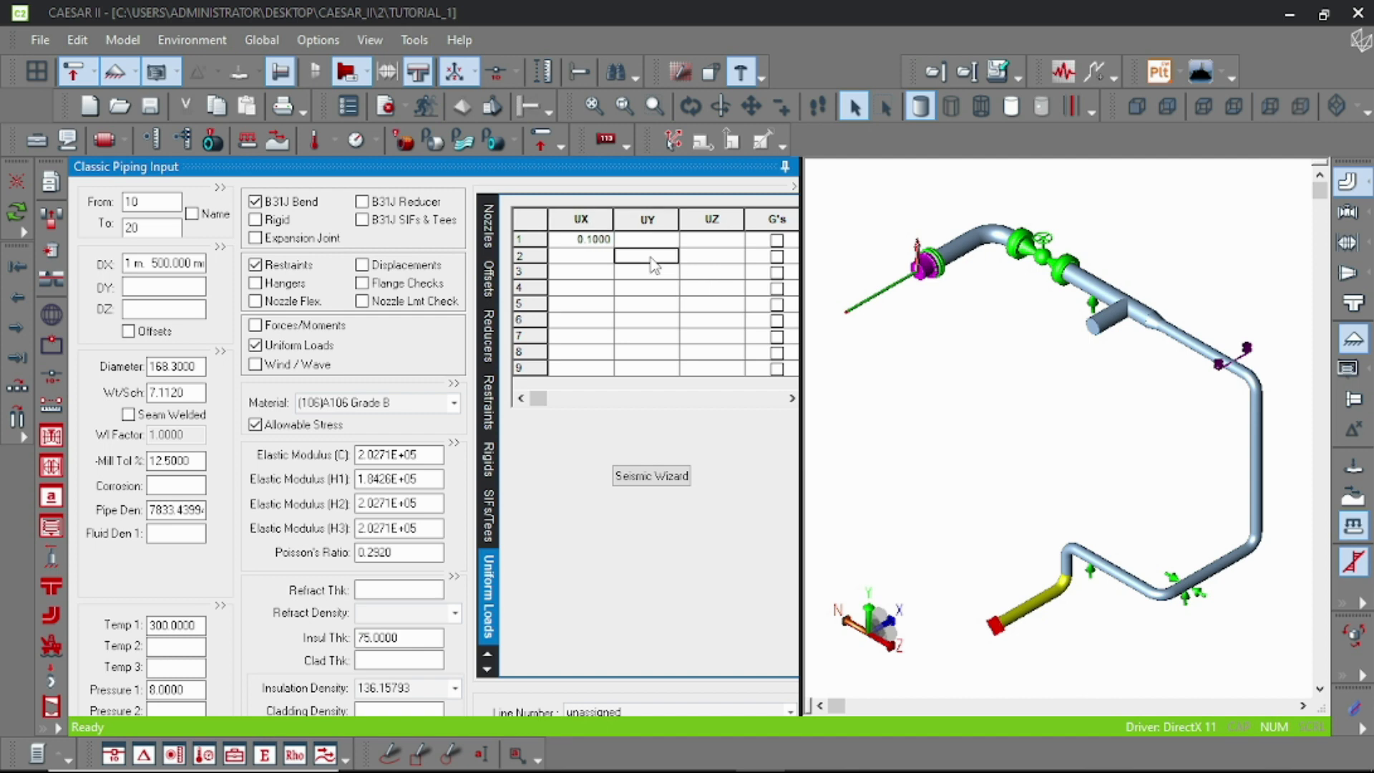
text(.0670)
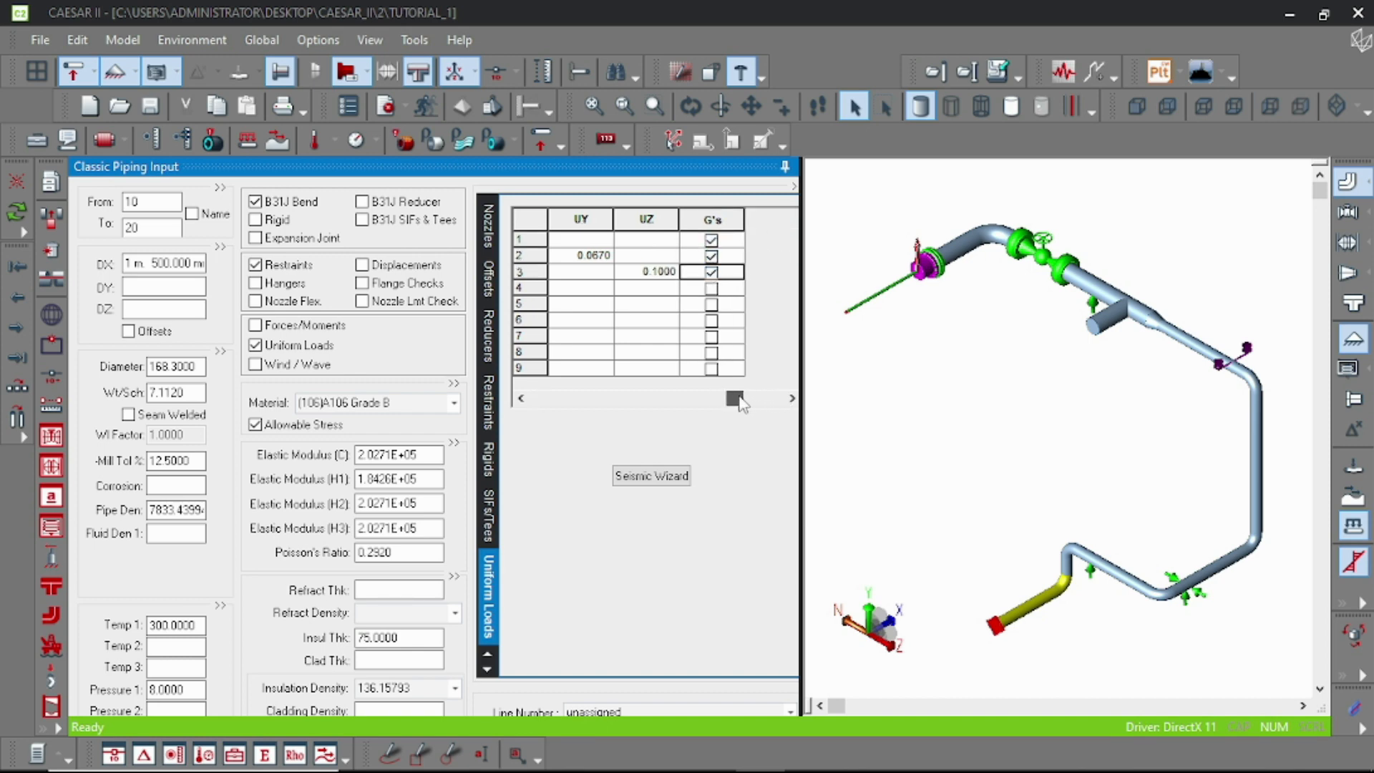
click(520, 398)
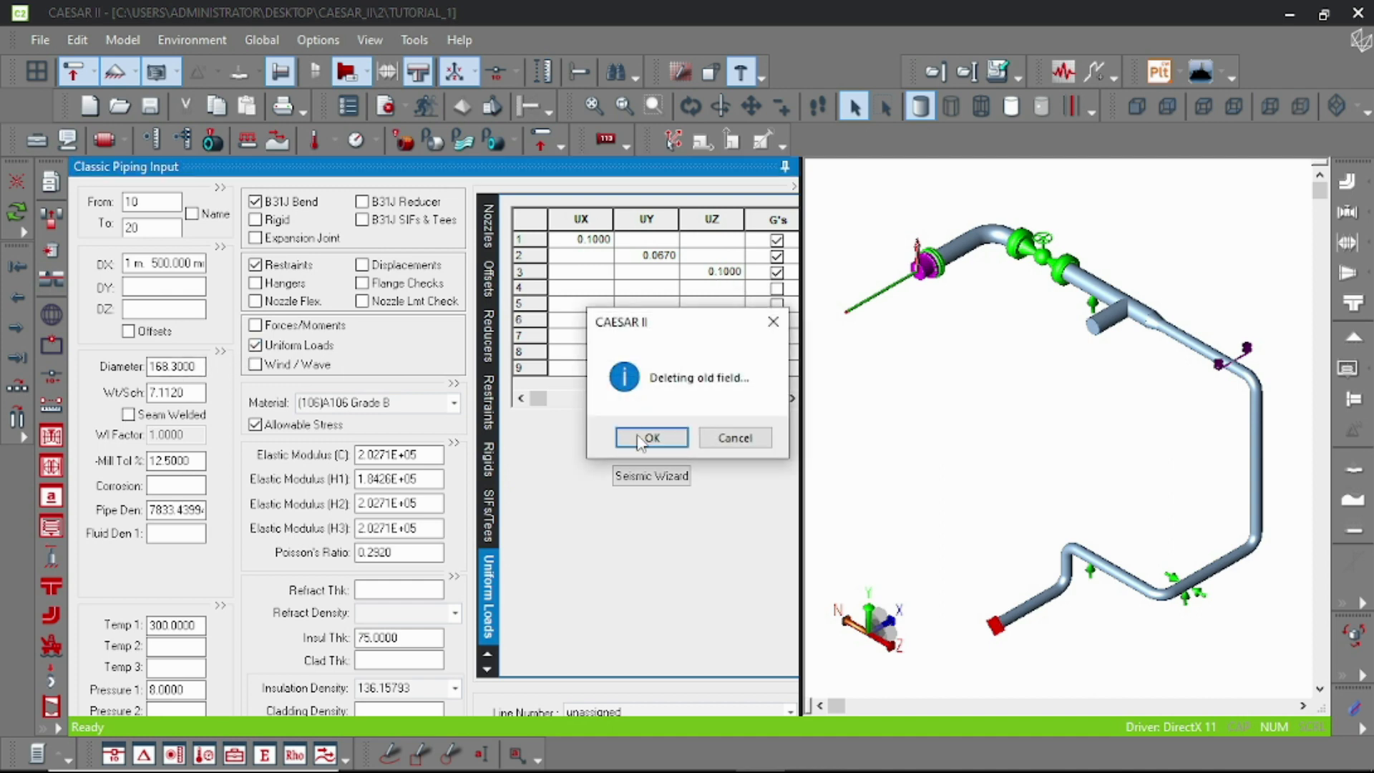
Delete the manual loads and generate g-loads with the ASCE 7-05/IBC 2006 Seismic Wizard.
click(651, 438)
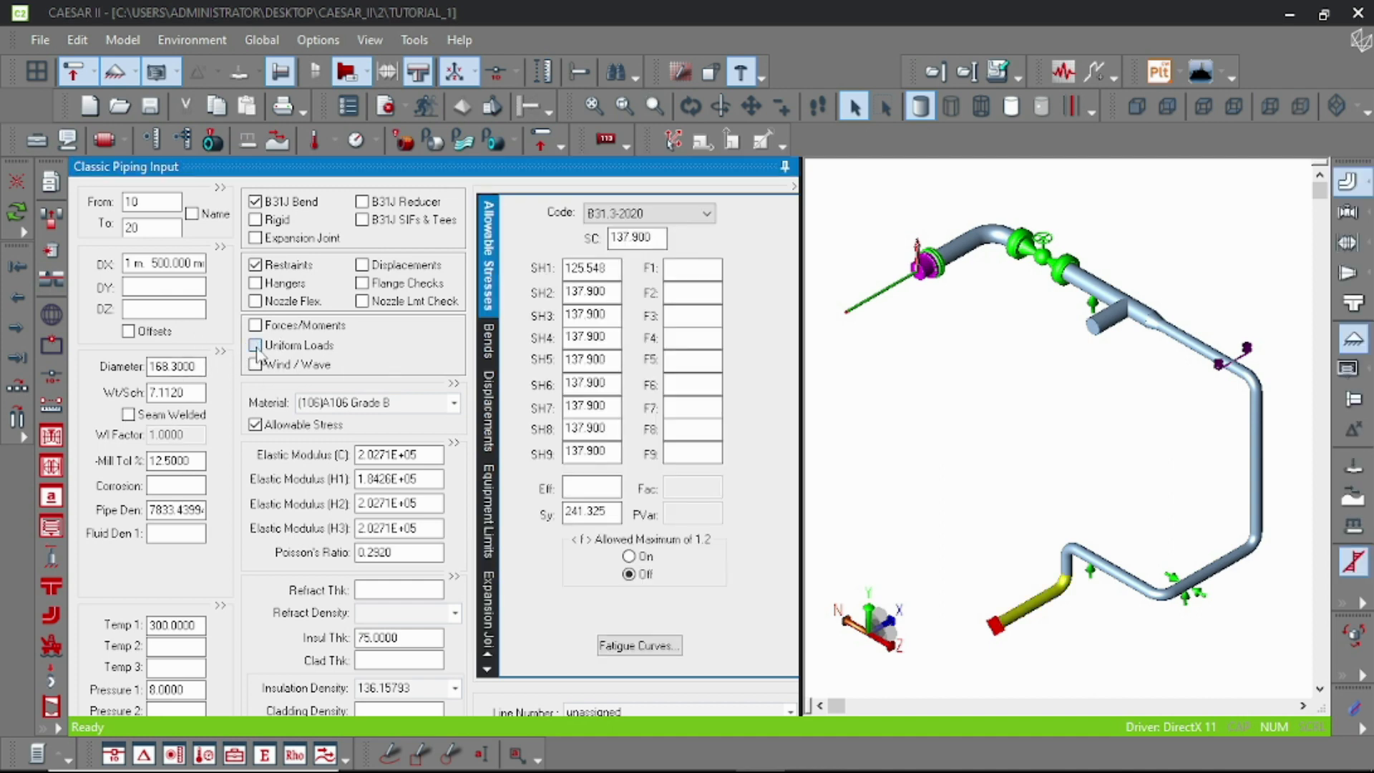
click(255, 344)
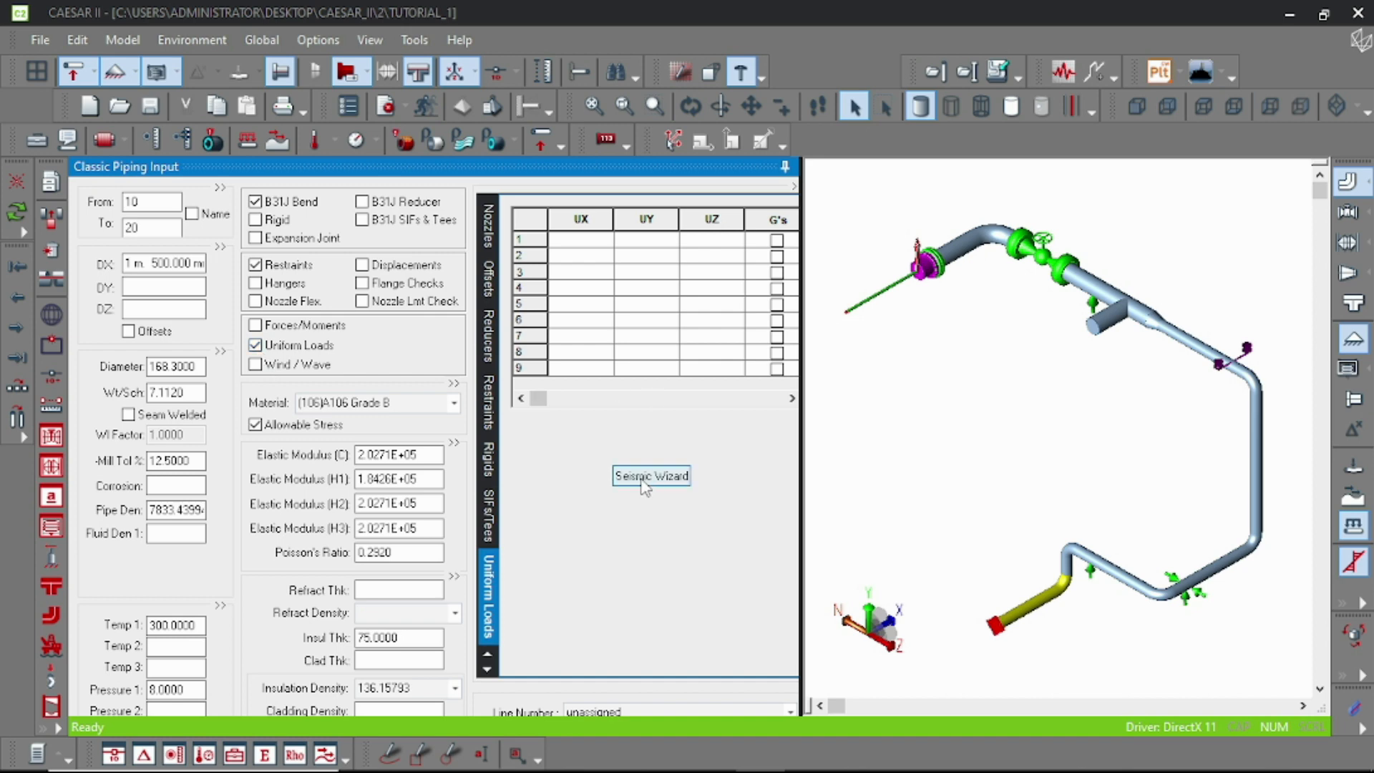
click(651, 475)
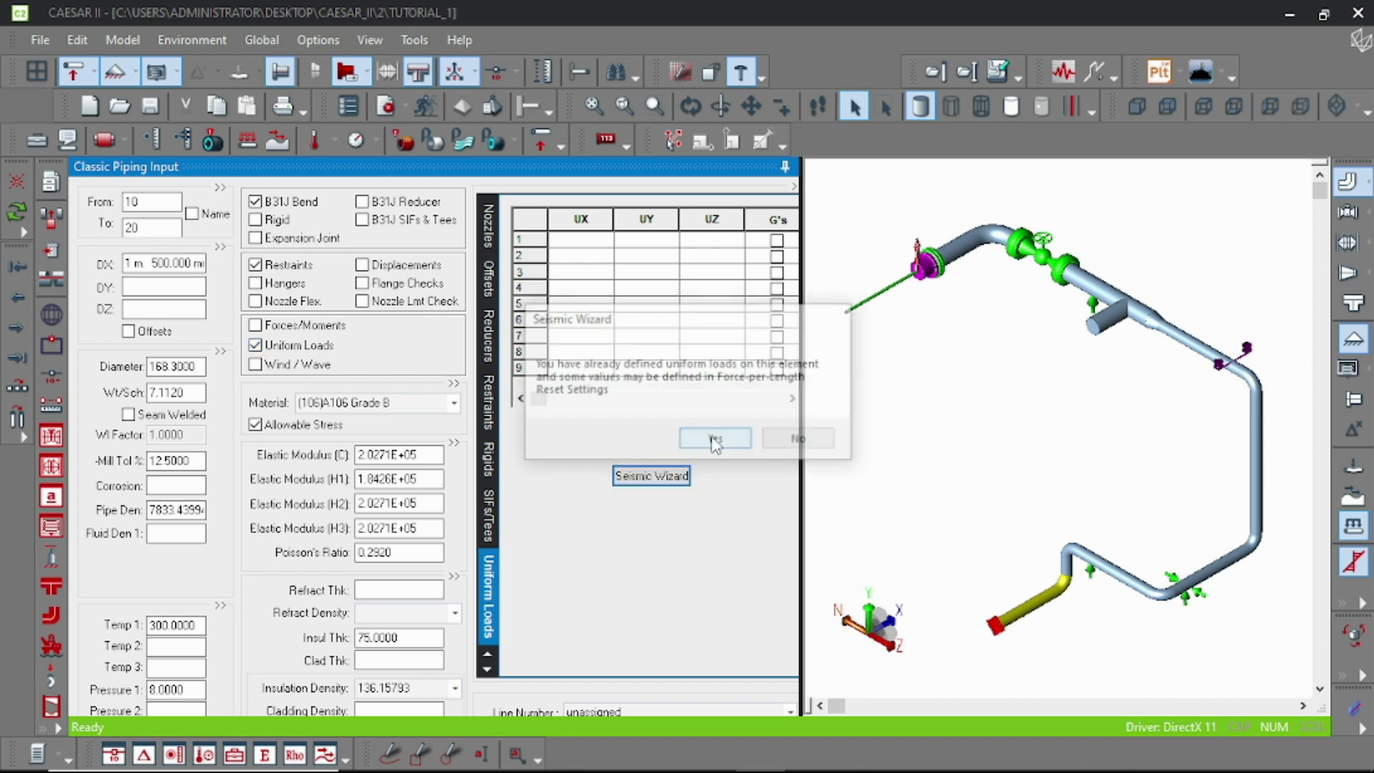
click(715, 438)
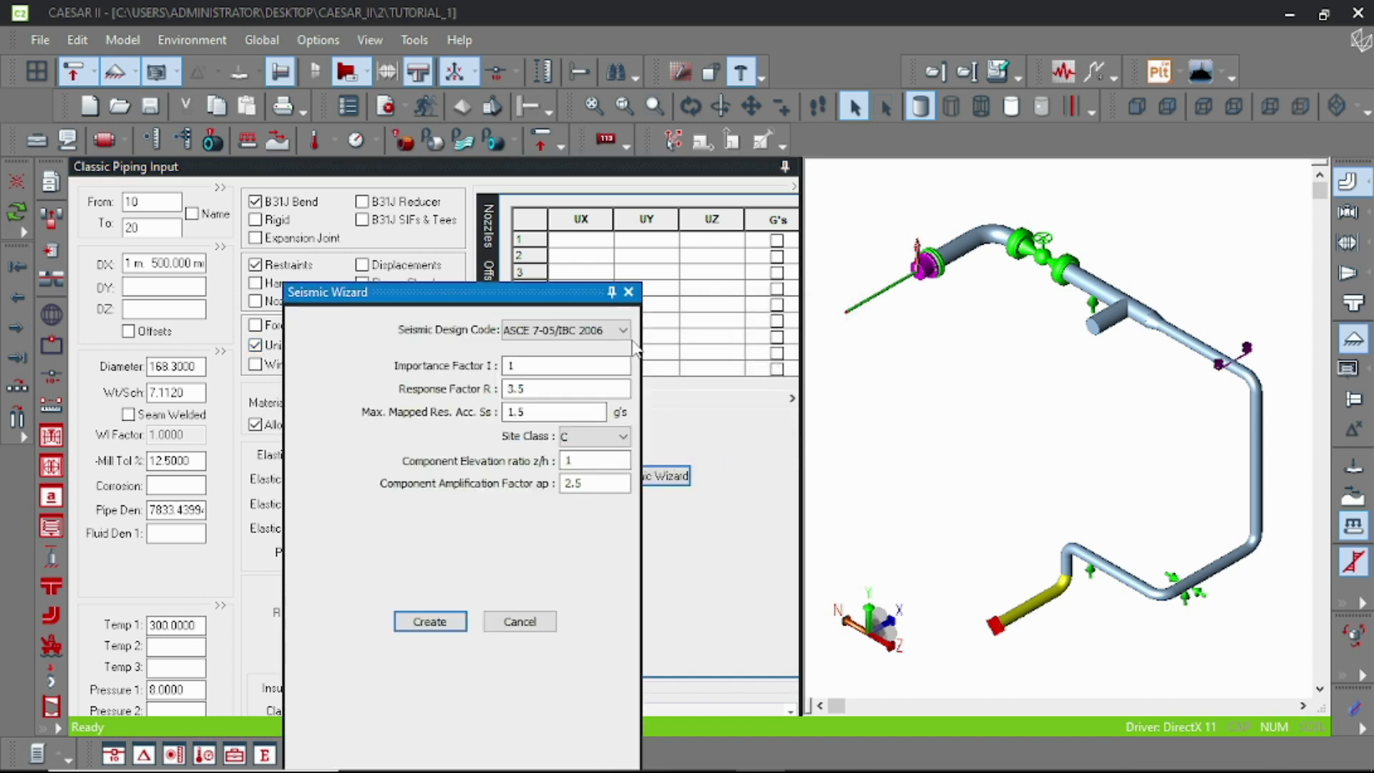
click(622, 329)
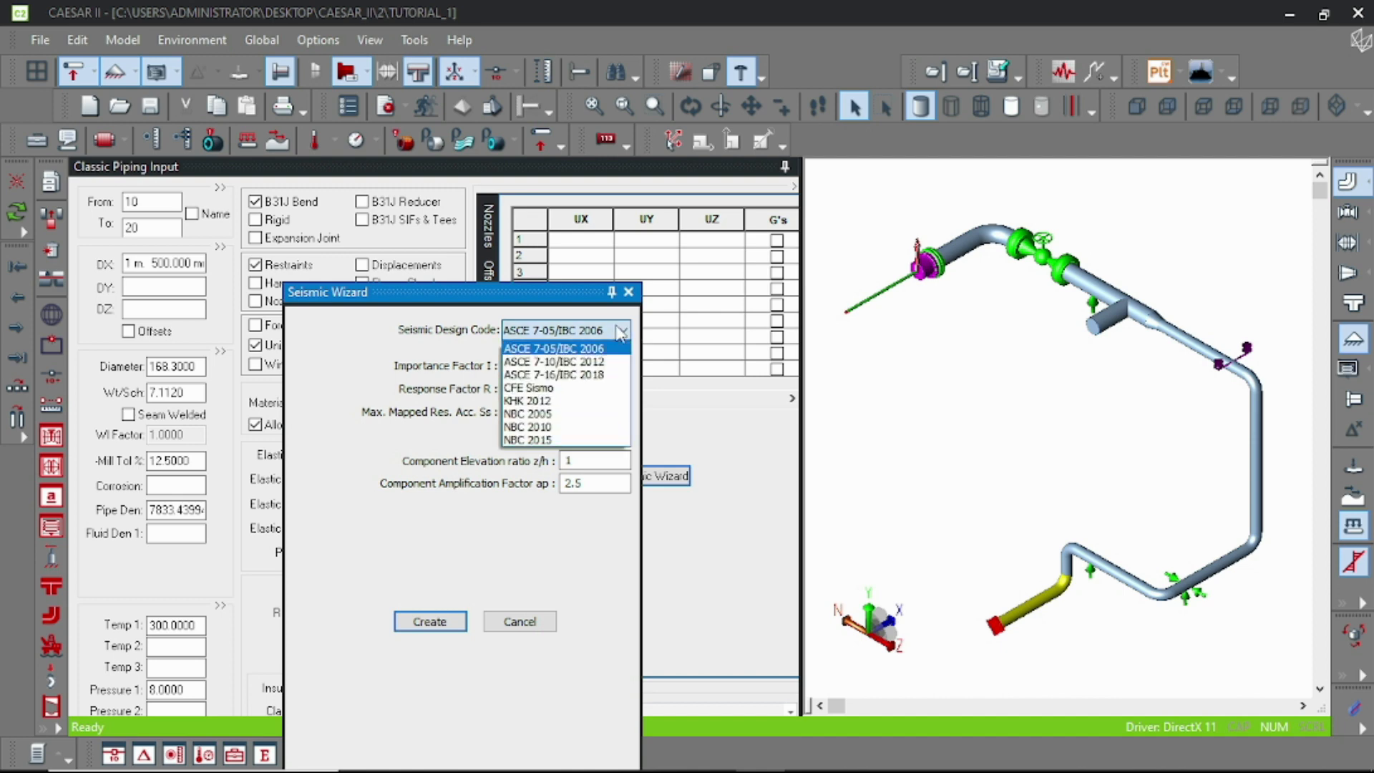
click(551, 348)
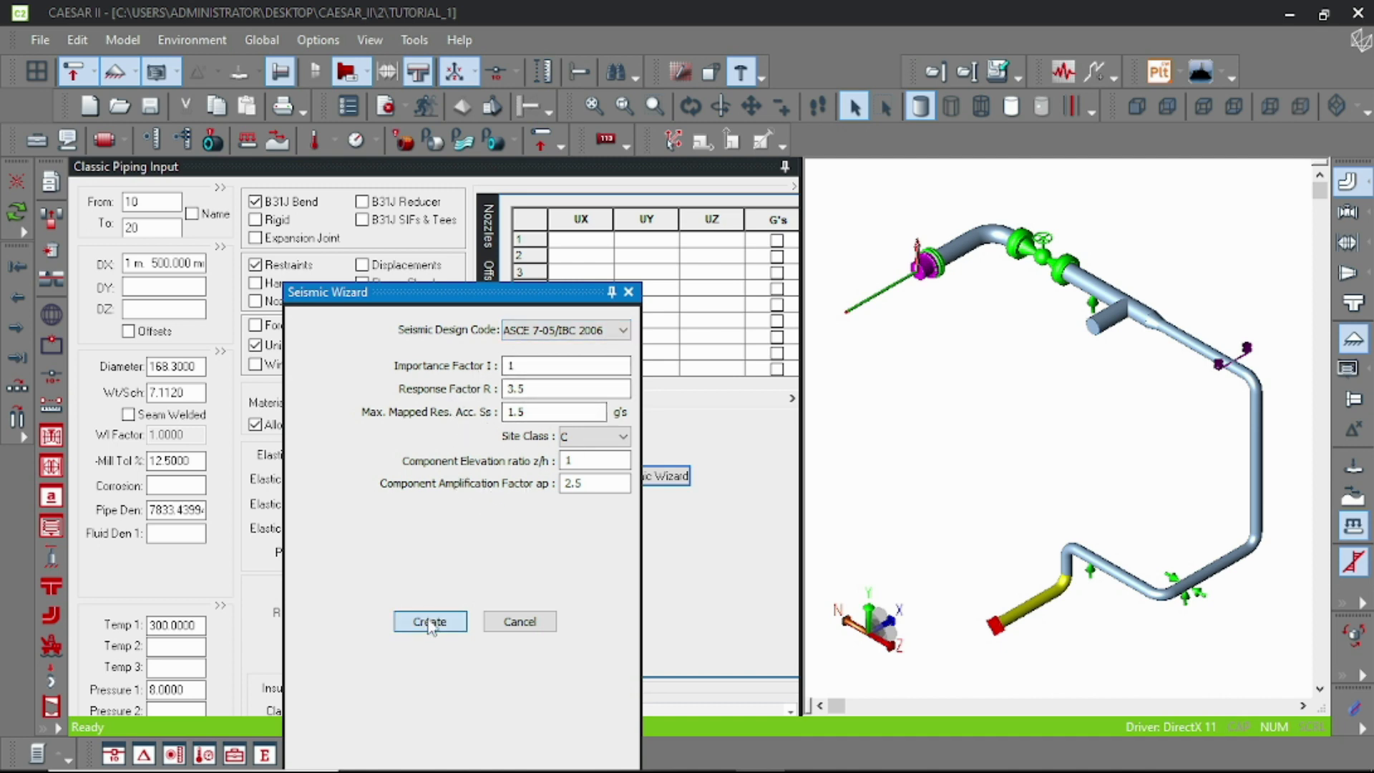
click(429, 621)
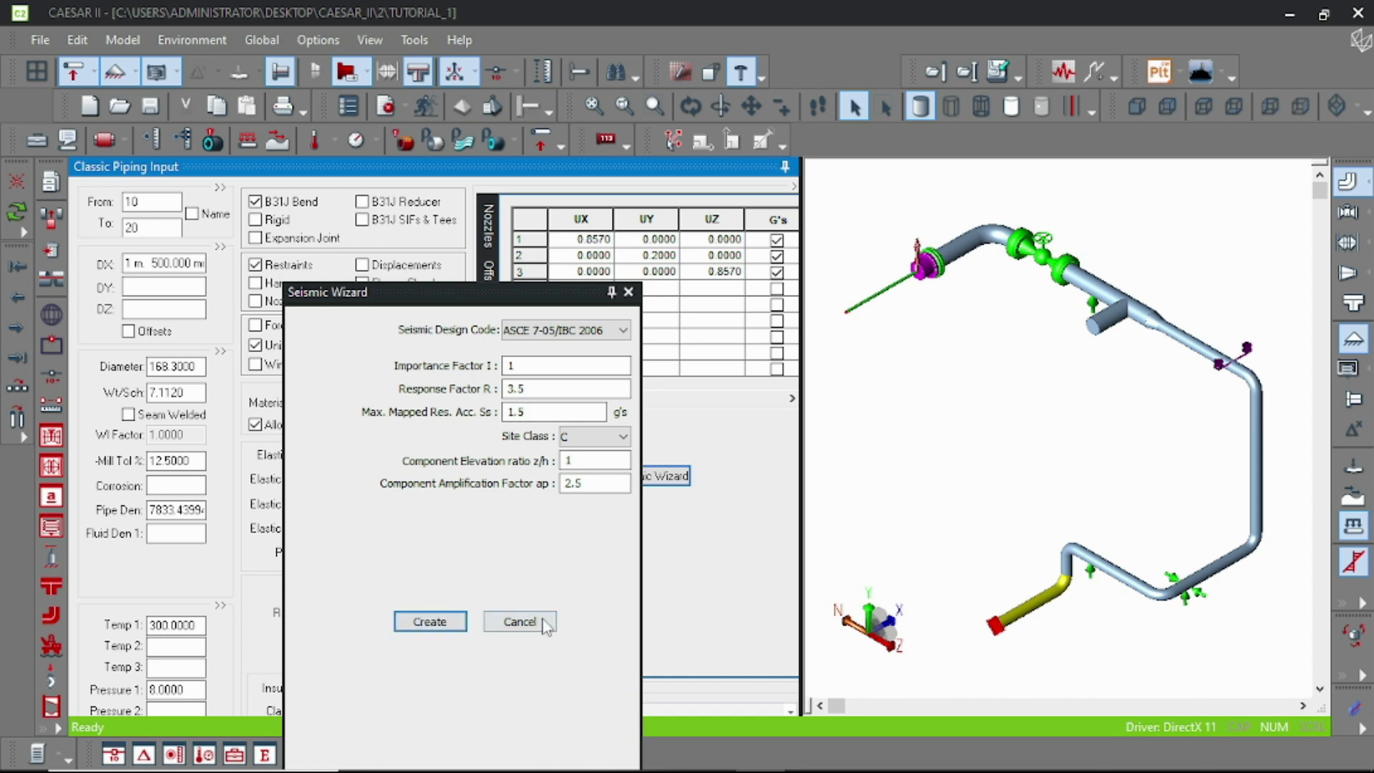
click(518, 621)
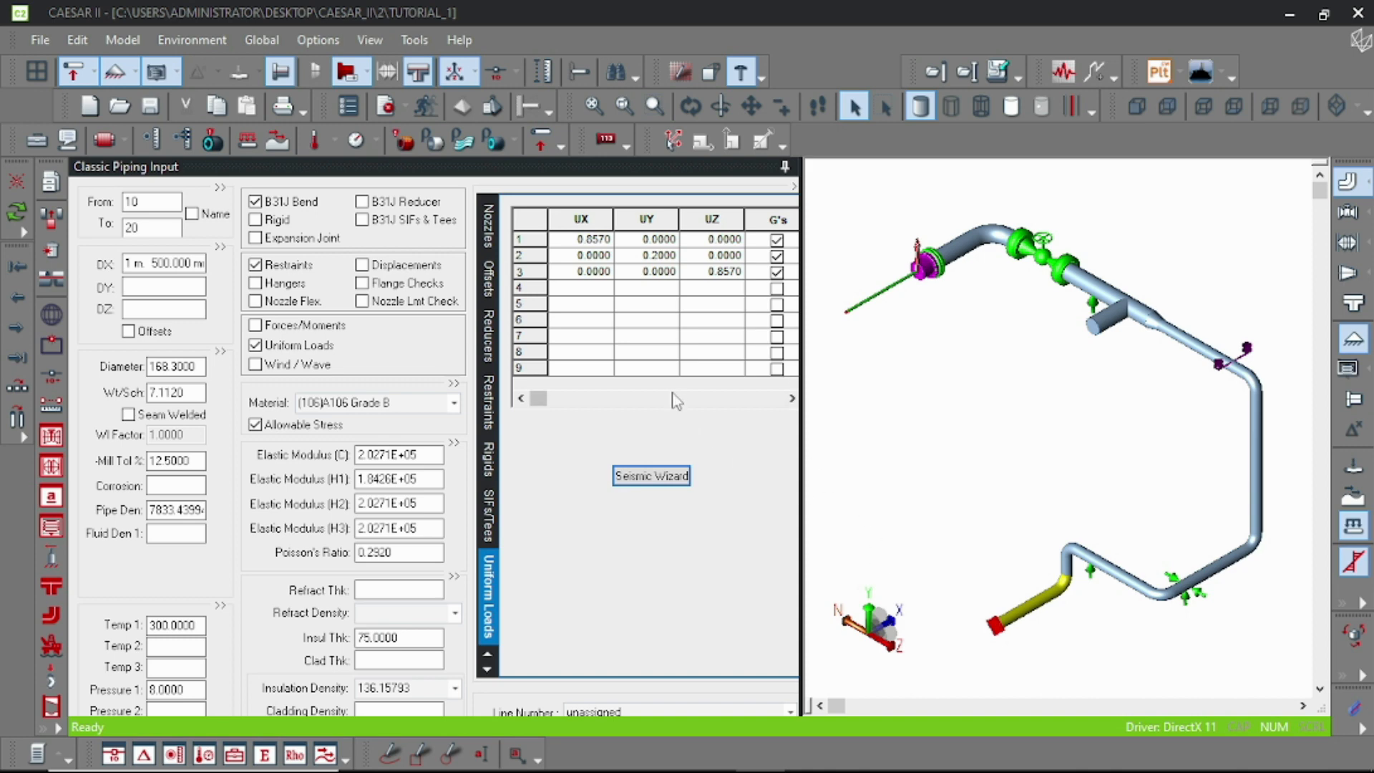
mouse_move(941, 460)
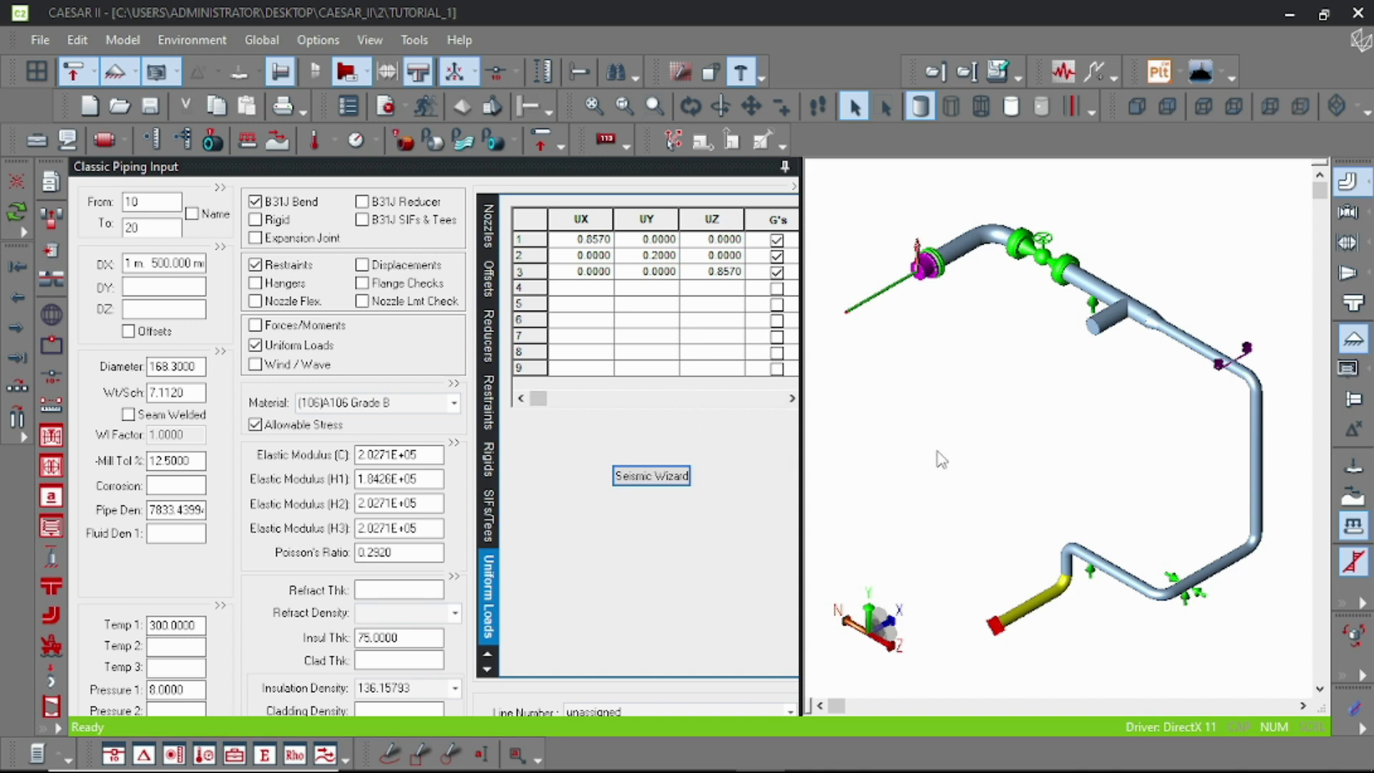
mouse_move(549, 447)
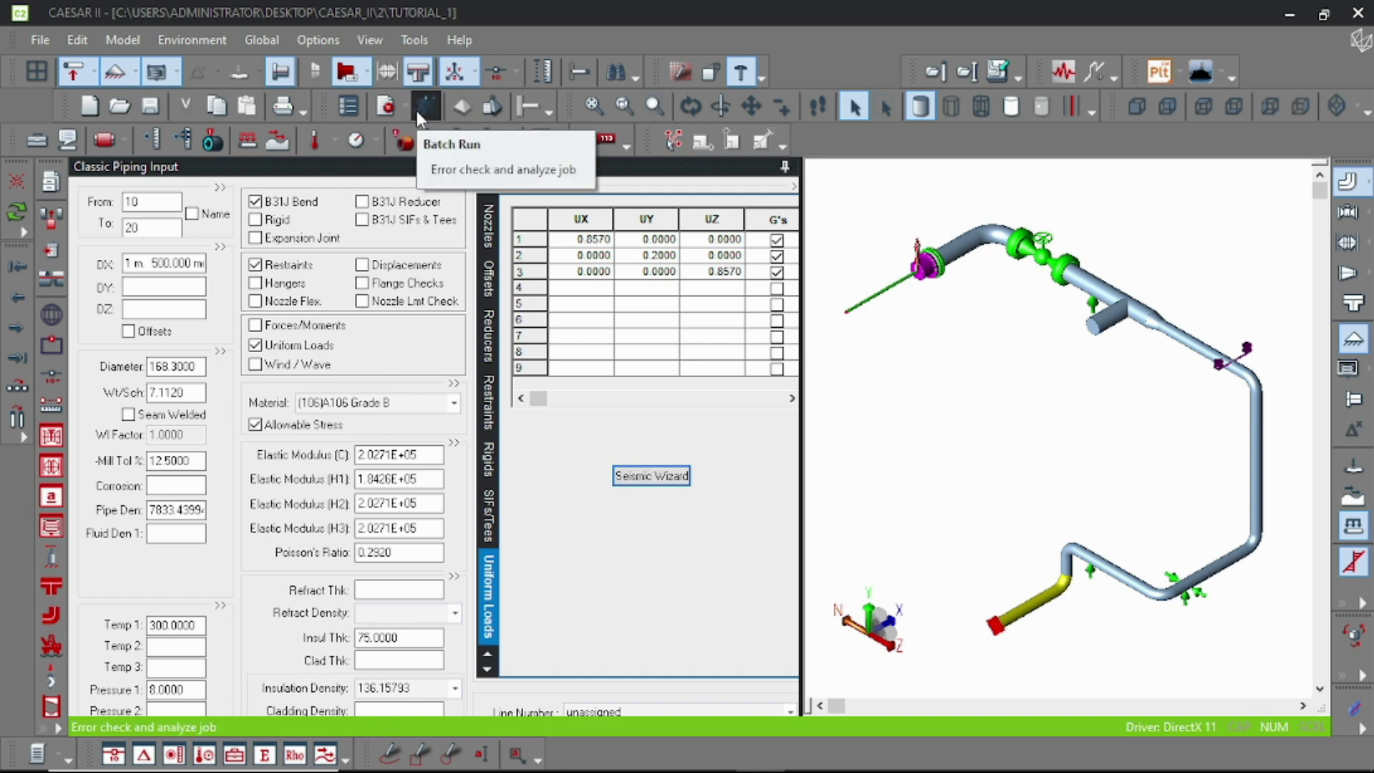
Run the Batch Run error check to reach the Static Analysis Load Case Editor.
click(425, 105)
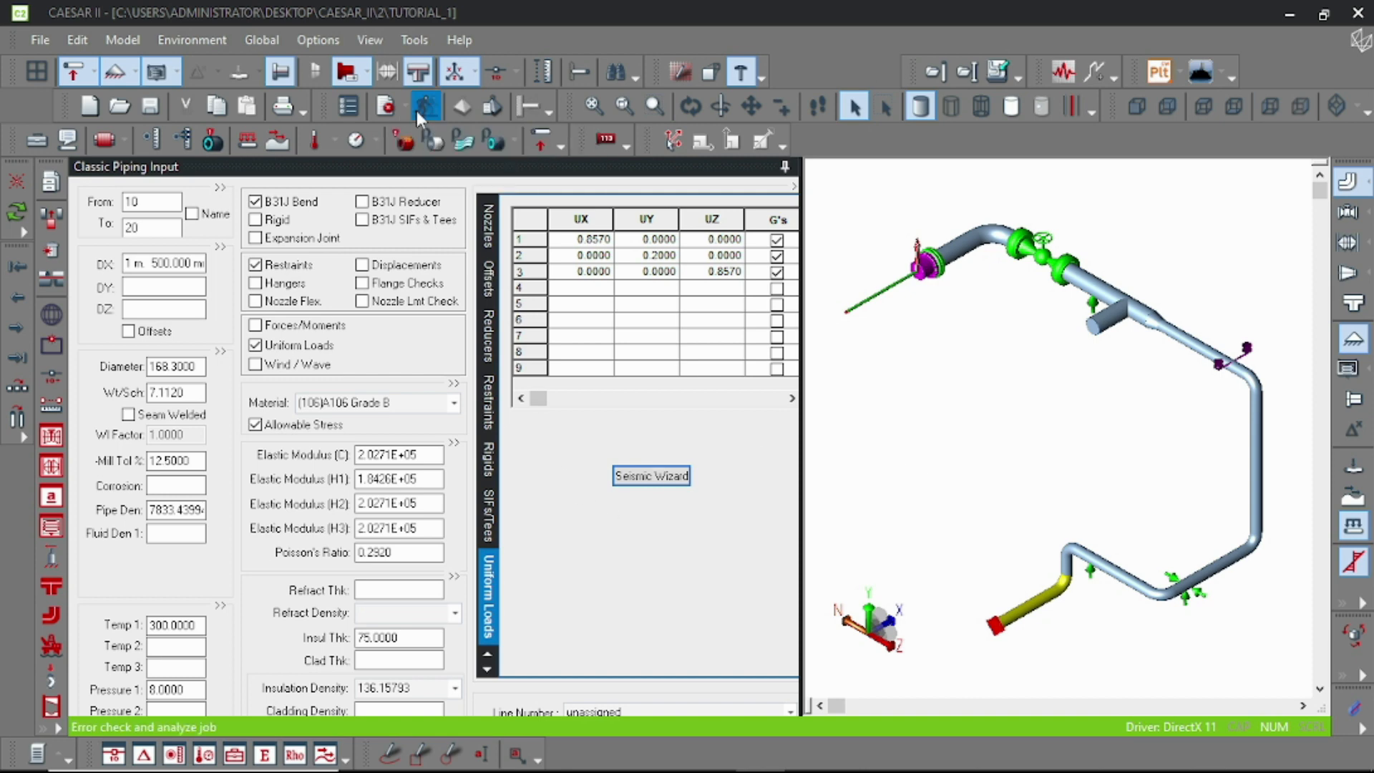
click(425, 105)
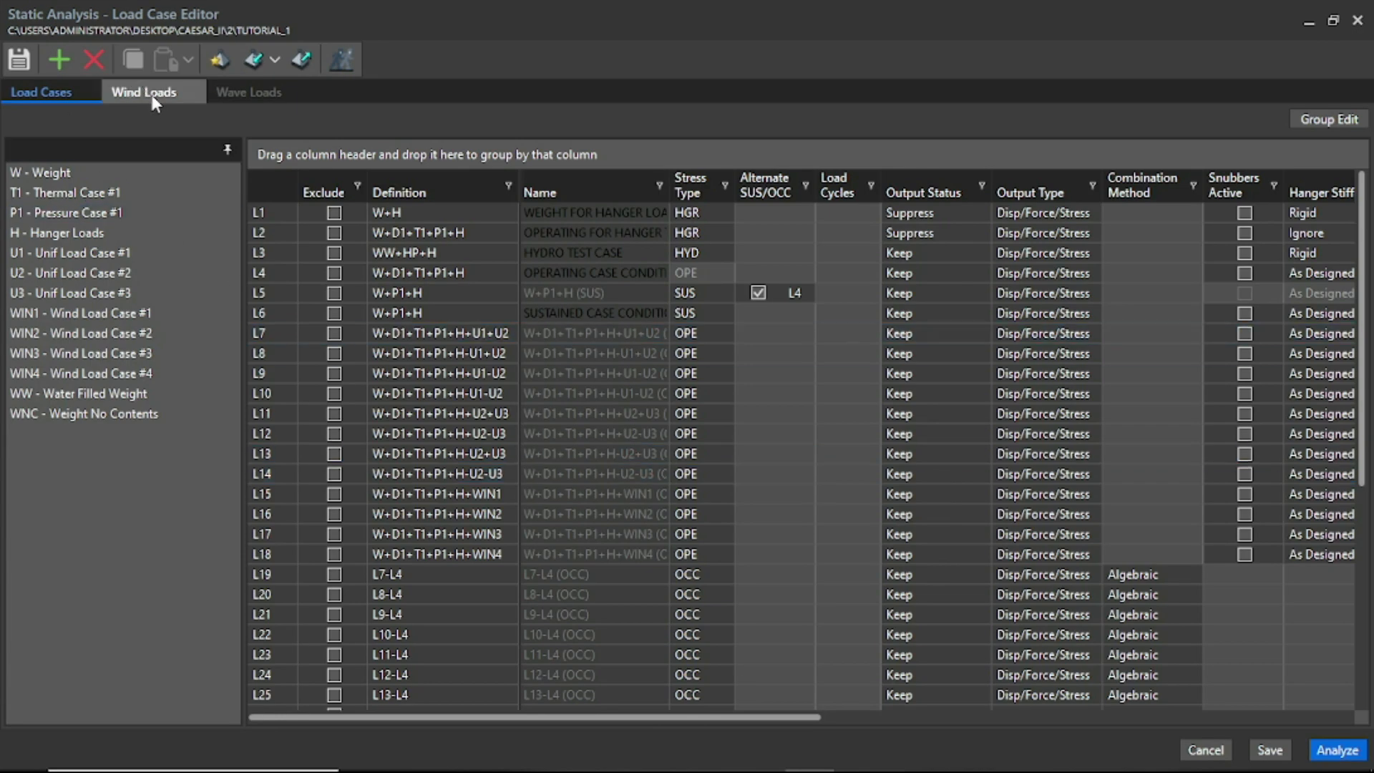
Scroll through the load cases, then show wind parameters: IS 875, 50 m/s.
click(143, 93)
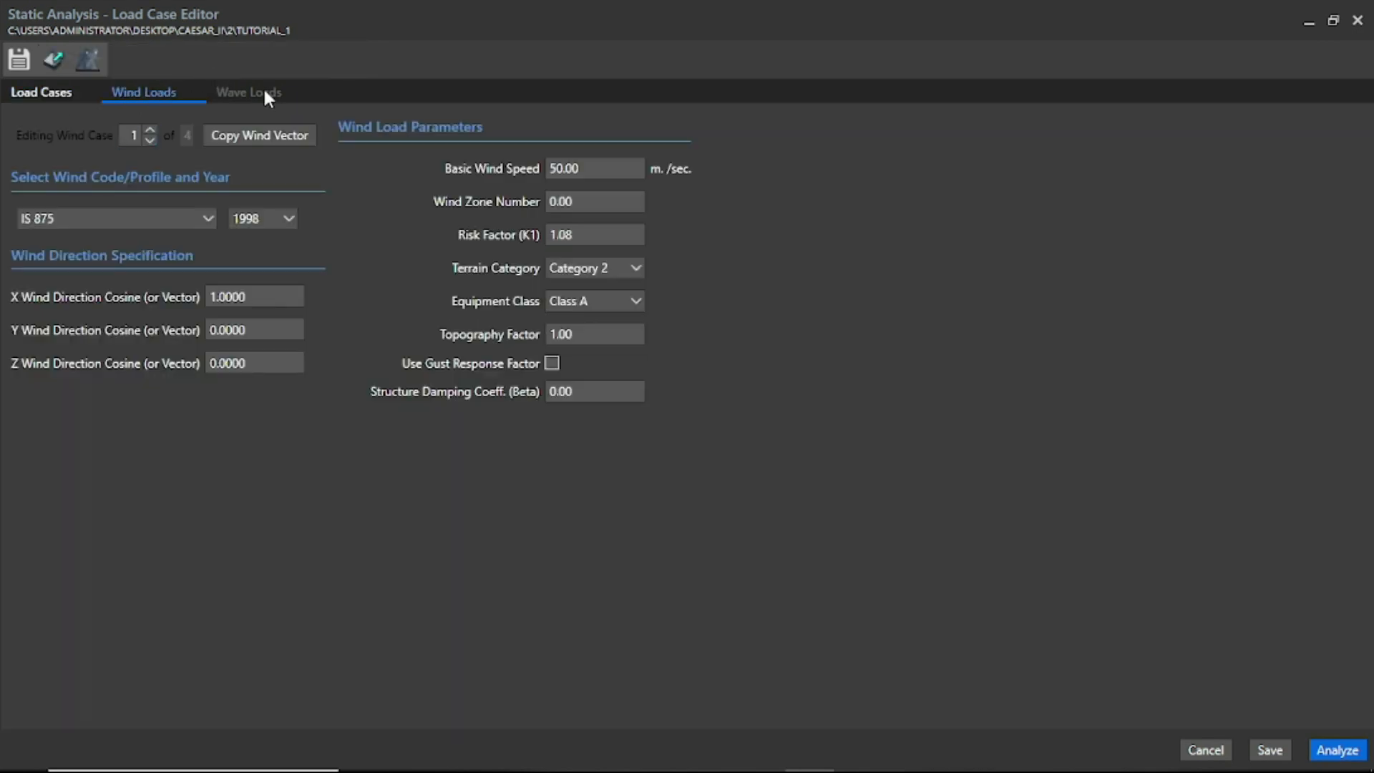
click(40, 92)
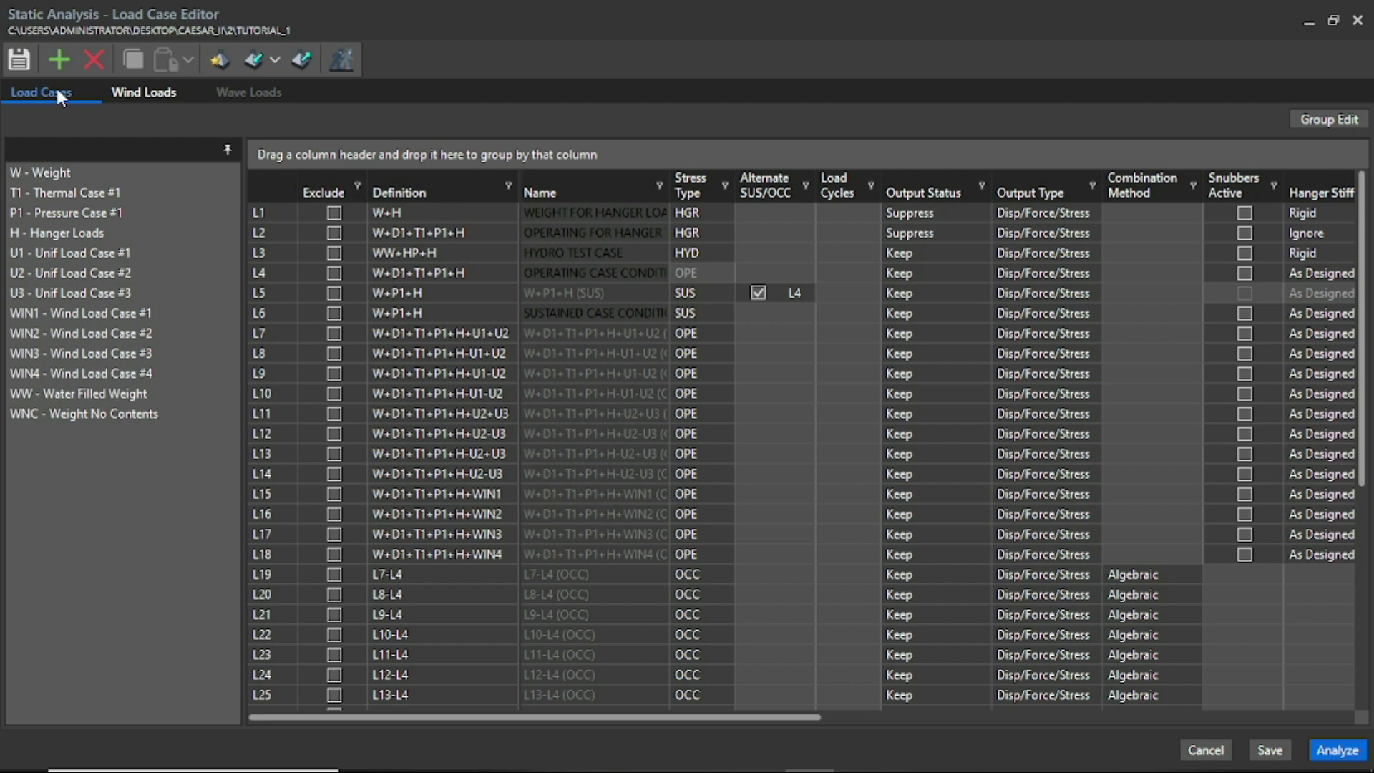
click(143, 93)
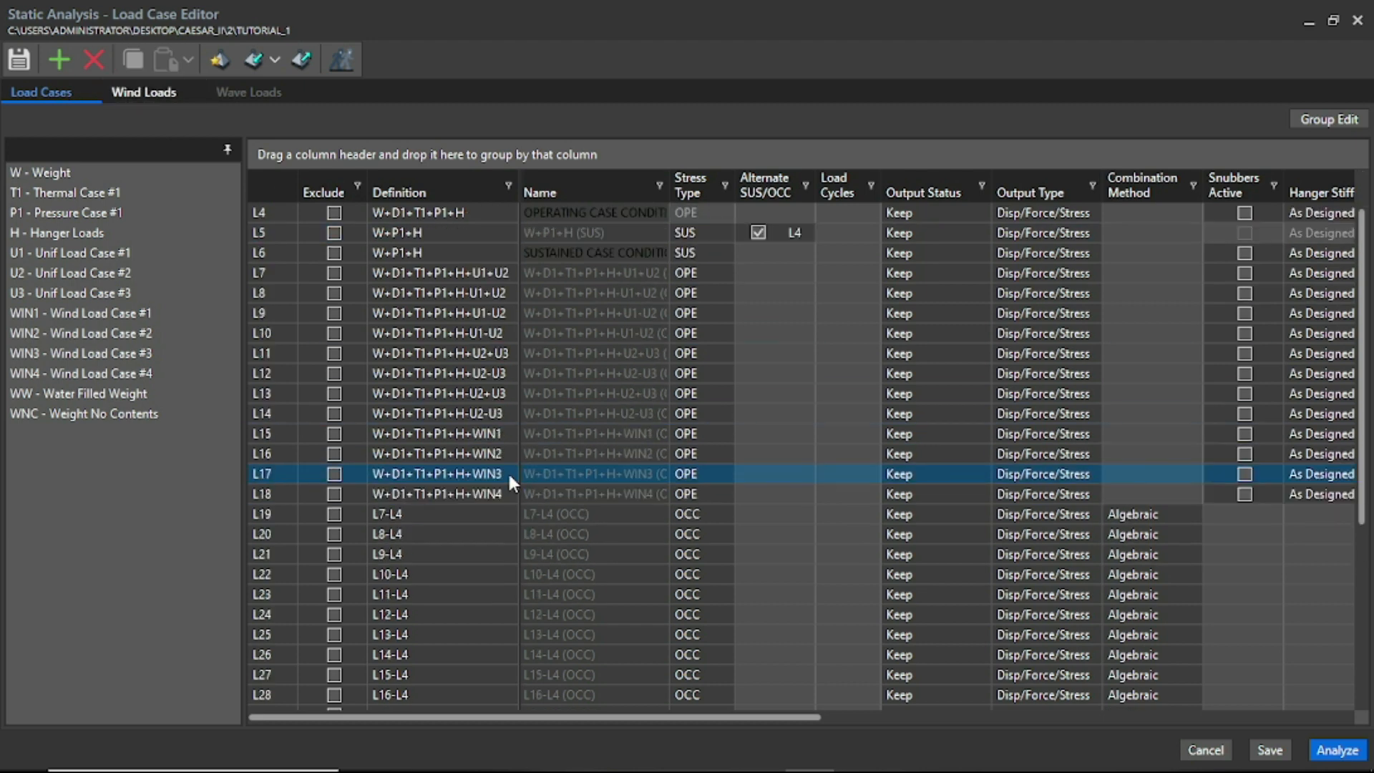
click(438, 313)
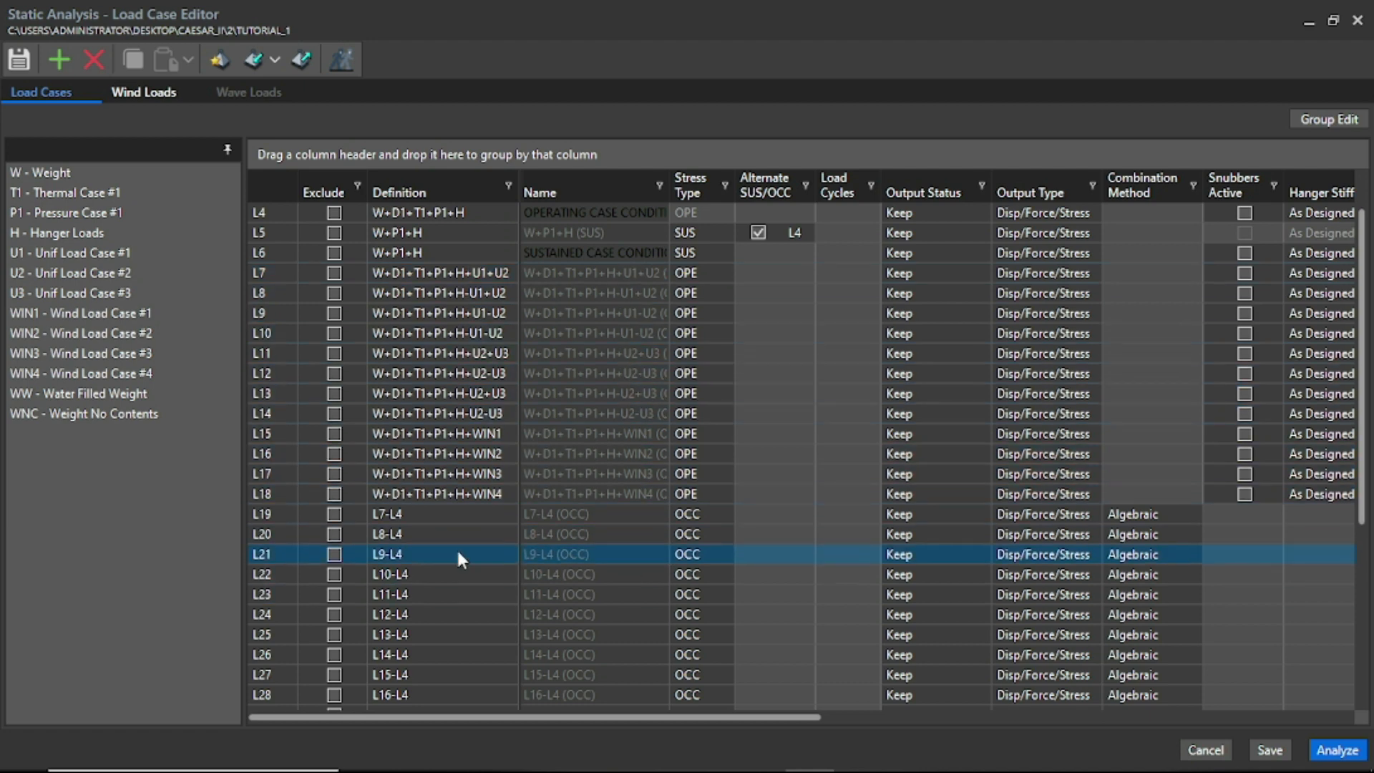
scroll(down, 3)
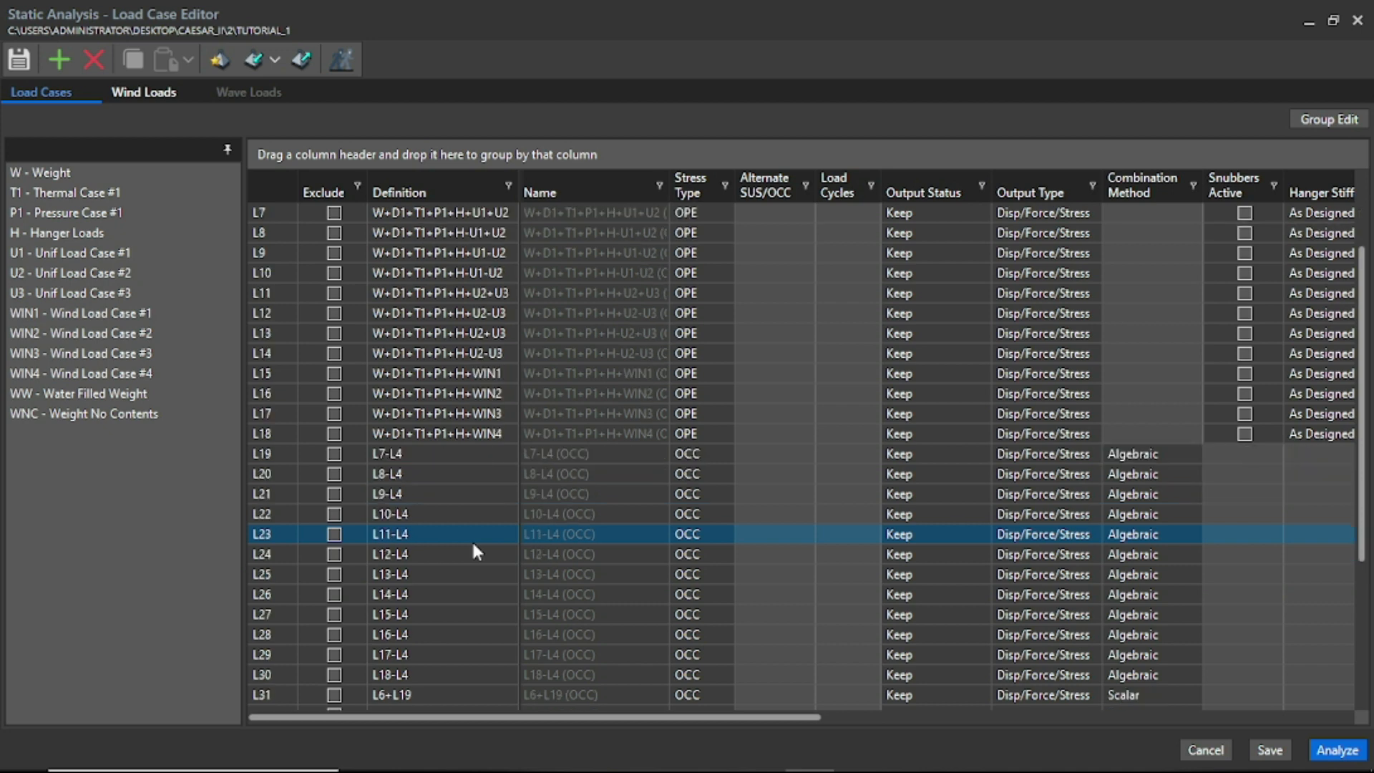
scroll(down, 3)
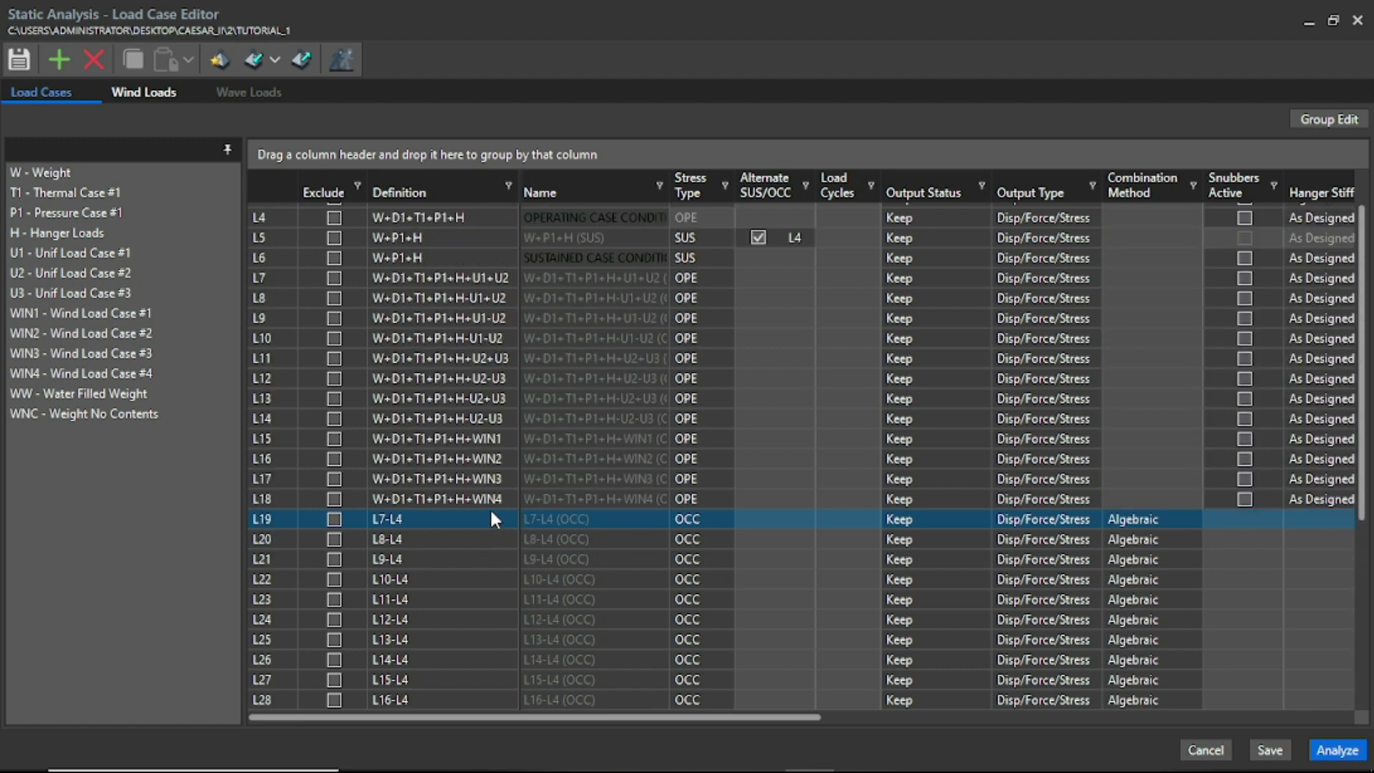
click(143, 93)
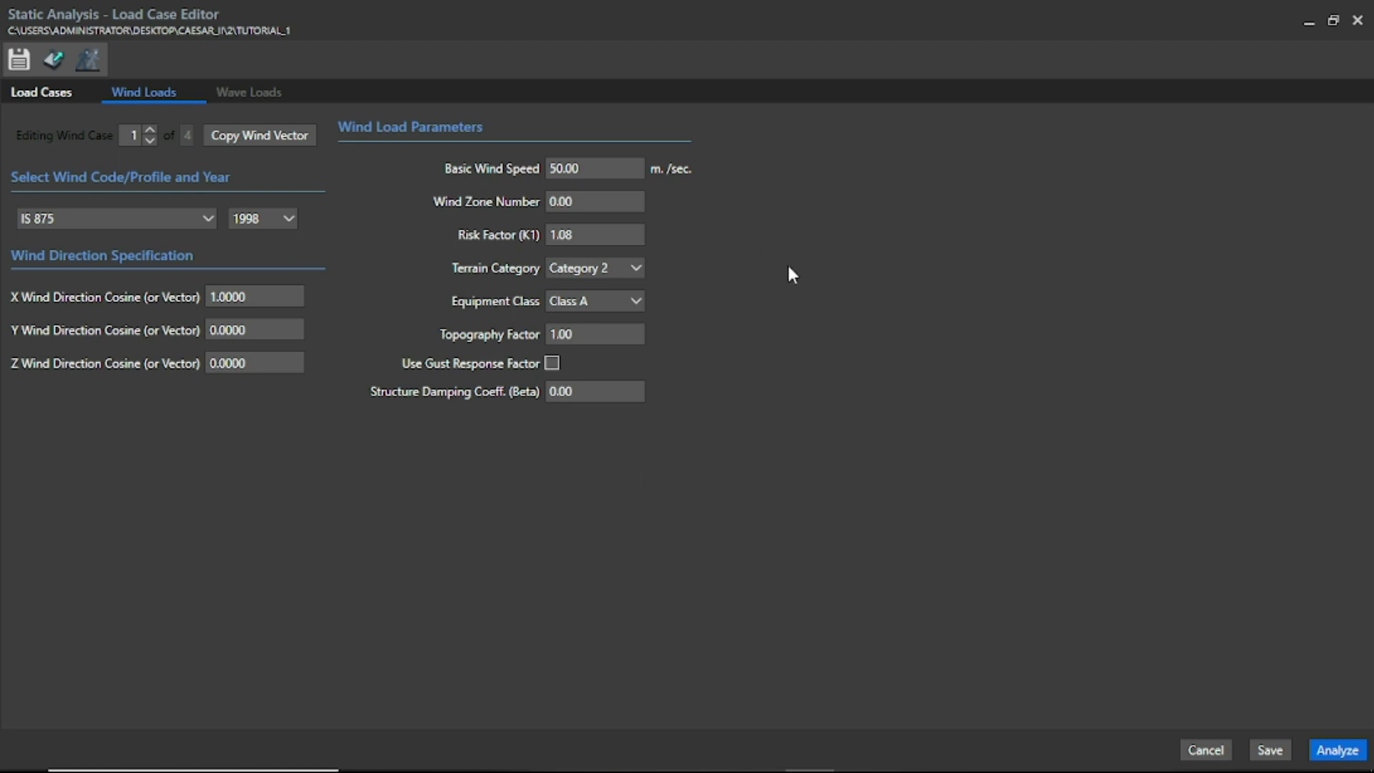
mouse_move(182, 421)
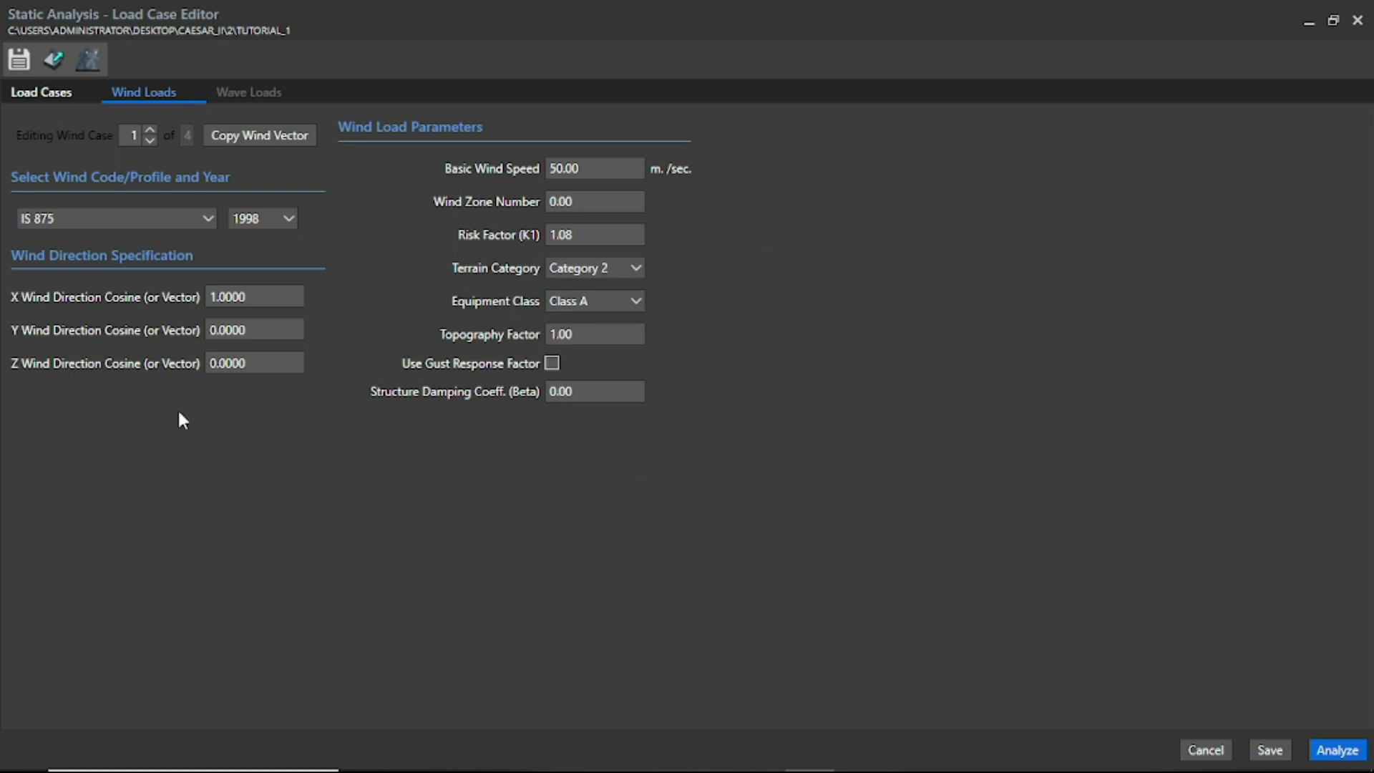
mouse_move(183, 331)
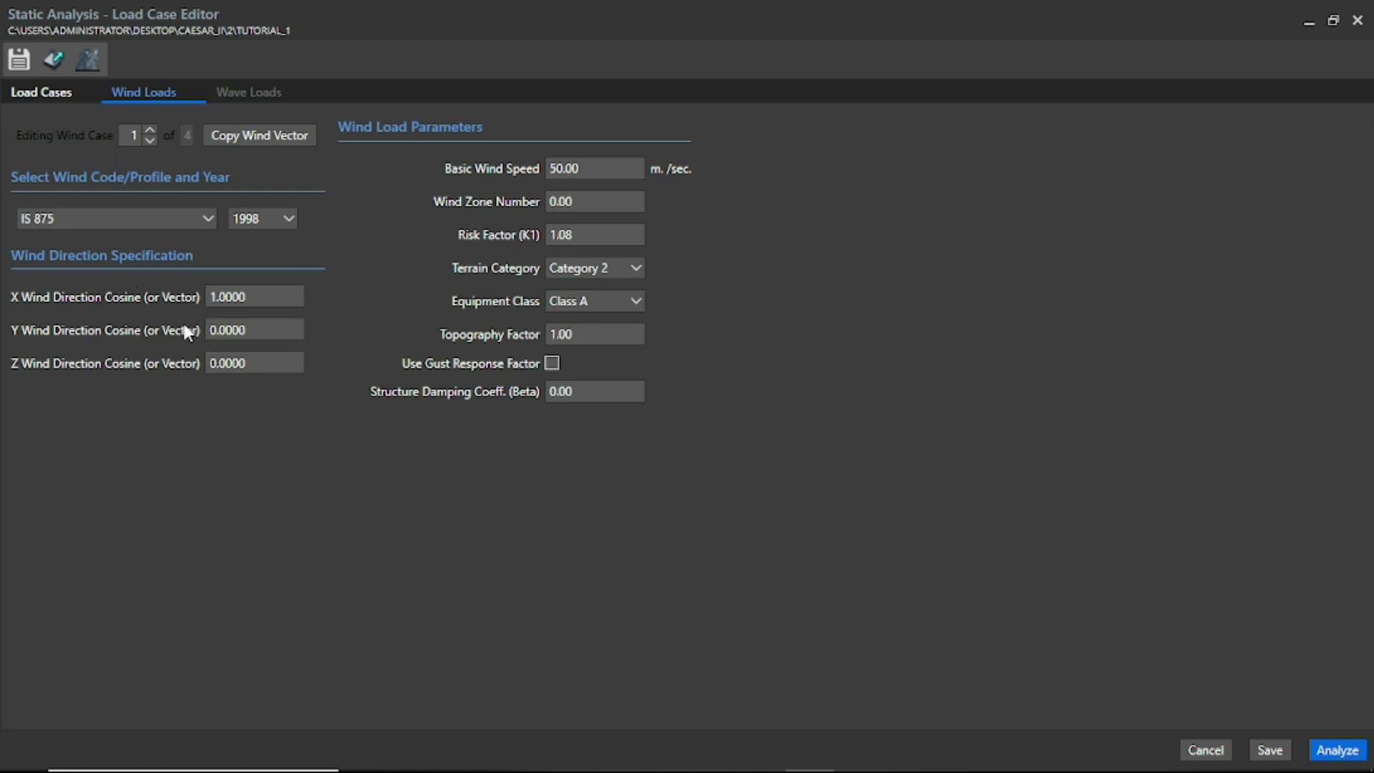
mouse_move(52, 300)
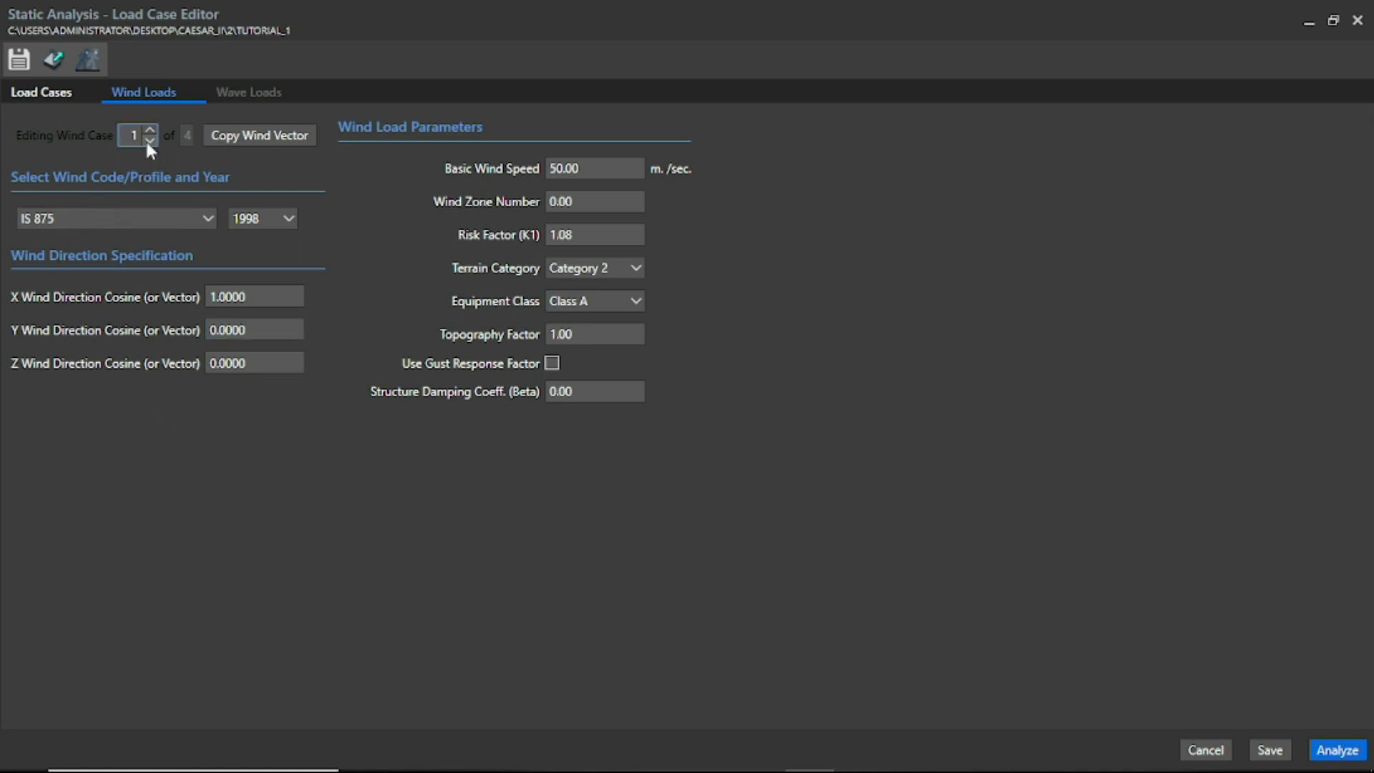
Step through wind cases 2, 3 and 4, keeping IS 875 as the wind code.
click(149, 129)
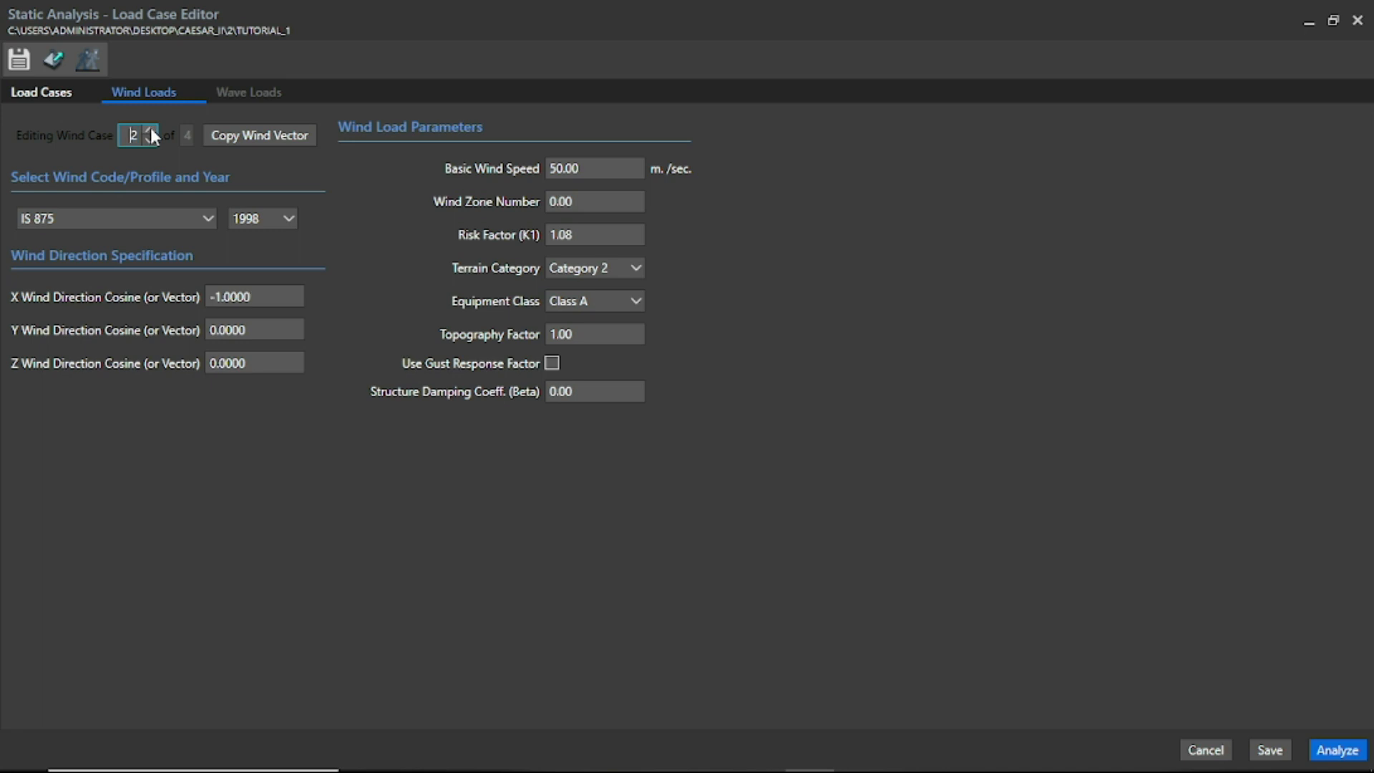
click(151, 130)
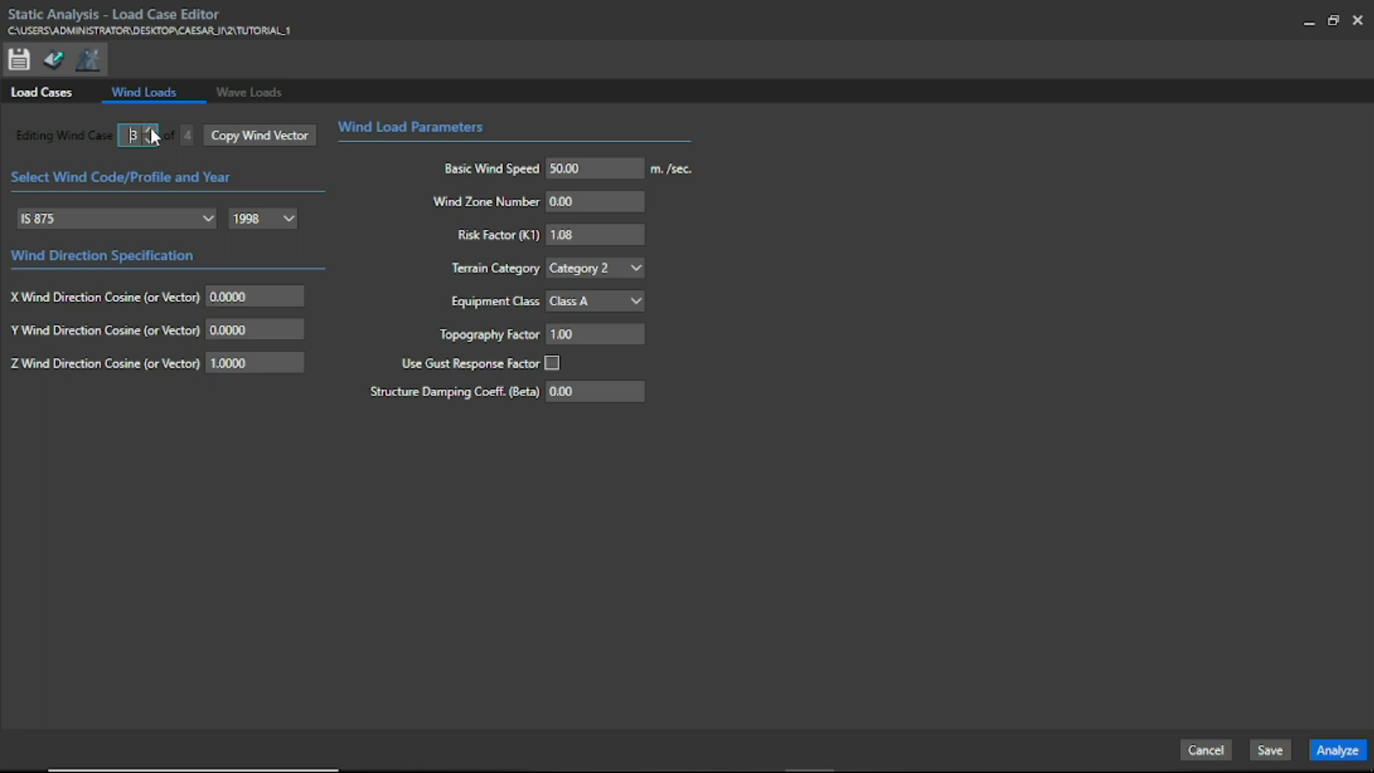
click(151, 130)
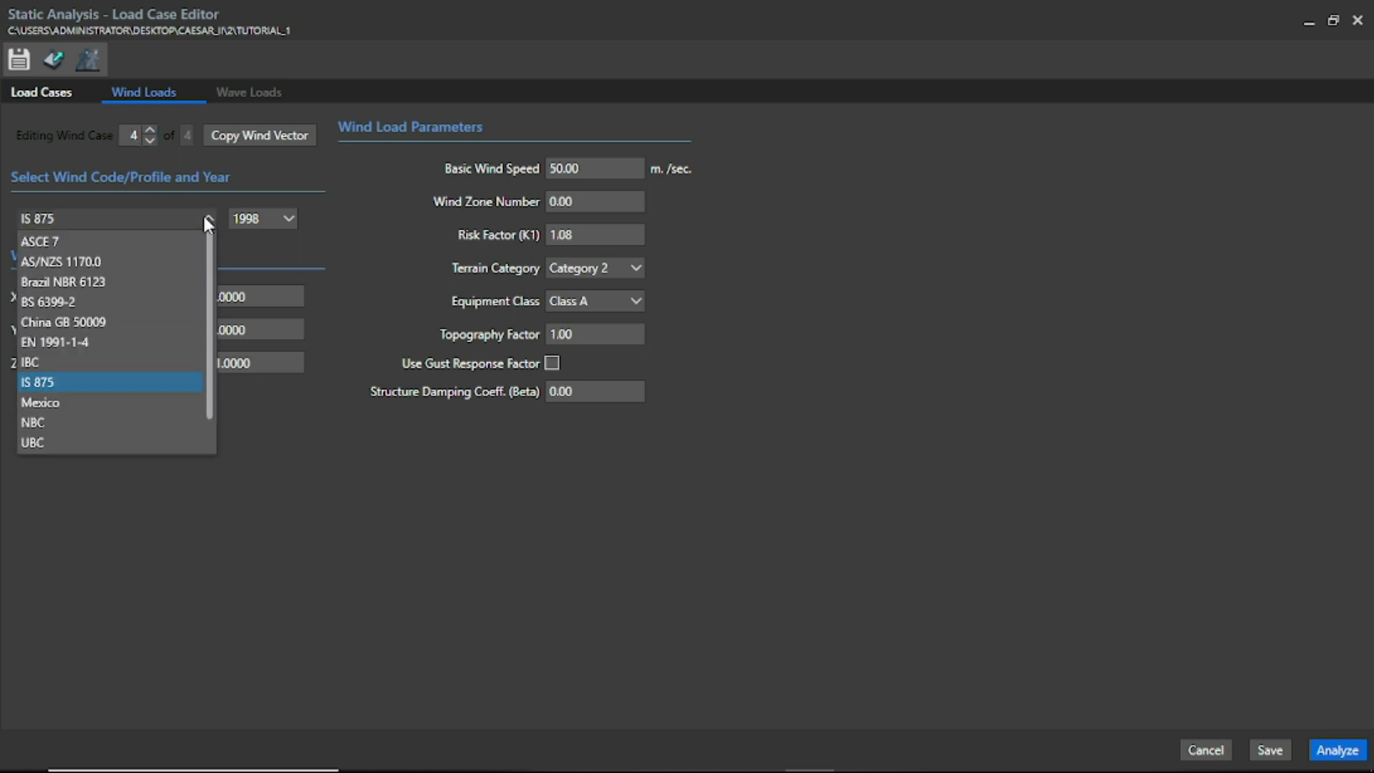
click(38, 382)
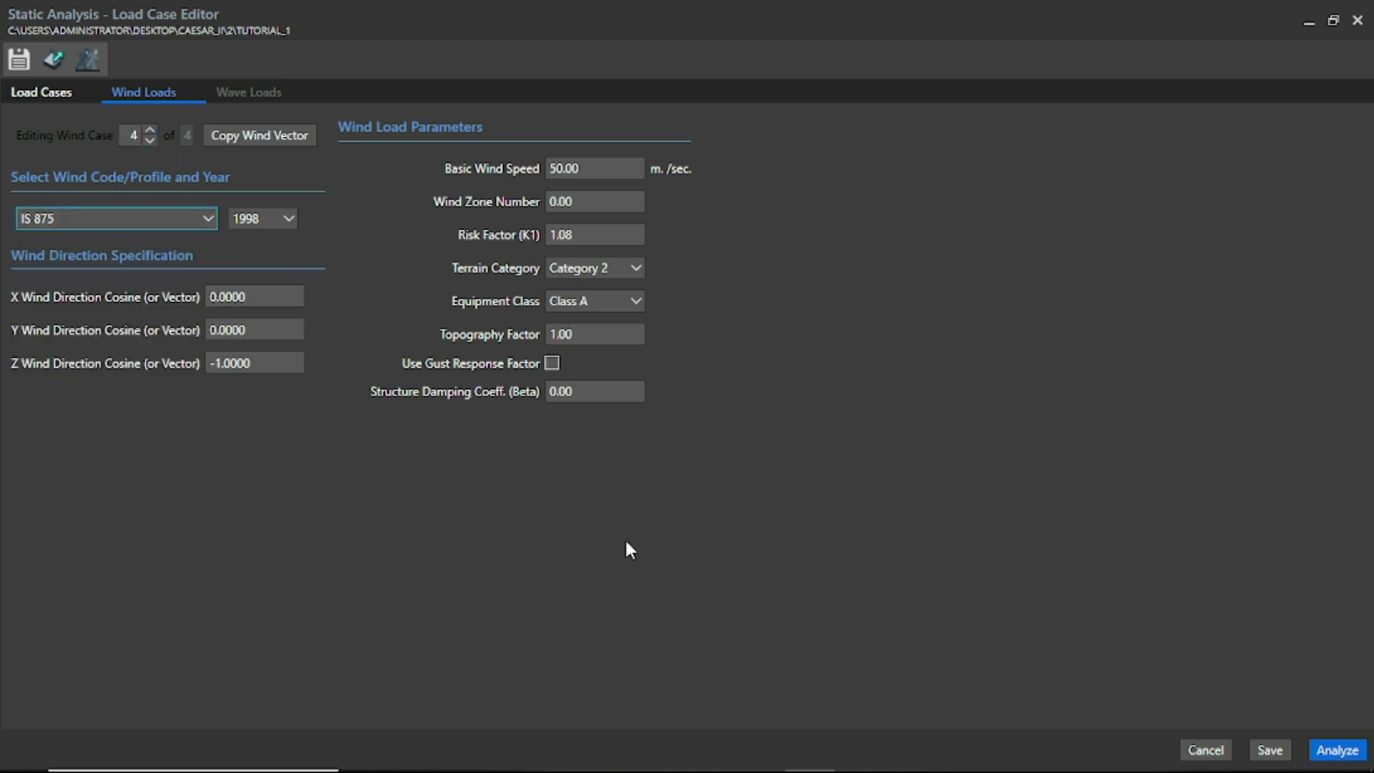
mouse_move(1288, 745)
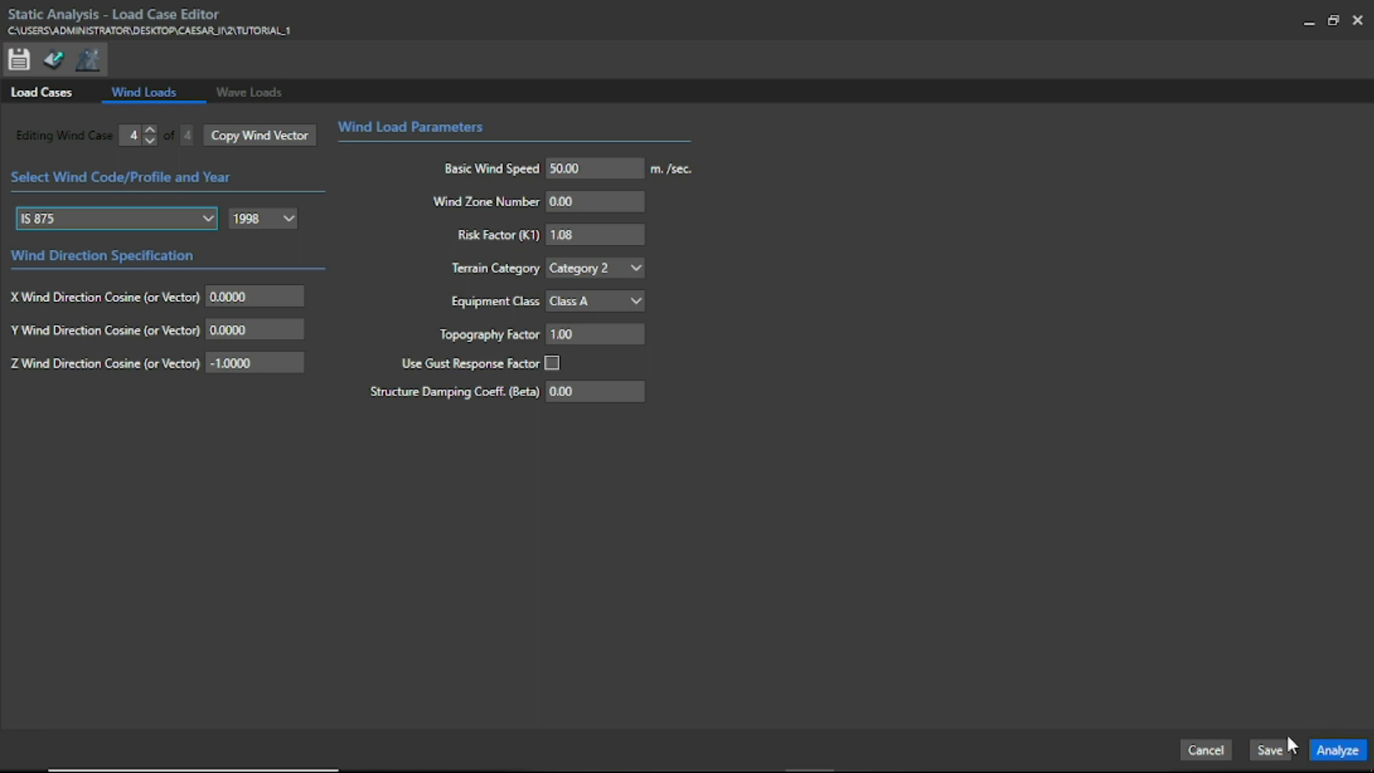
Save the load cases, accept the hanger and undefined-load warnings, and run the static analysis.
click(1269, 749)
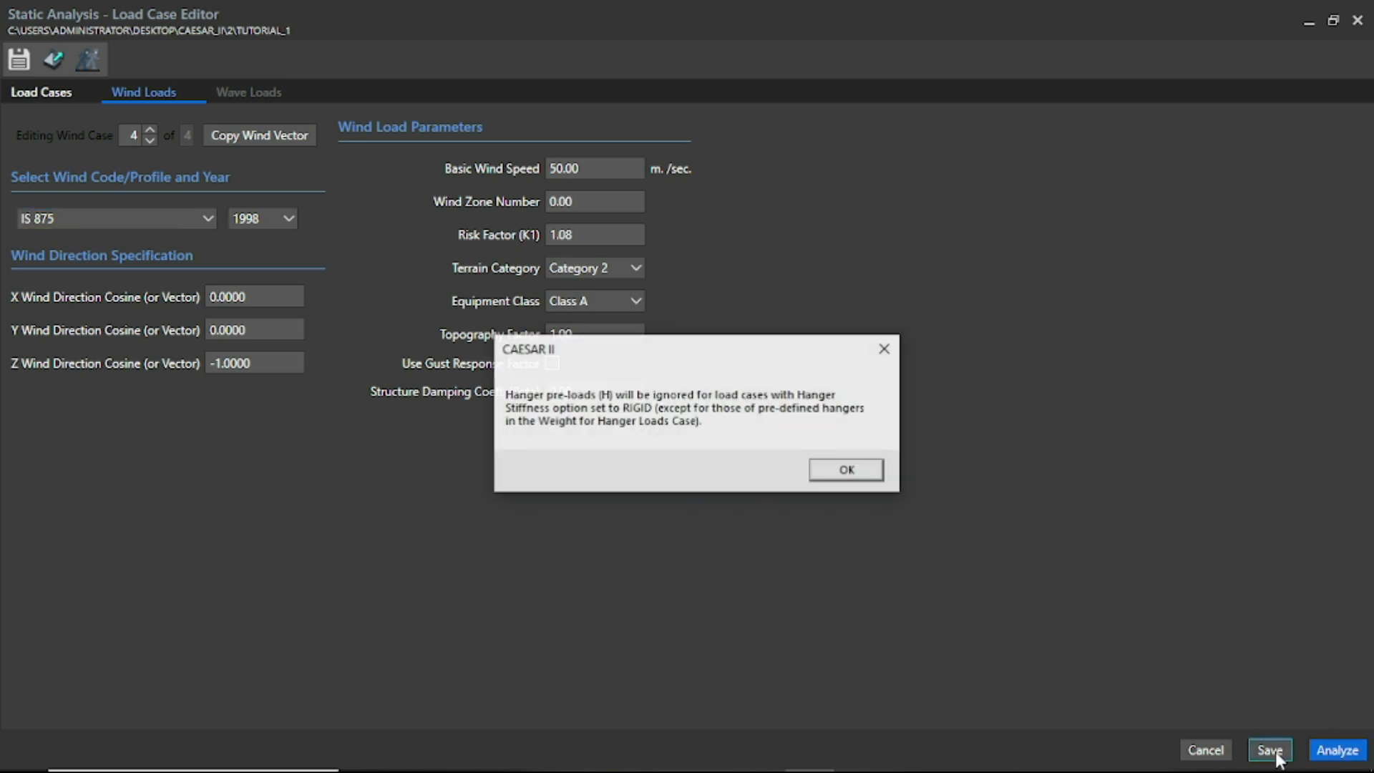
click(843, 469)
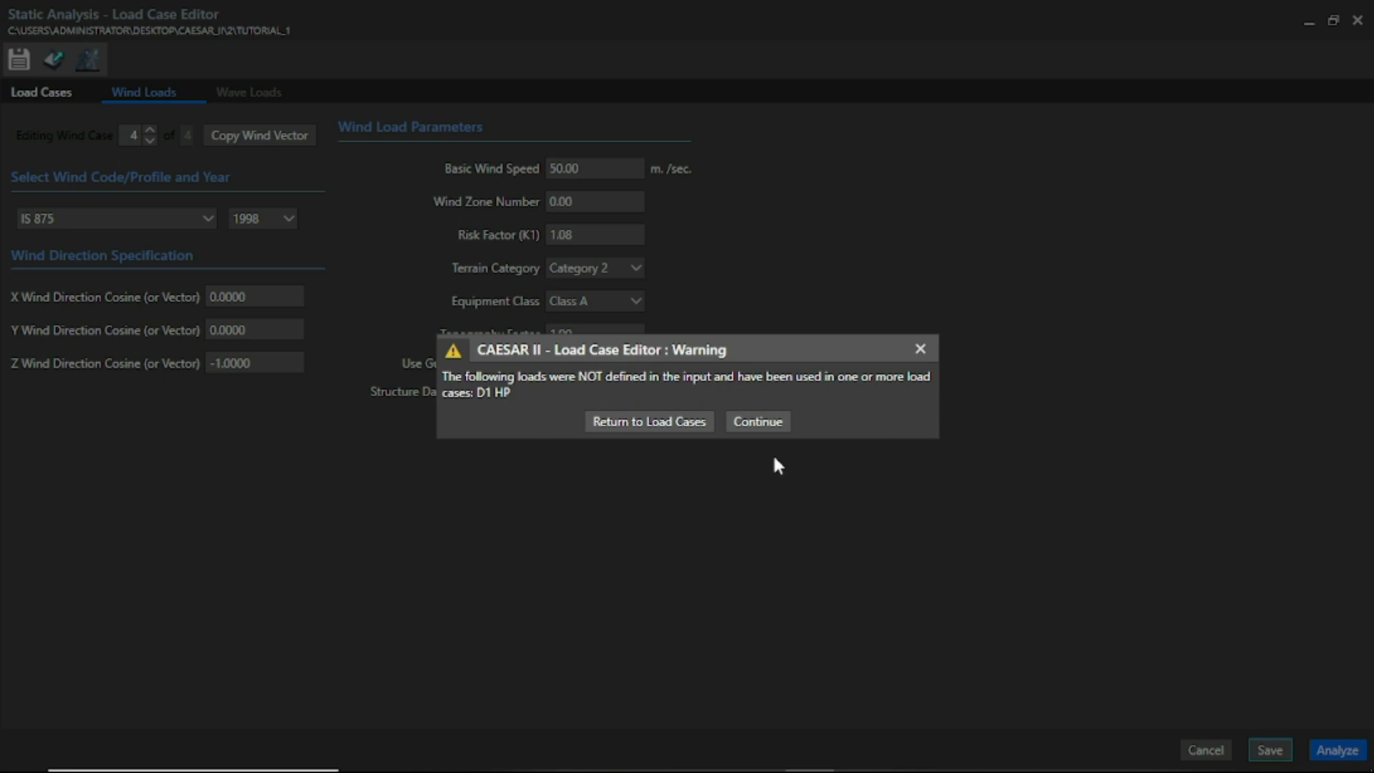
click(757, 421)
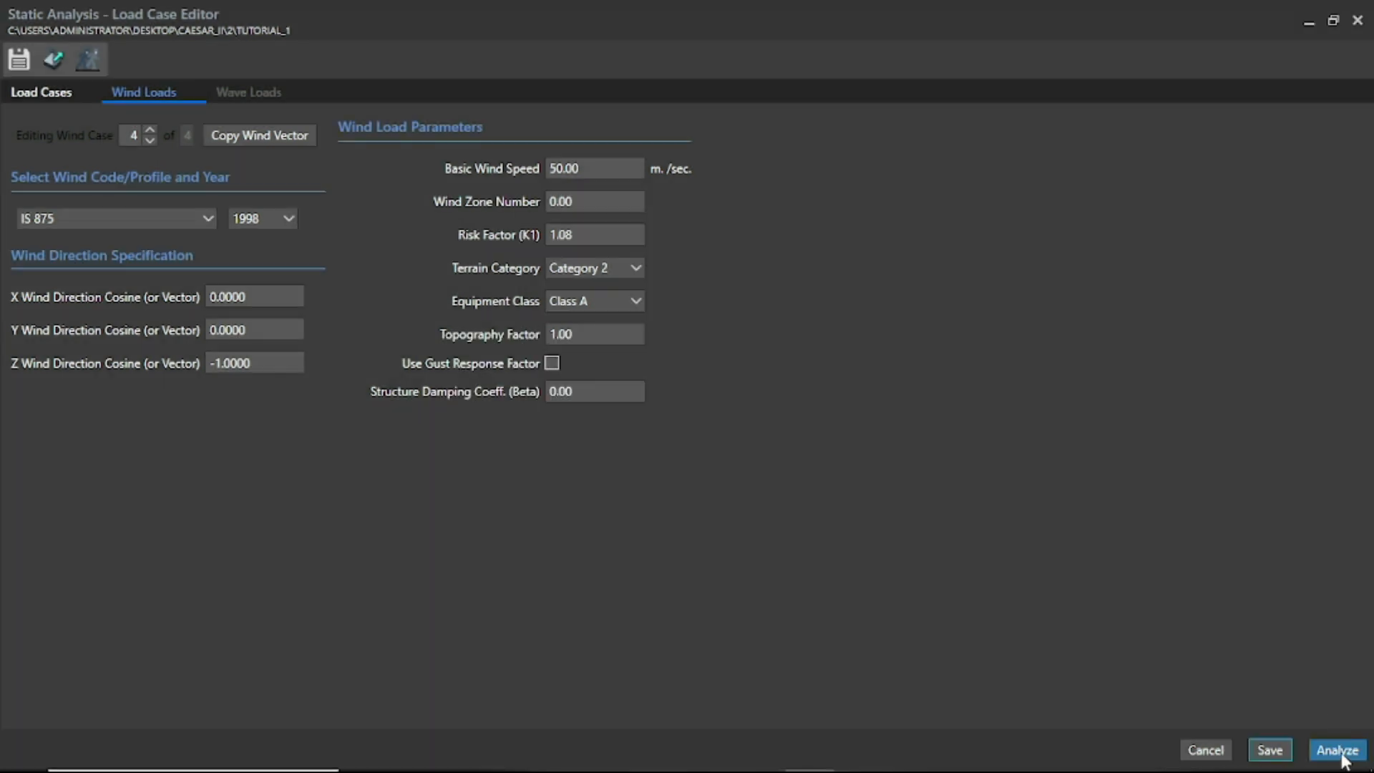
click(1336, 749)
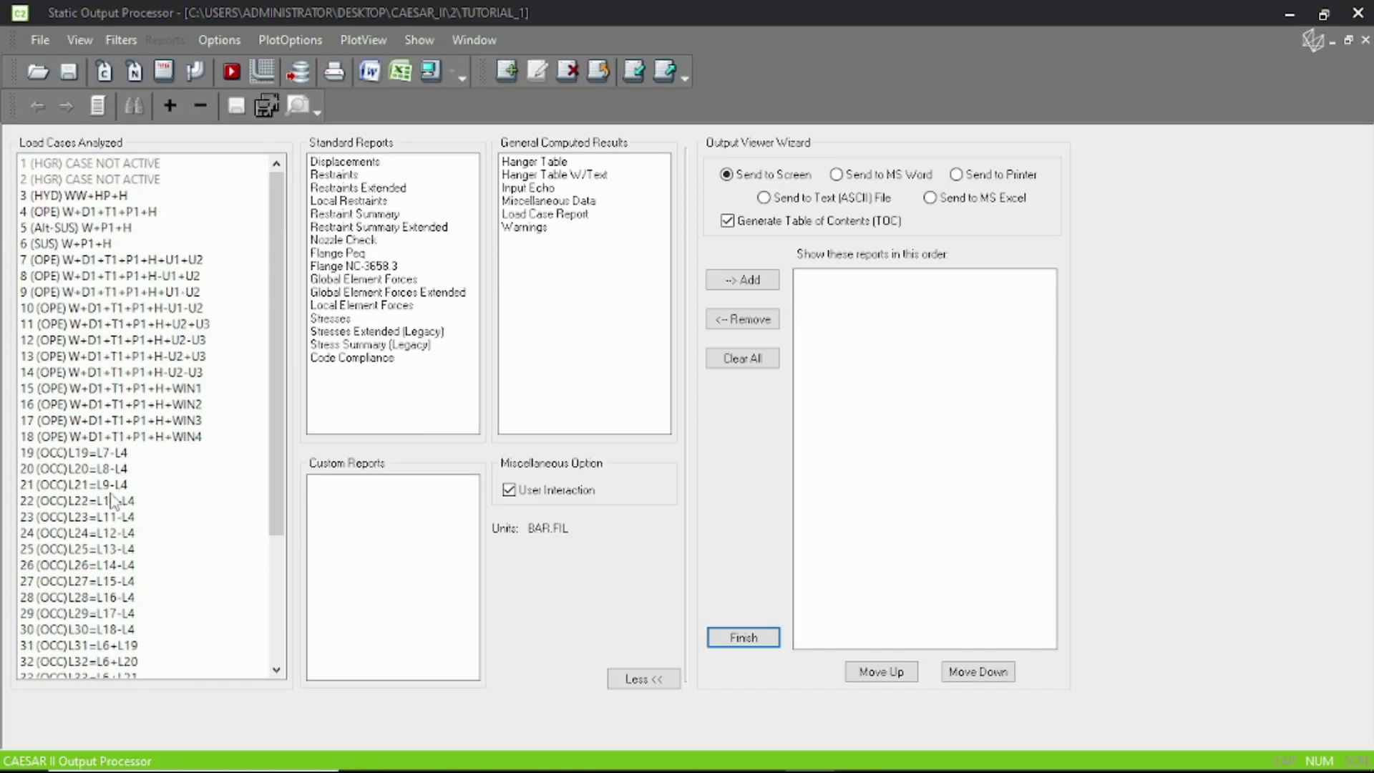
Display the Restraint Summary report for load case 13 (OPE) on screen, then close it.
click(122, 356)
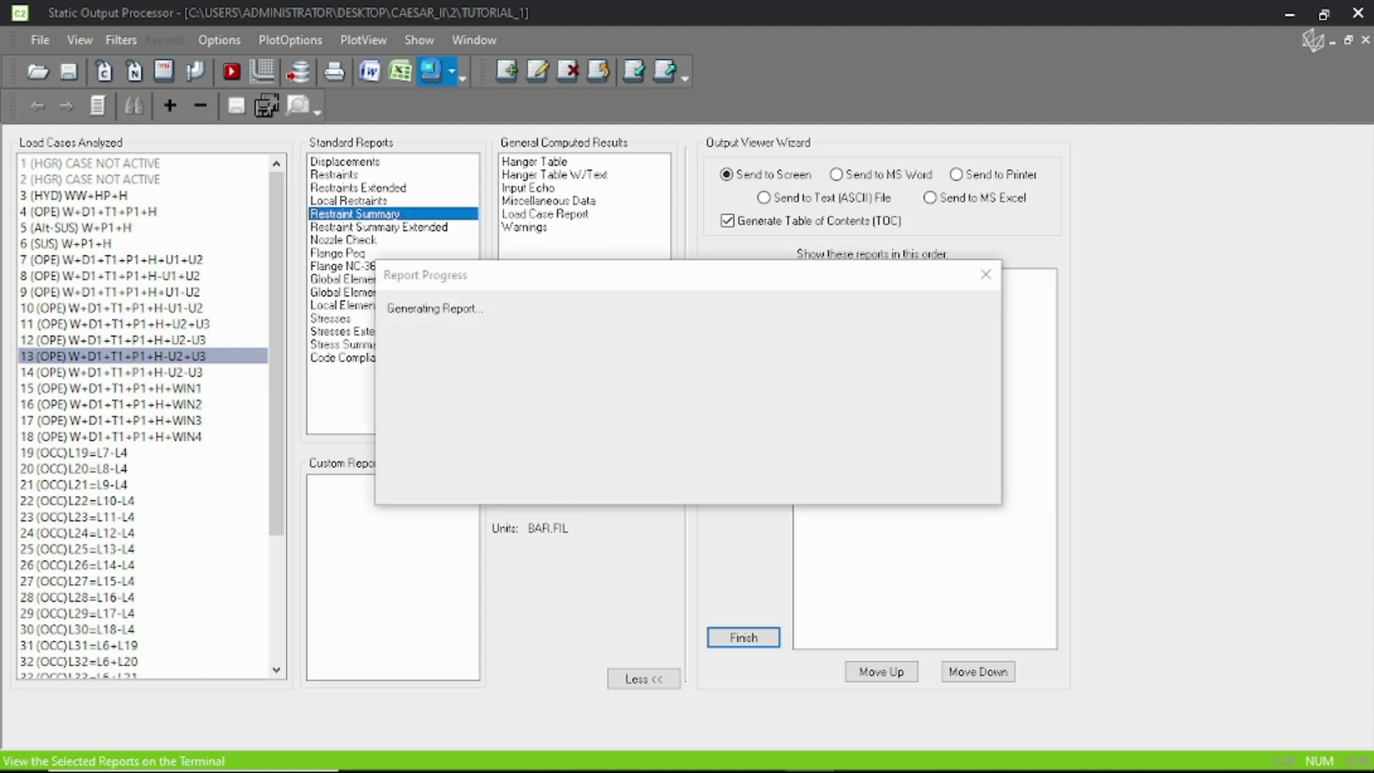
click(742, 637)
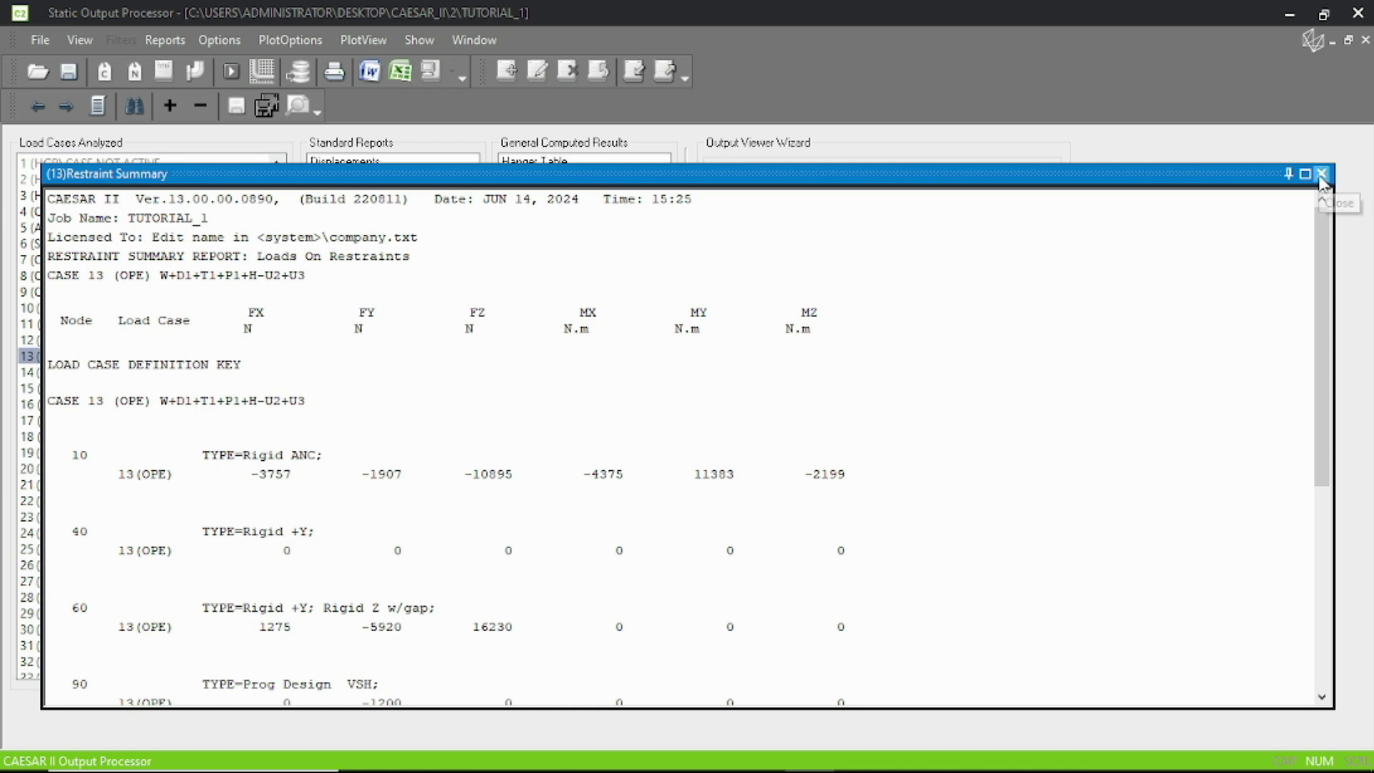
click(1322, 173)
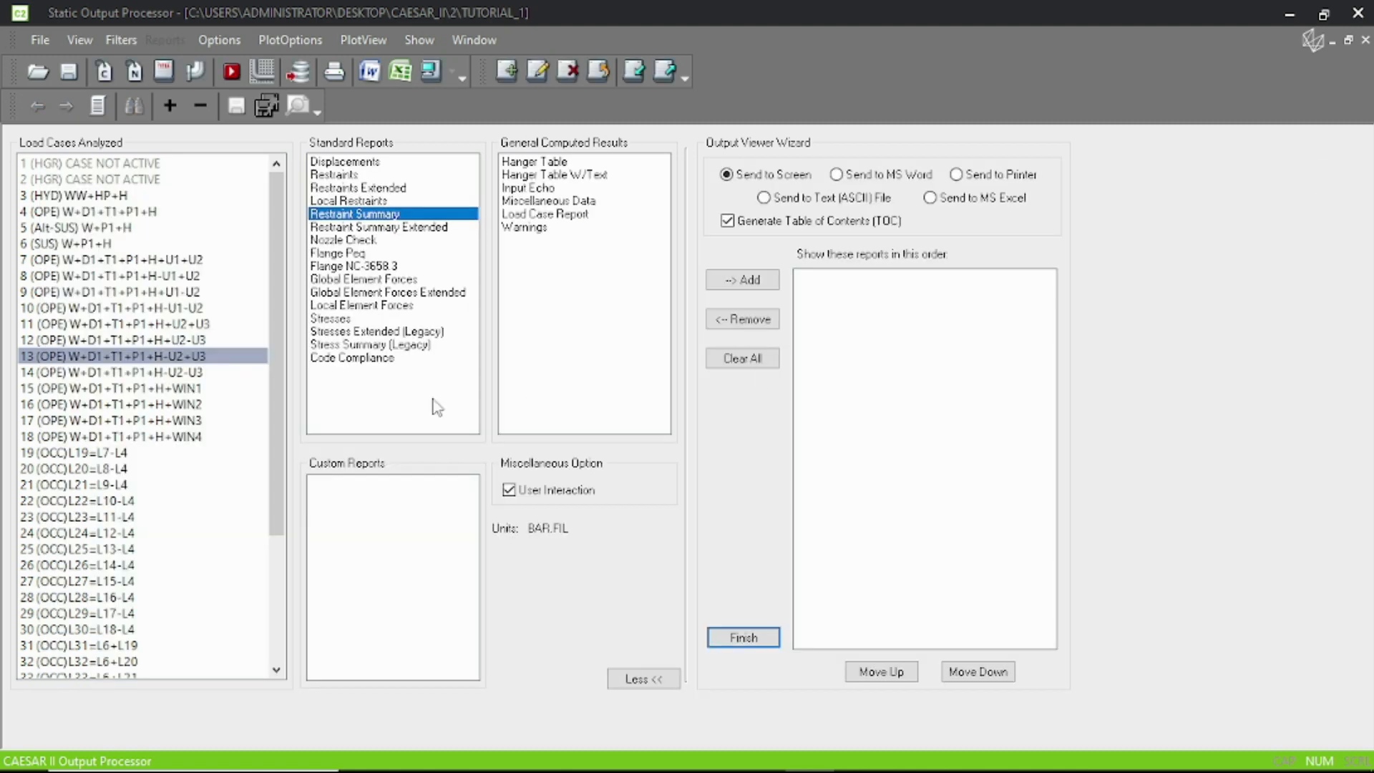
mouse_move(205, 481)
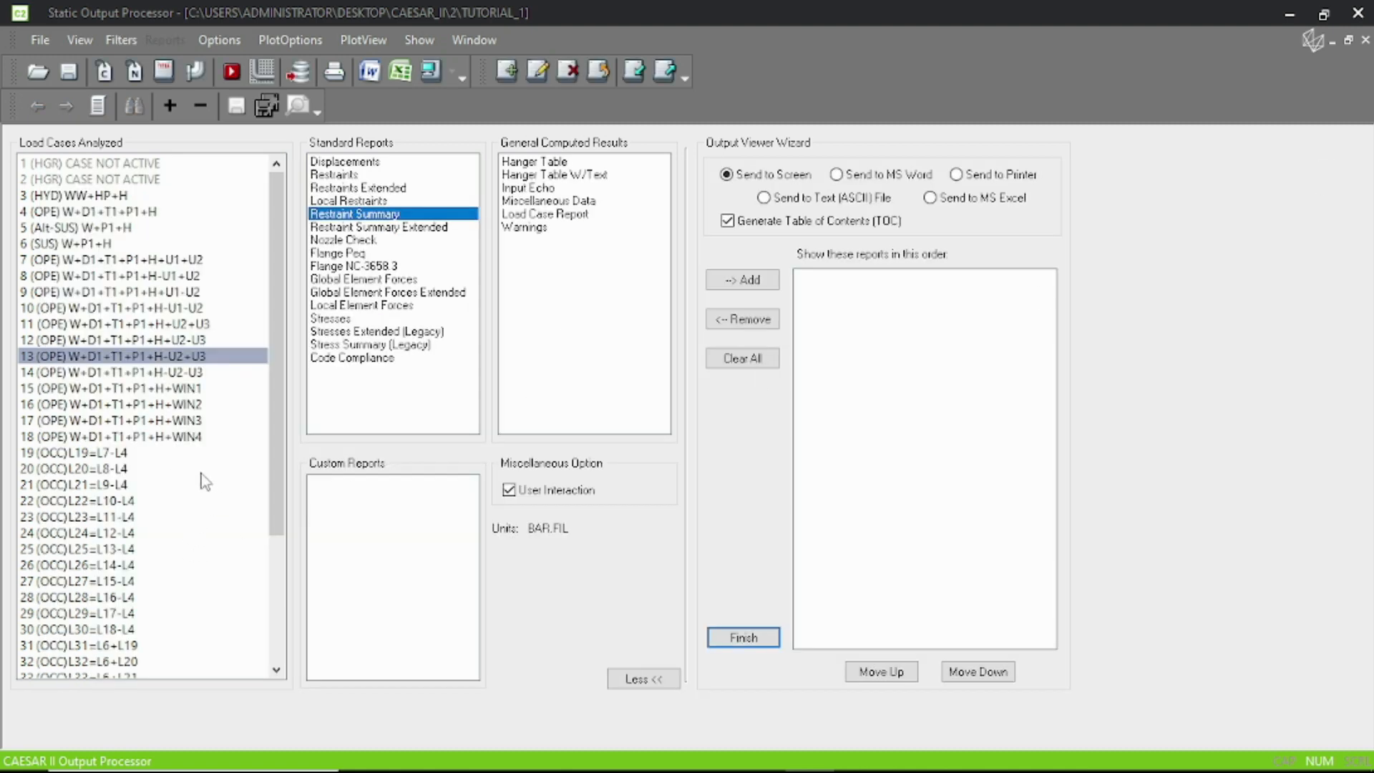
mouse_move(226, 466)
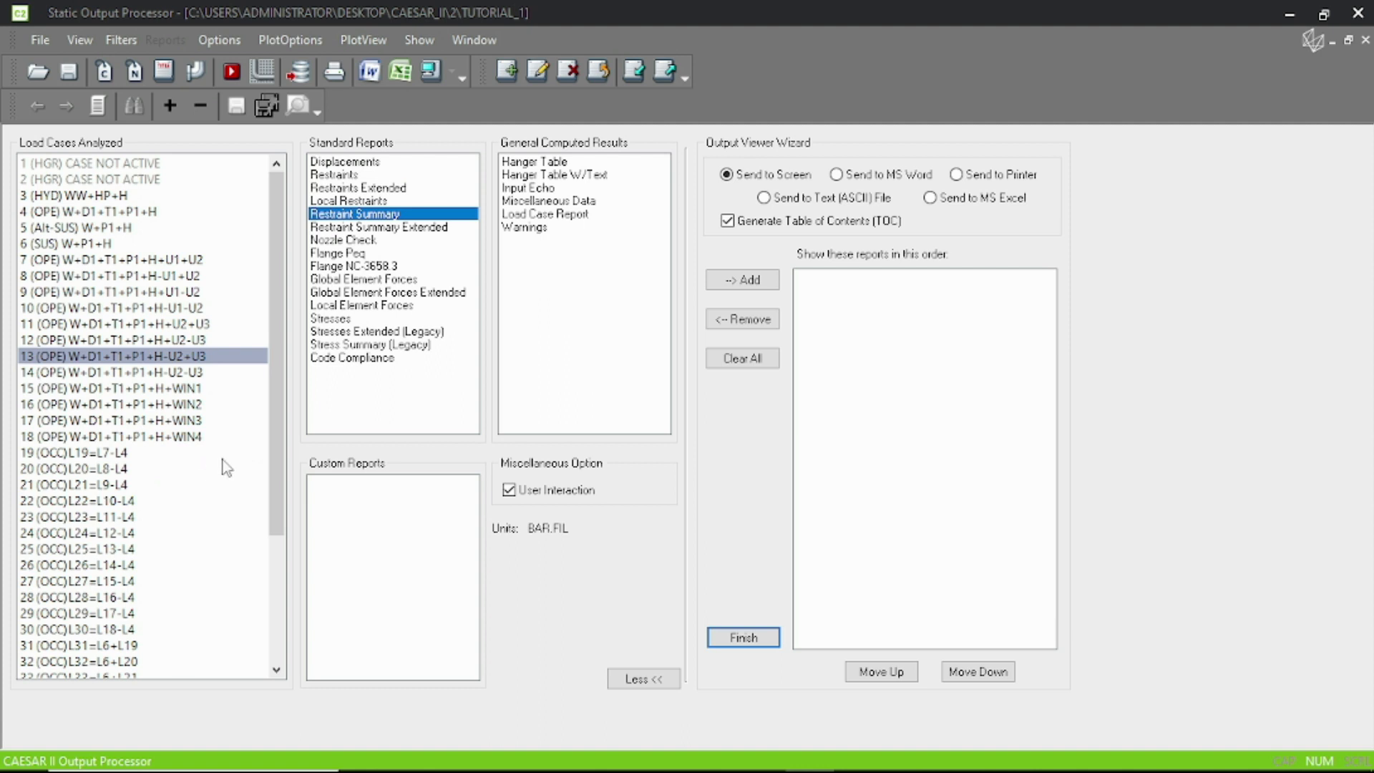
mouse_move(237, 460)
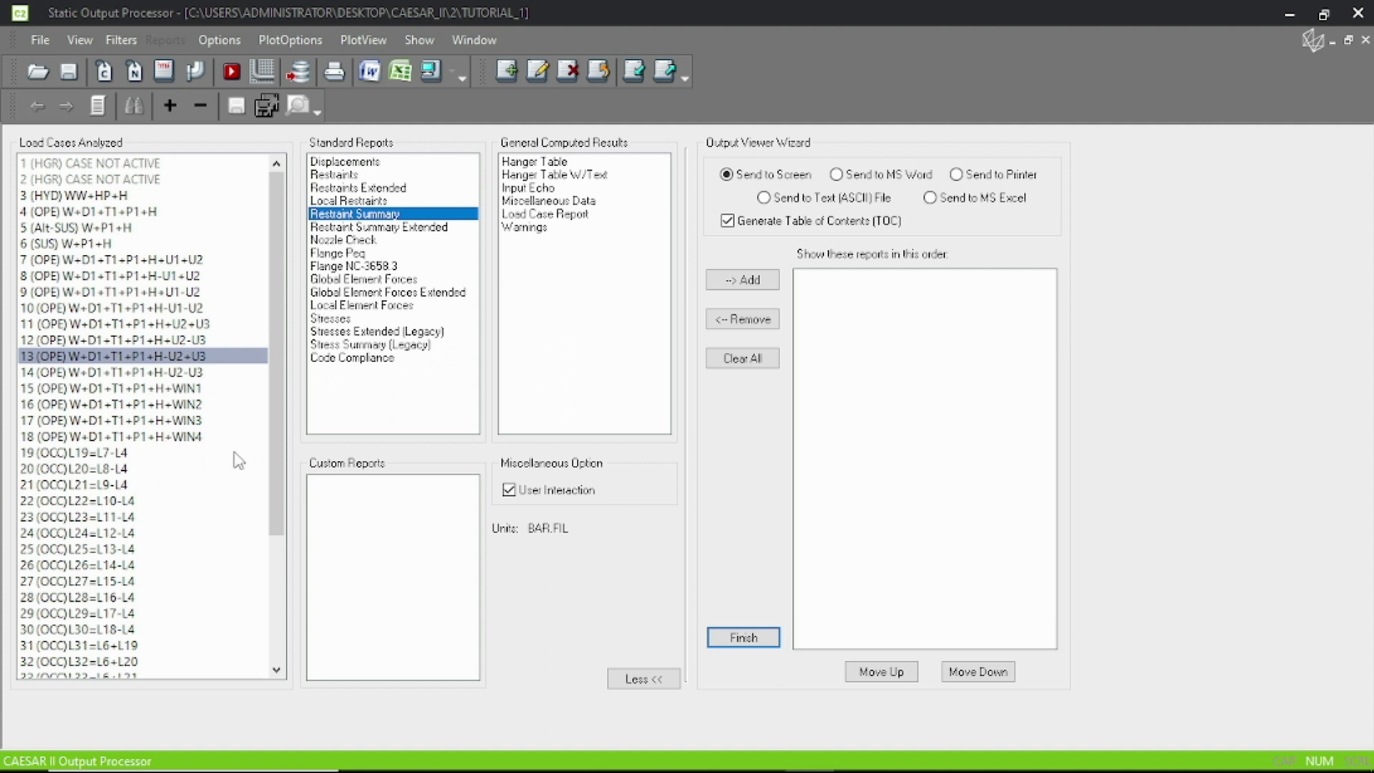